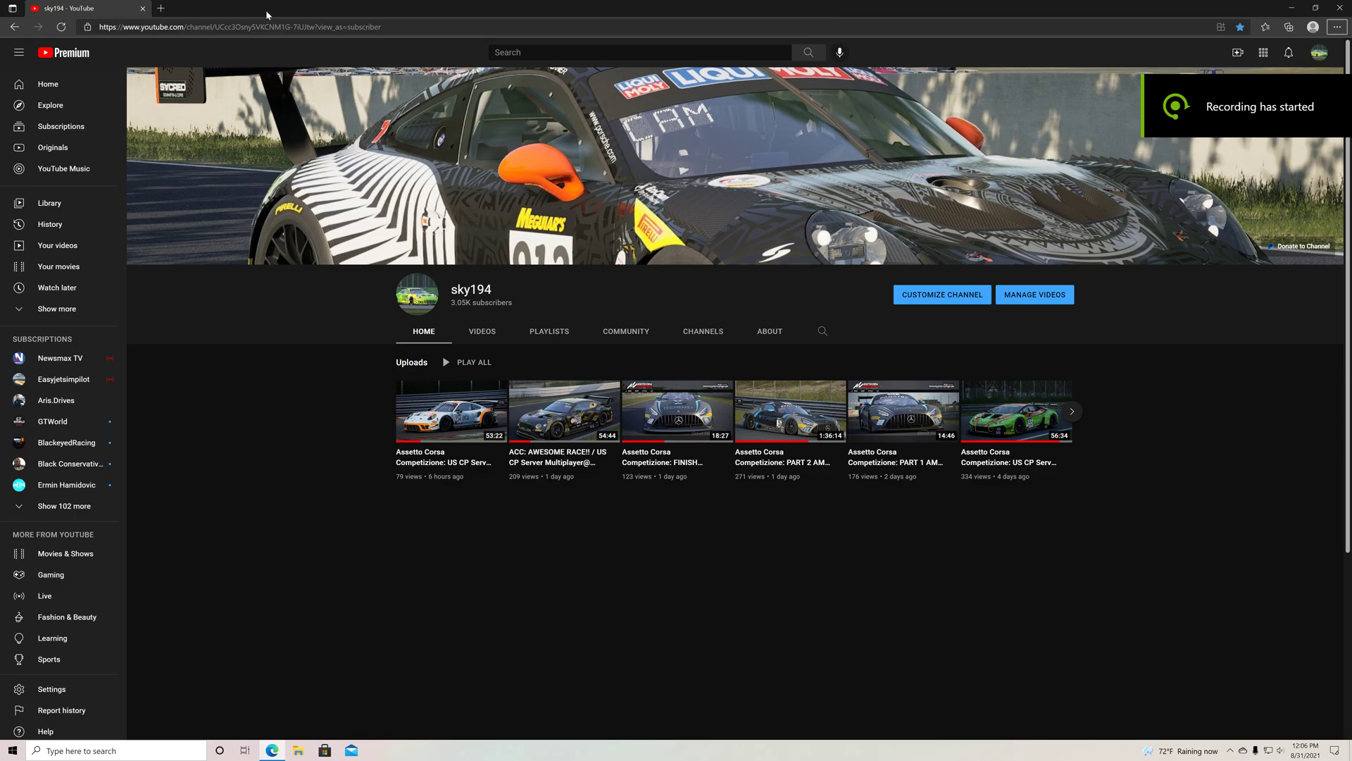
{"action": "mouse_move", "coordinate": [249, 147]}
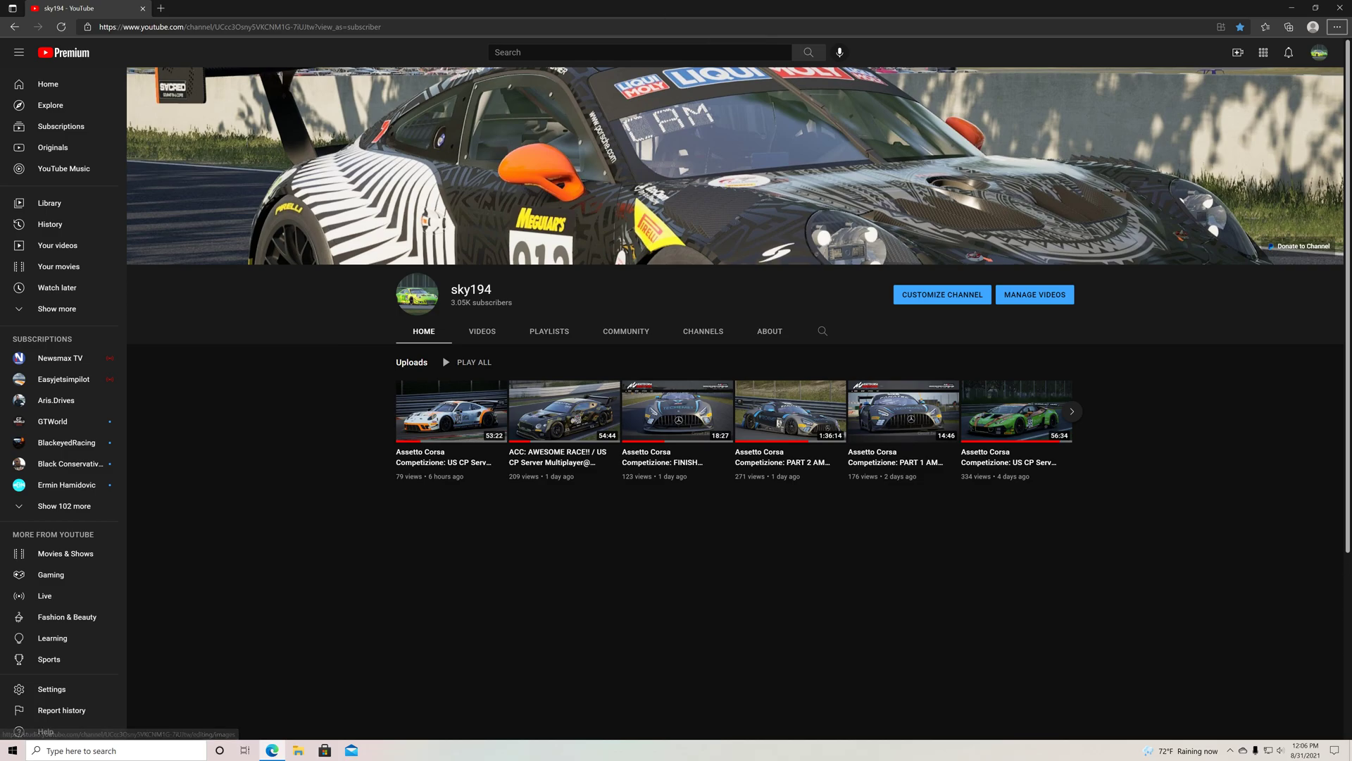
{"action": "mouse_move", "coordinate": [736, 240]}
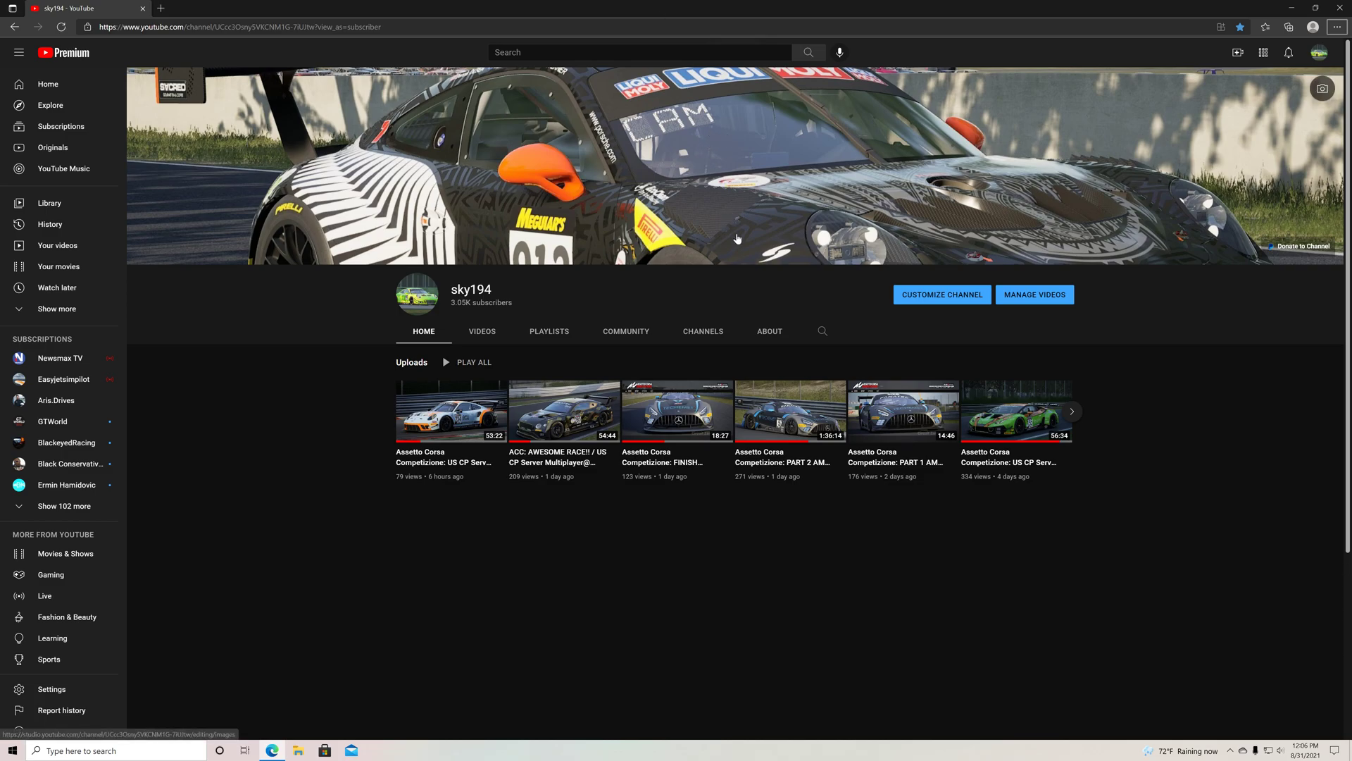
{"action": "mouse_move", "coordinate": [695, 325]}
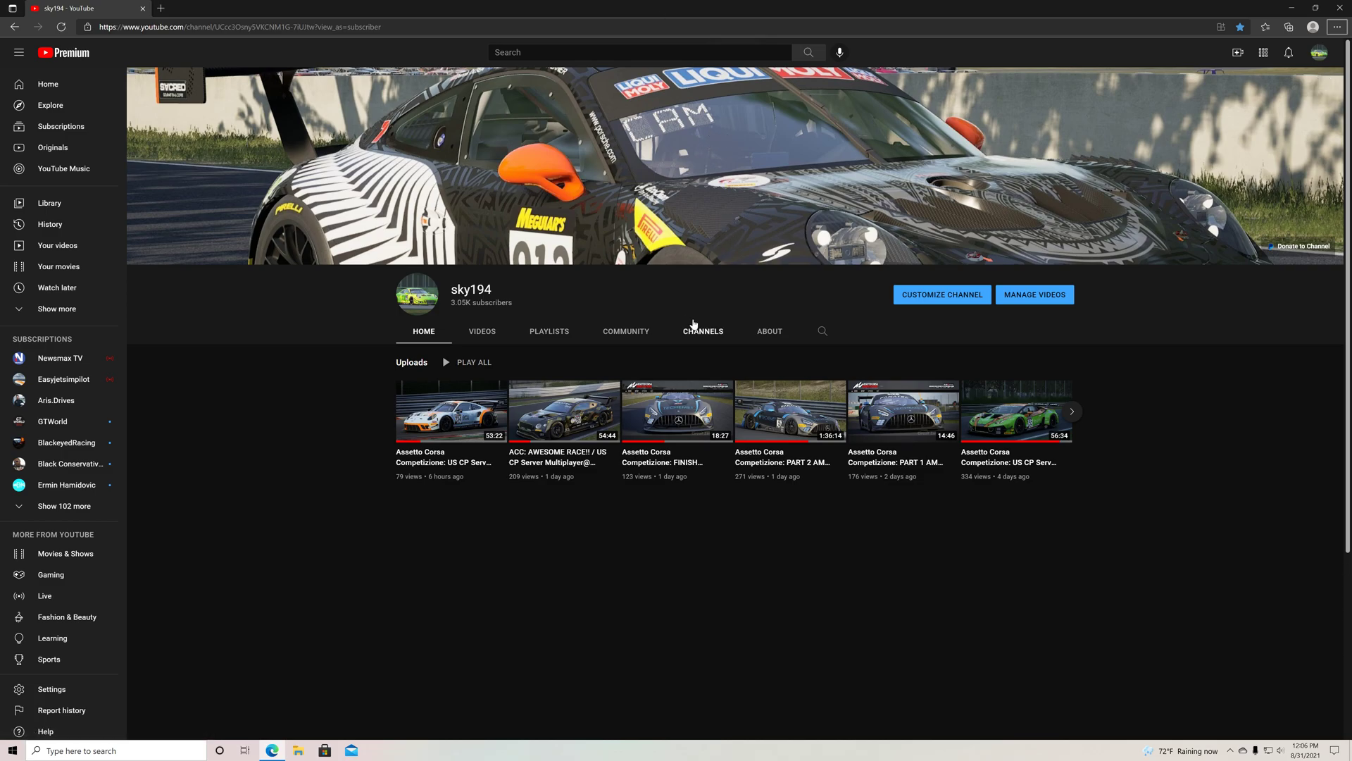
{"action": "mouse_move", "coordinate": [545, 351]}
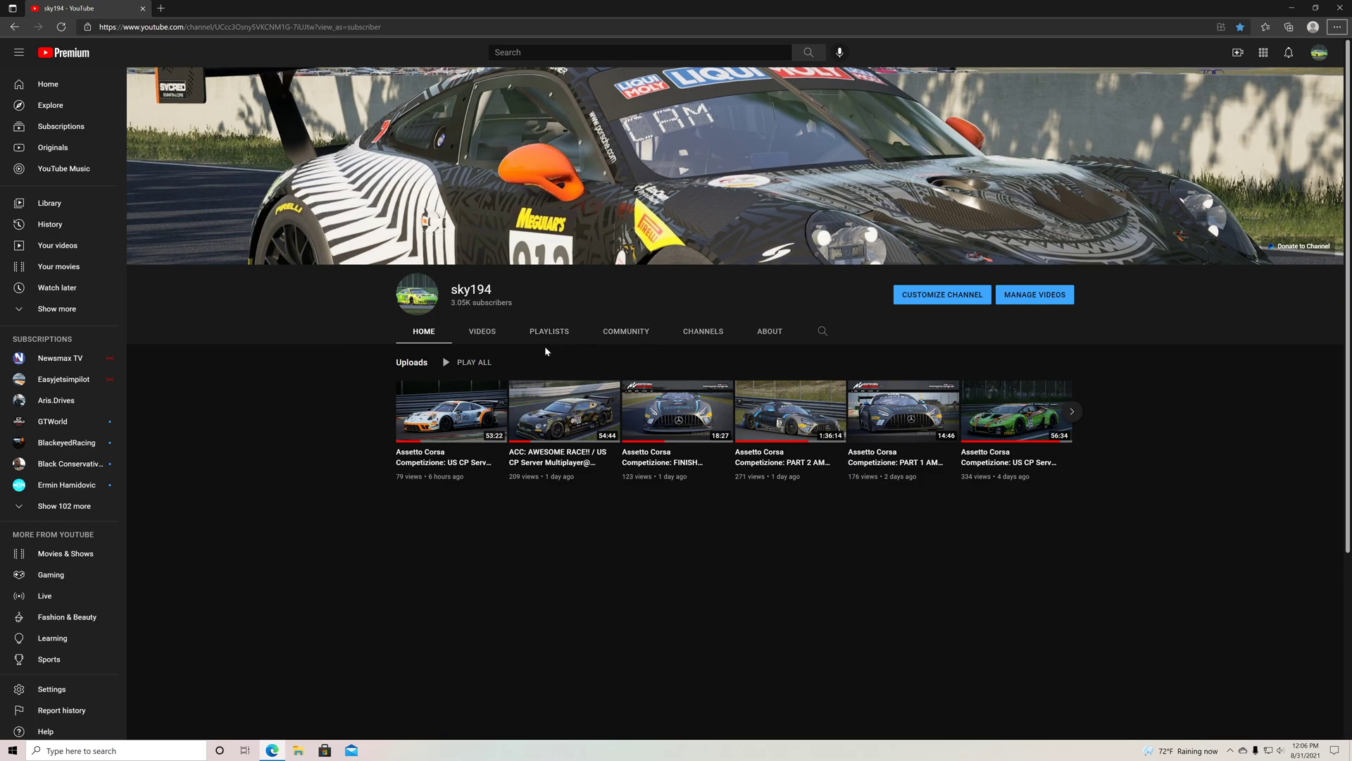
{"action": "mouse_move", "coordinate": [538, 355]}
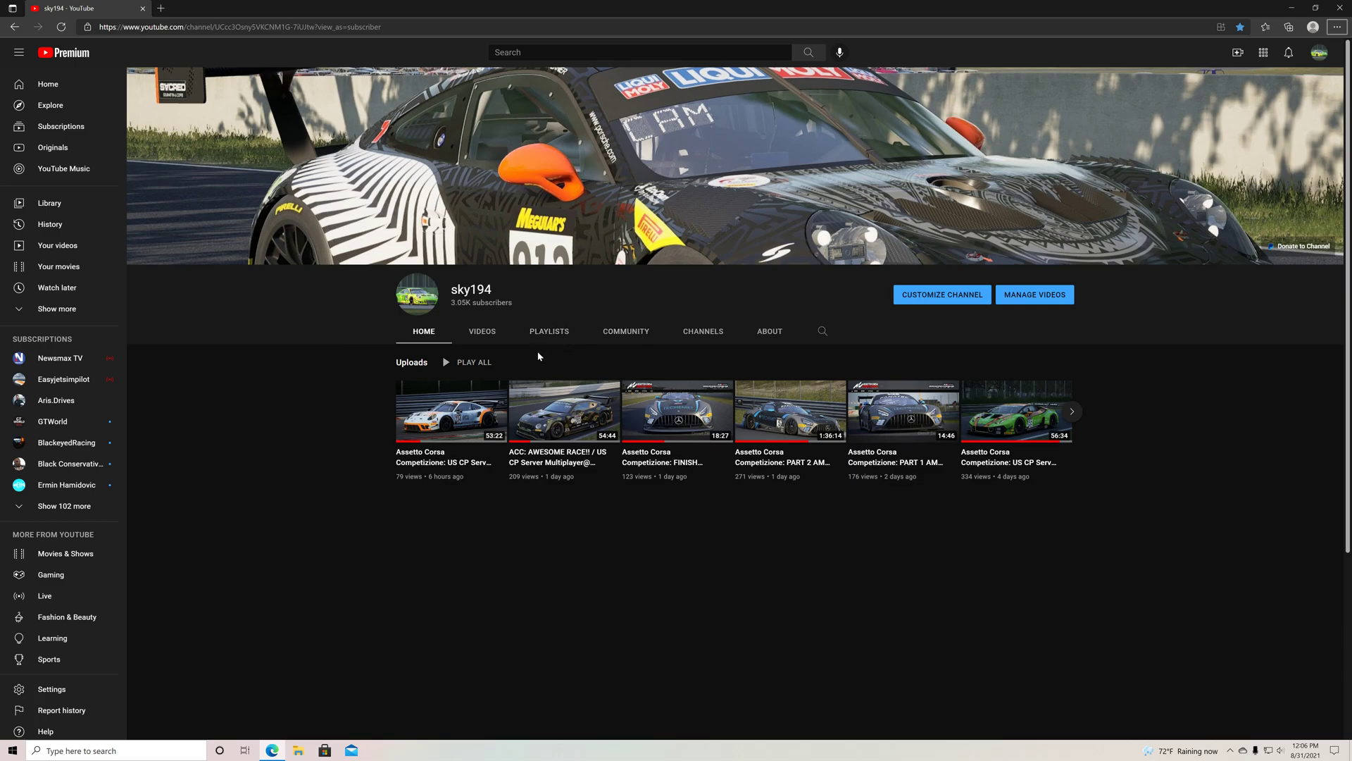
{"action": "mouse_move", "coordinate": [584, 93]}
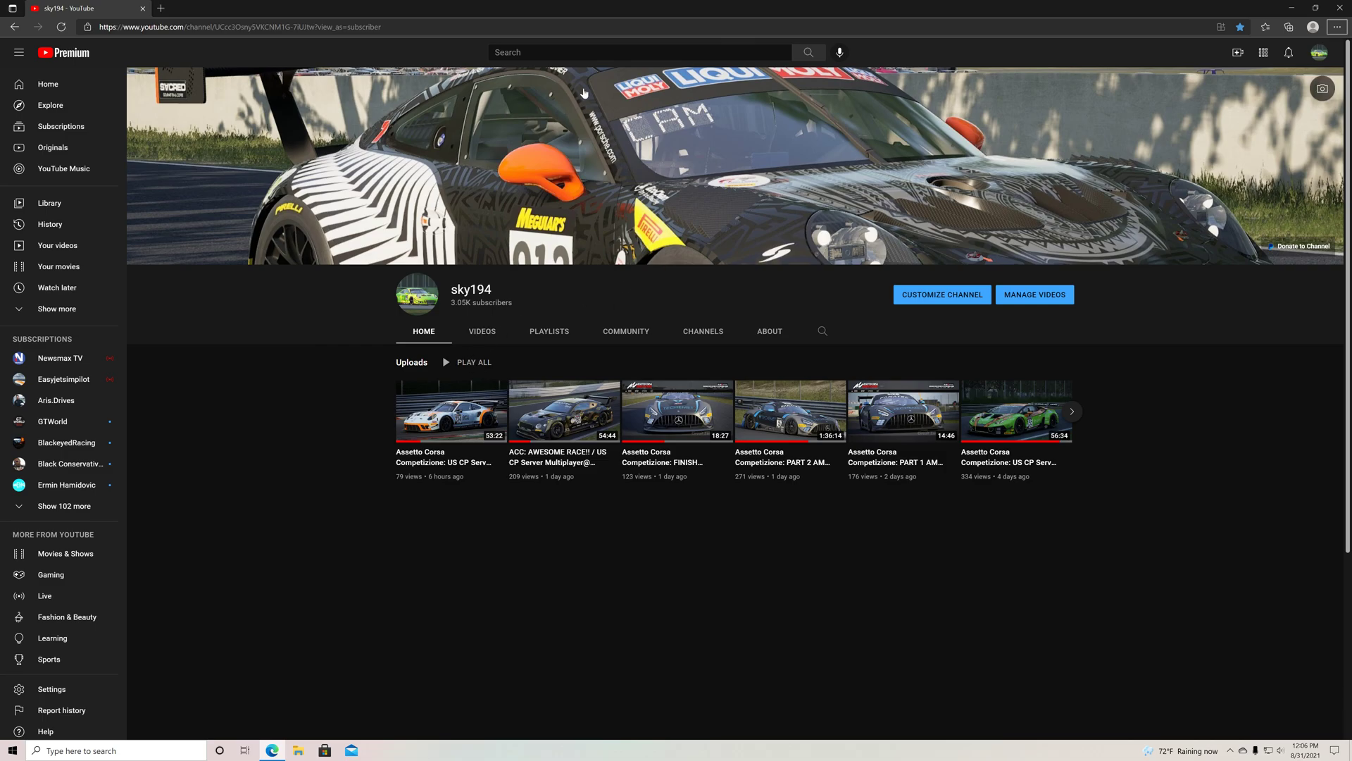
{"action": "mouse_move", "coordinate": [520, 355]}
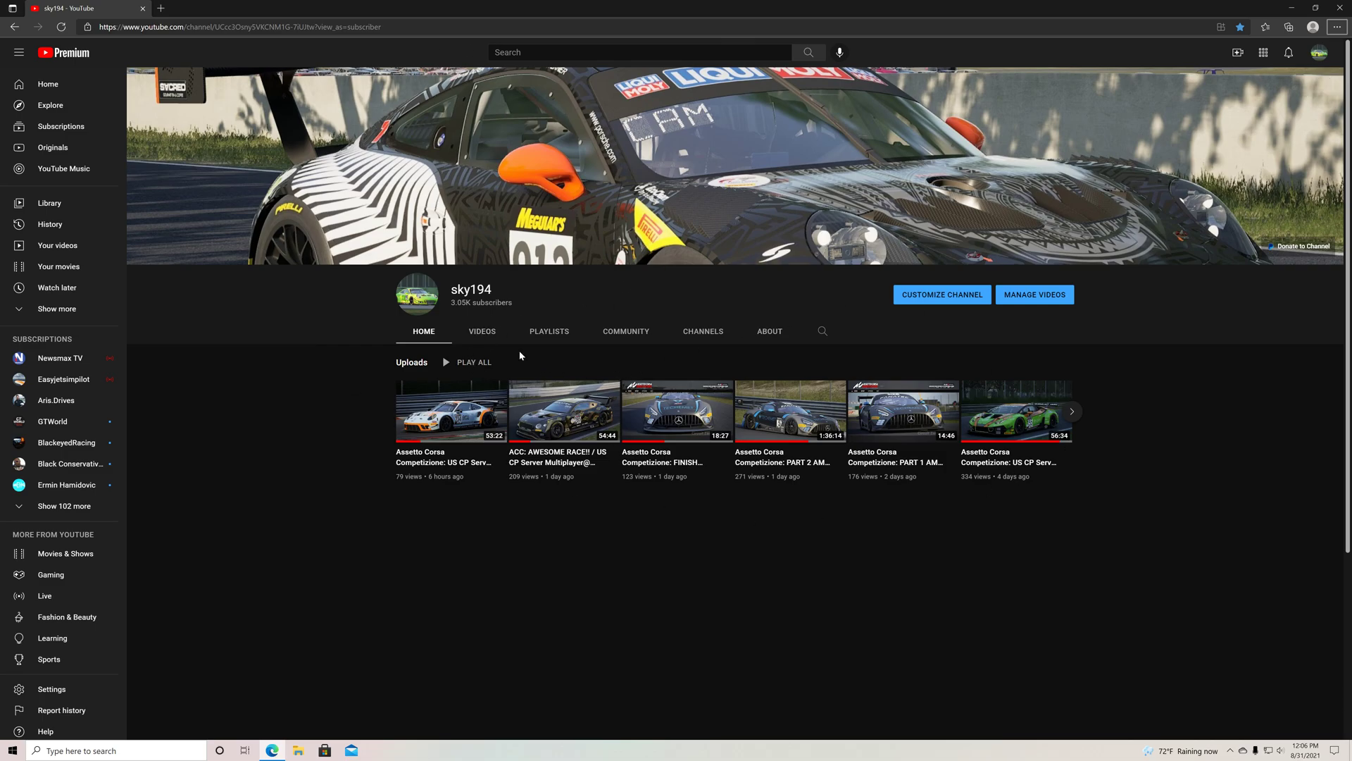
{"action": "mouse_move", "coordinate": [482, 331]}
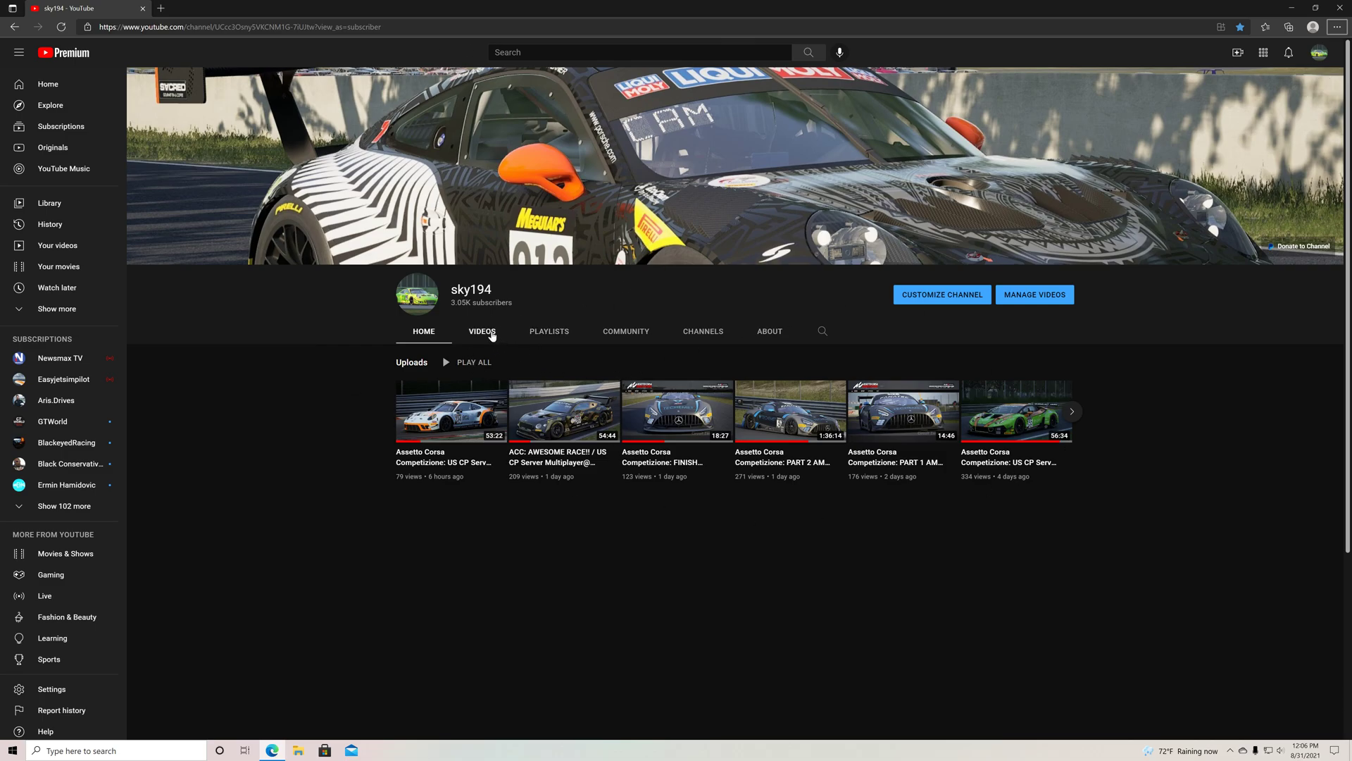
Step: Browse the sky194 channel's Videos then Playlists tab, scrolling through the racing setup playlists
{"action": "left_click", "coordinate": [482, 331]}
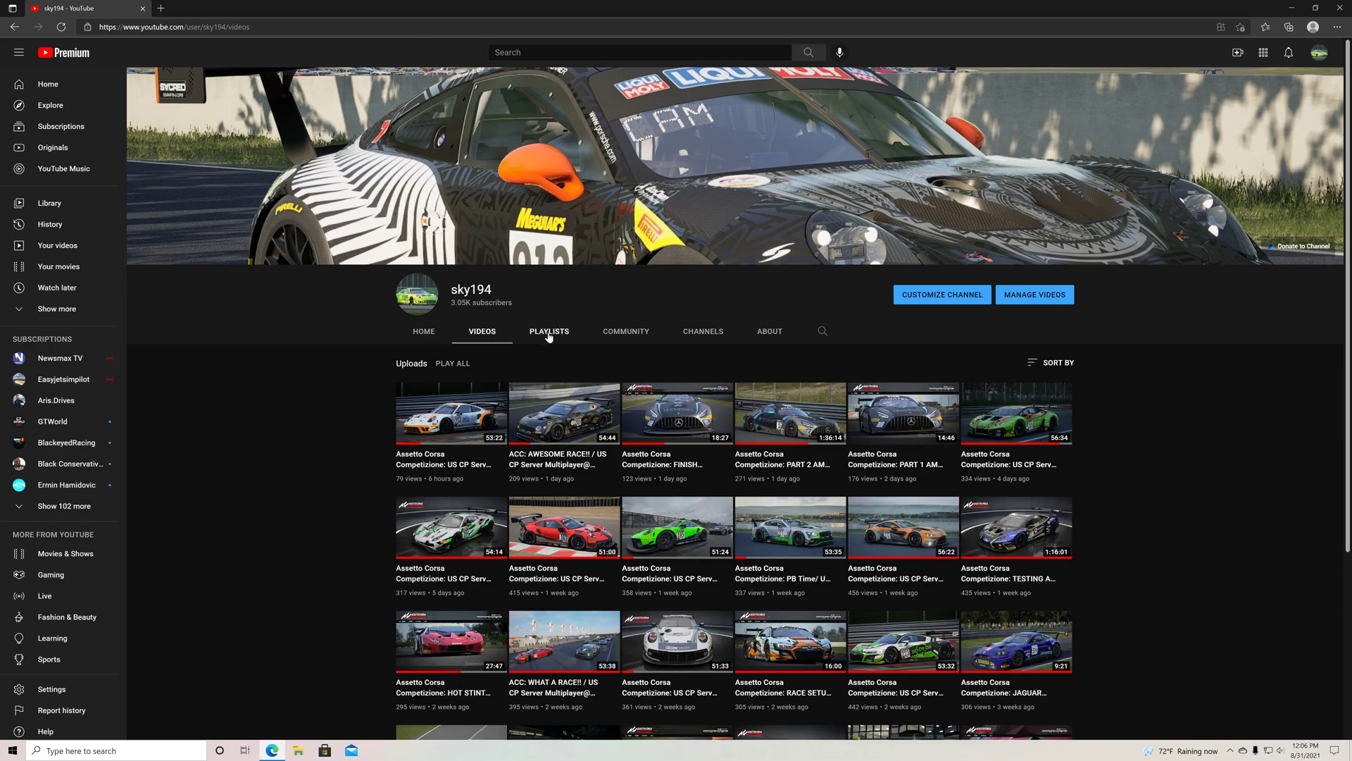
{"action": "left_click", "coordinate": [548, 331]}
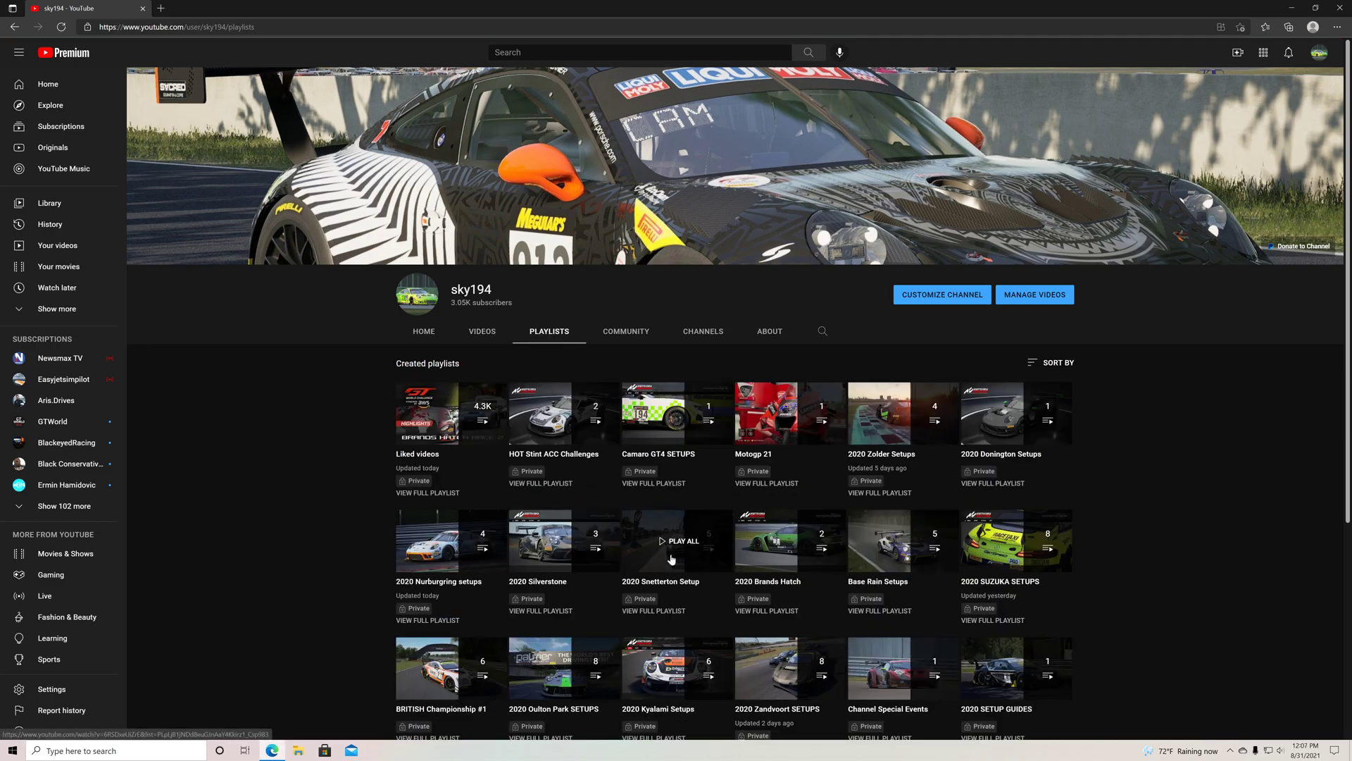
{"action": "scroll", "scroll_direction": "down", "scroll_amount": 3}
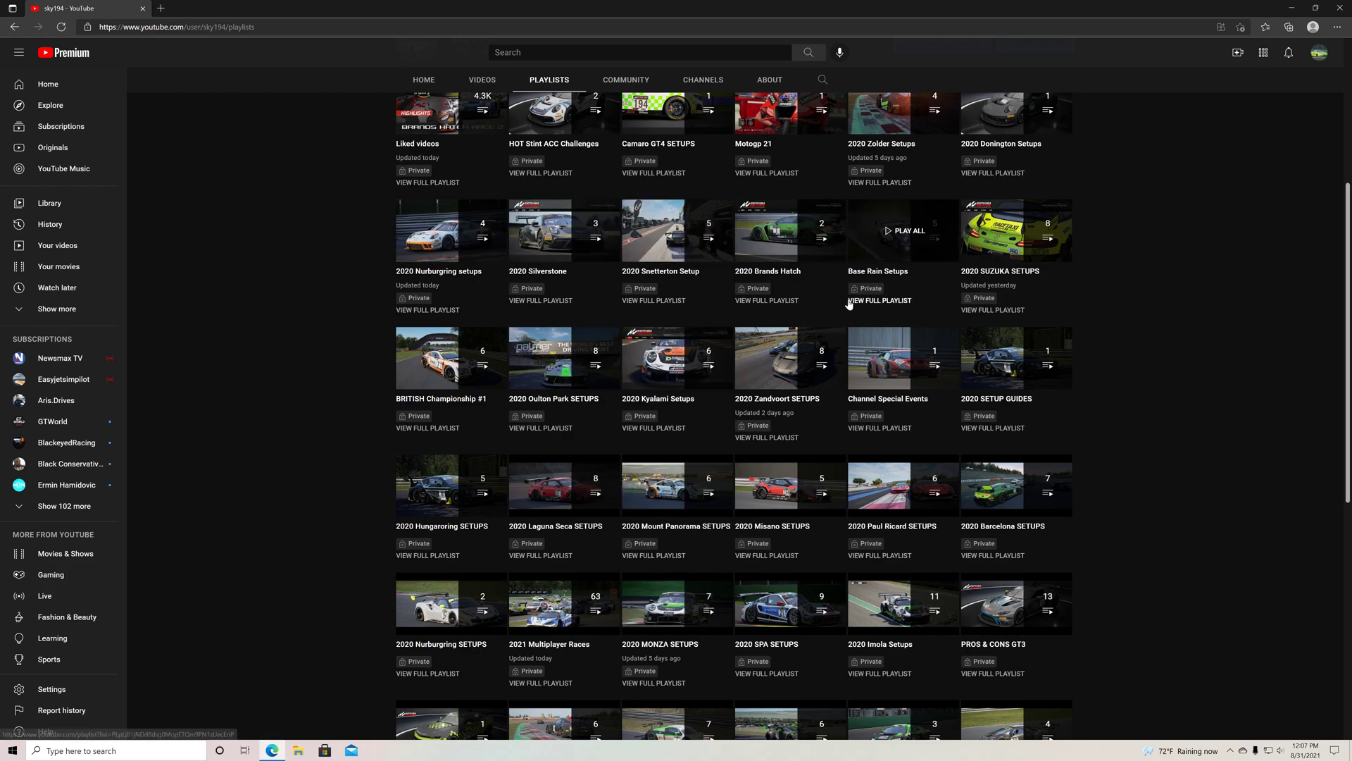
{"action": "scroll", "scroll_direction": "up", "scroll_amount": 3}
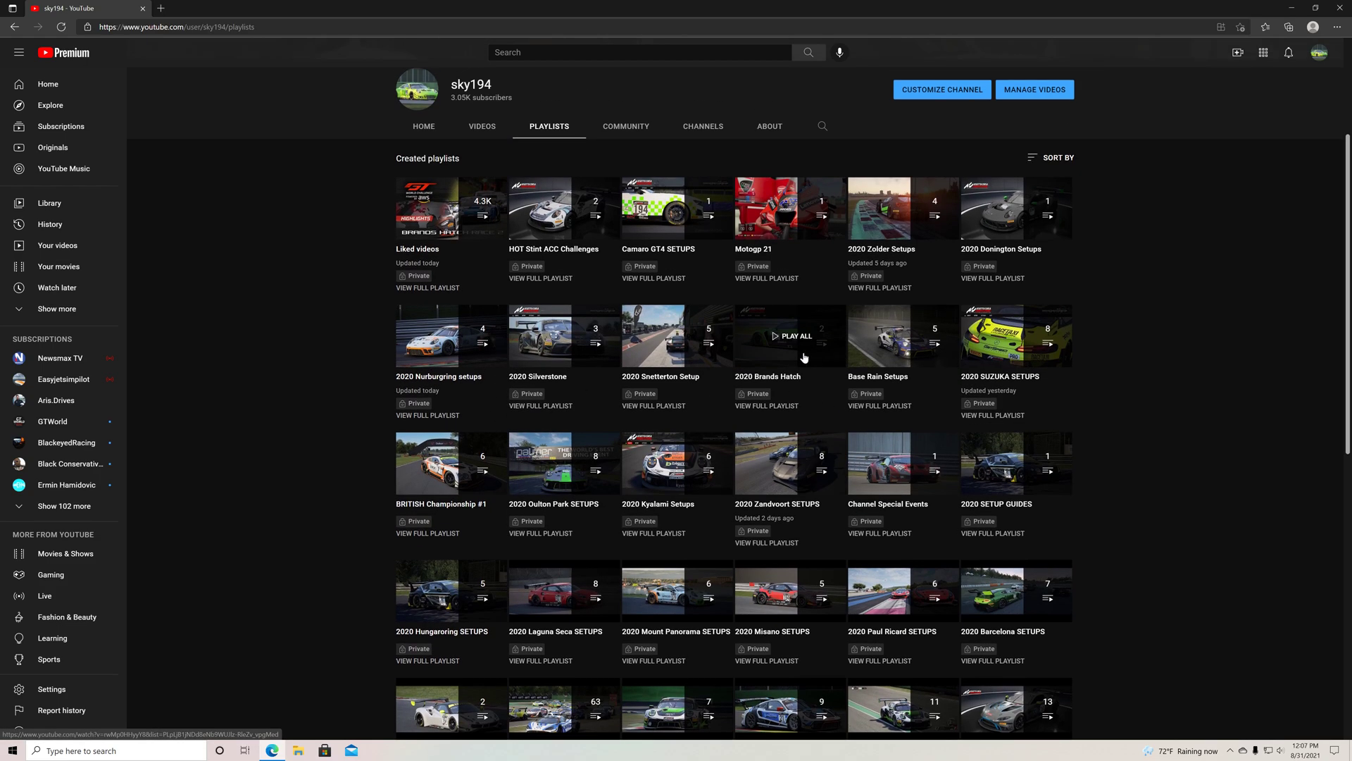
{"action": "scroll", "scroll_direction": "down", "scroll_amount": 3}
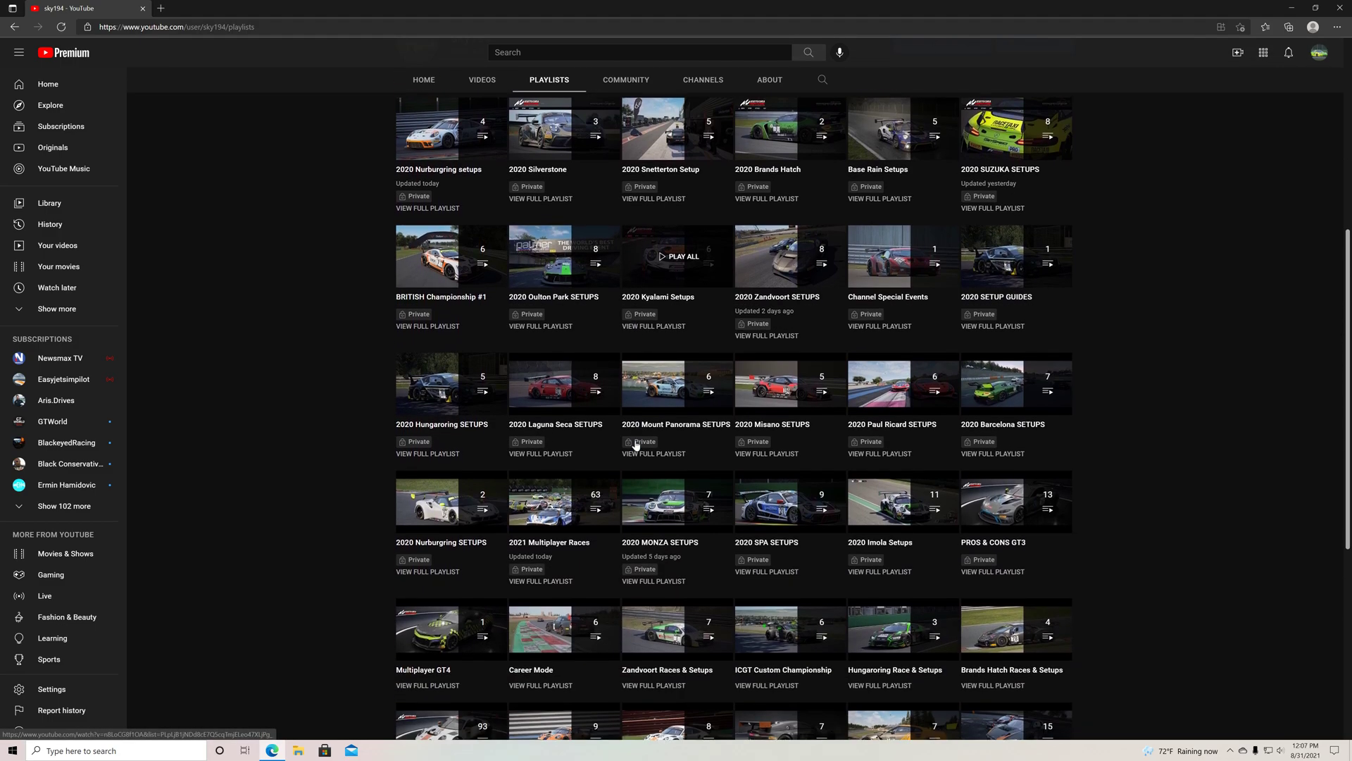
{"action": "scroll", "scroll_direction": "down", "scroll_amount": 3}
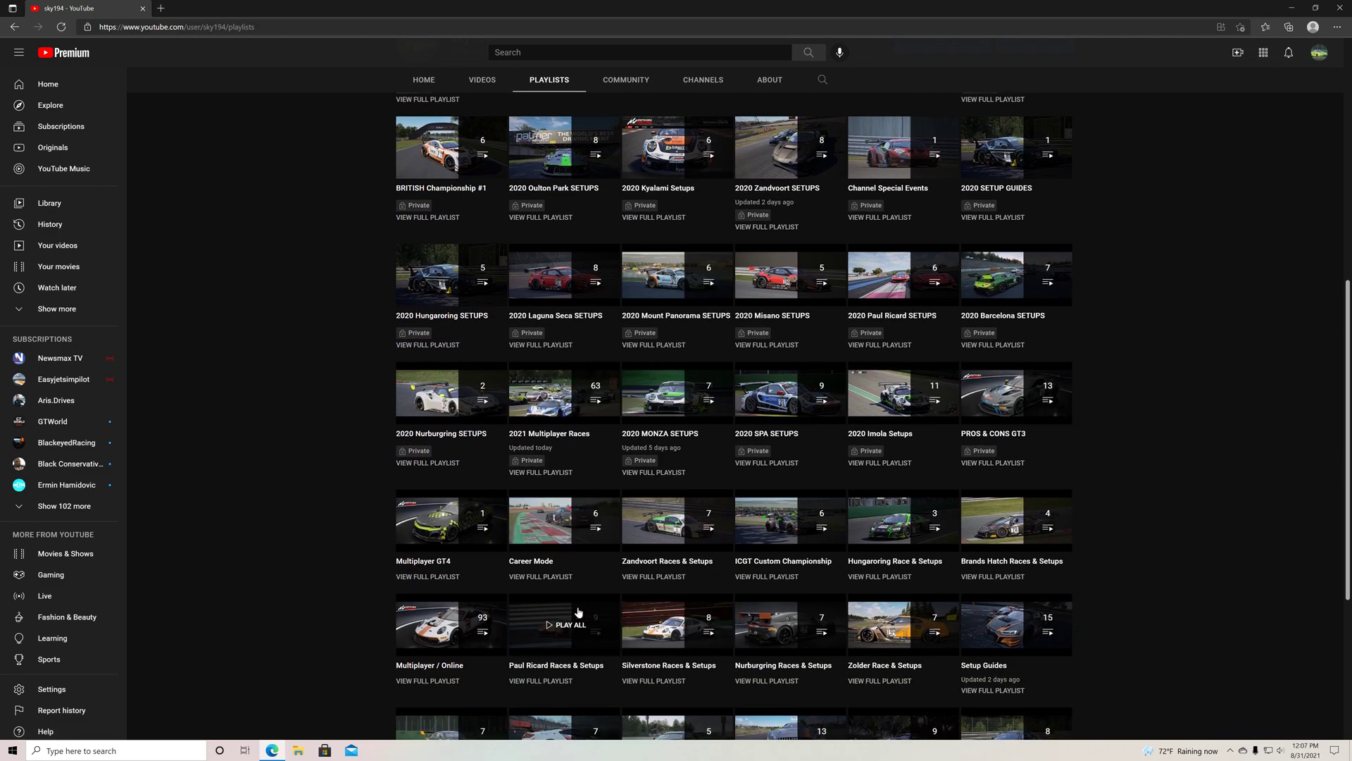
{"action": "scroll", "scroll_direction": "down", "scroll_amount": 3}
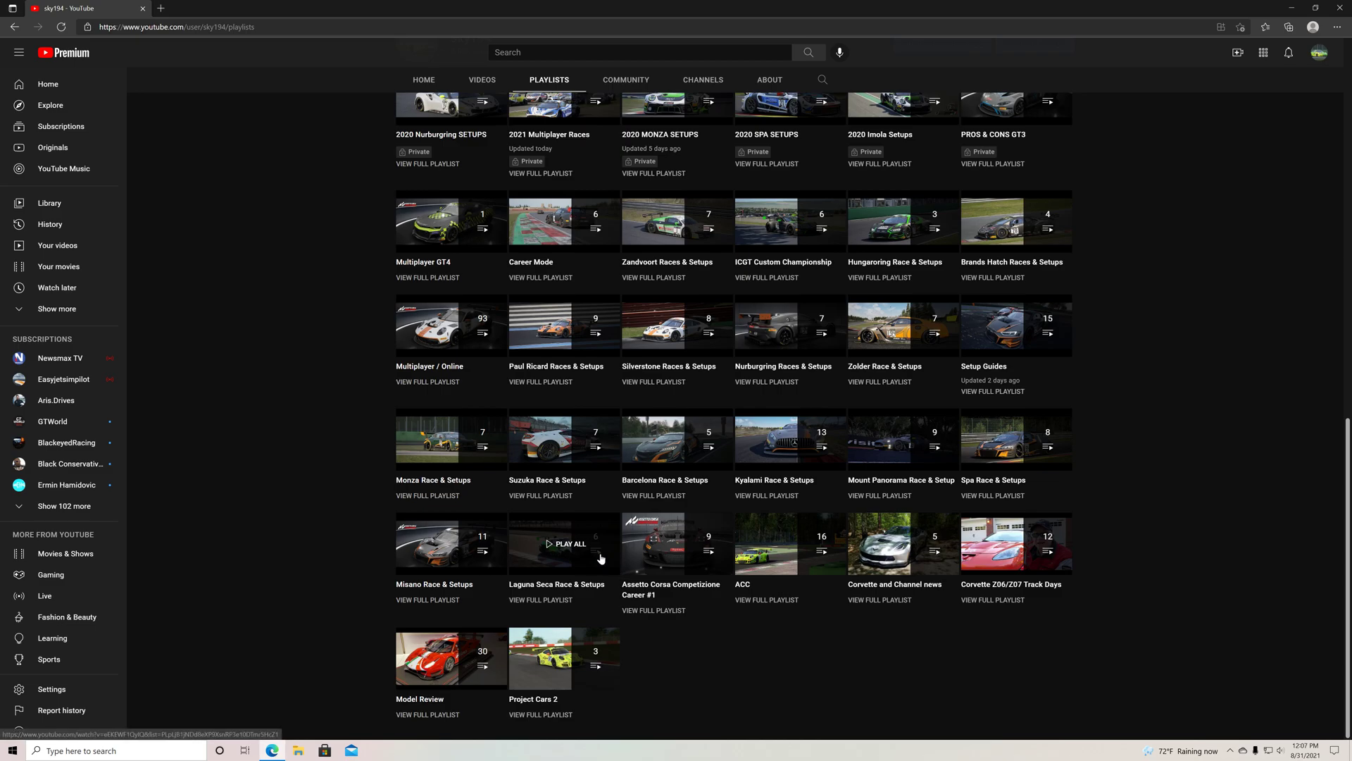
{"action": "scroll", "scroll_direction": "up", "scroll_amount": 3}
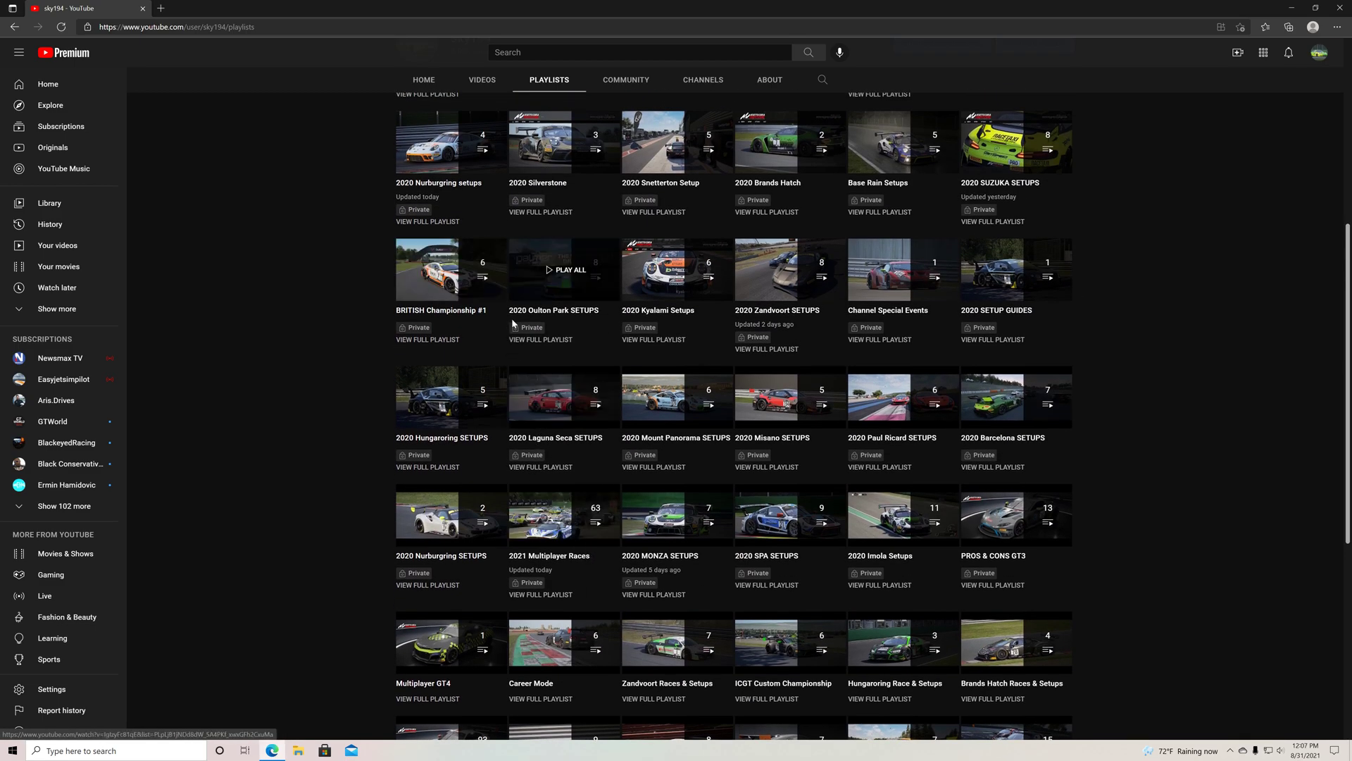
{"action": "scroll", "scroll_direction": "up", "scroll_amount": 3}
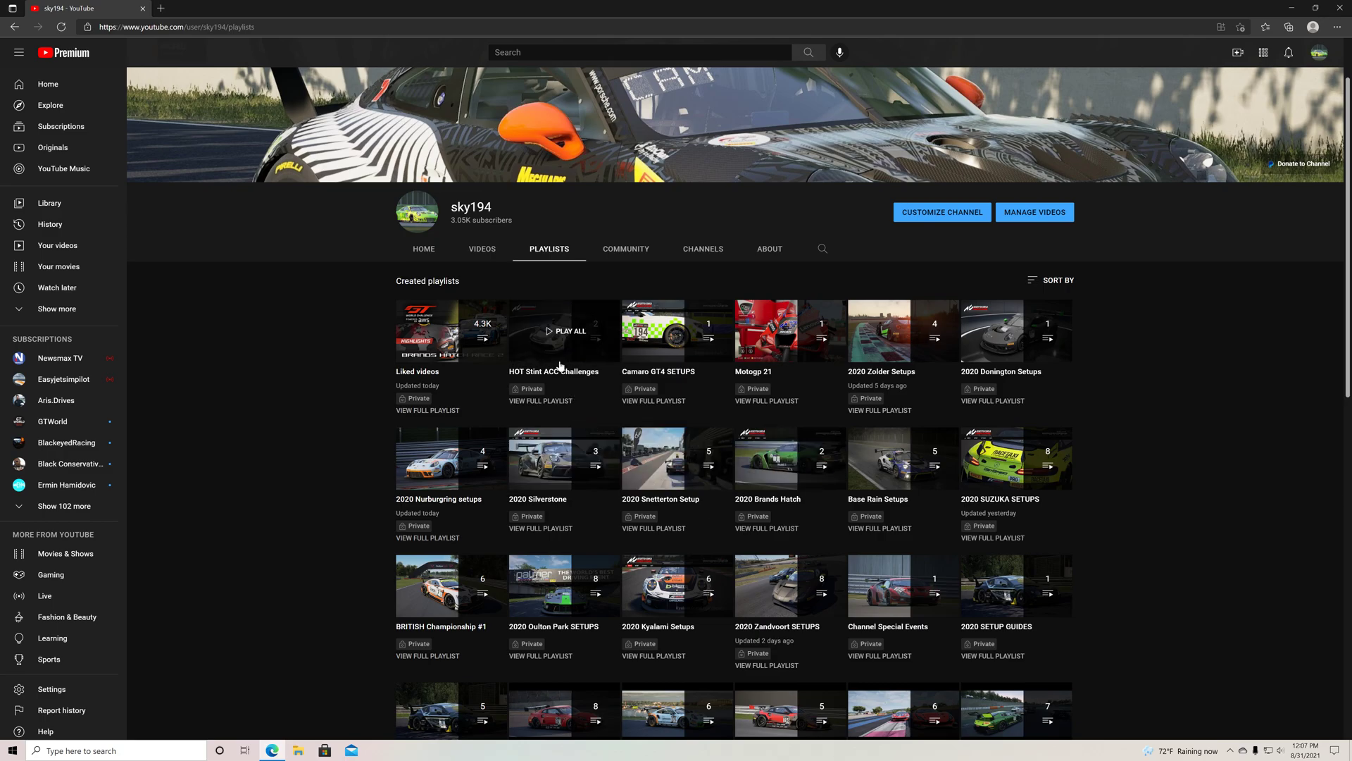
{"action": "mouse_move", "coordinate": [759, 426]}
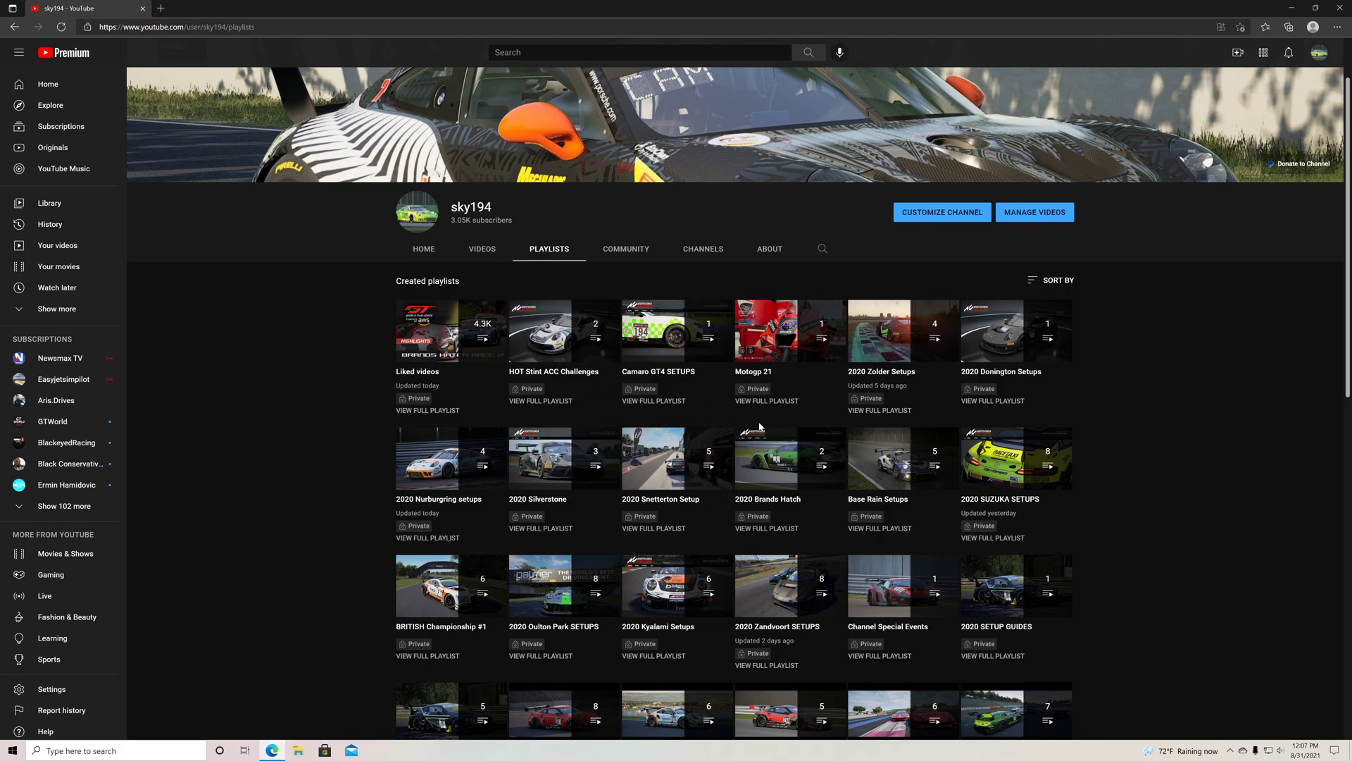
{"action": "scroll", "scroll_direction": "down", "scroll_amount": 3}
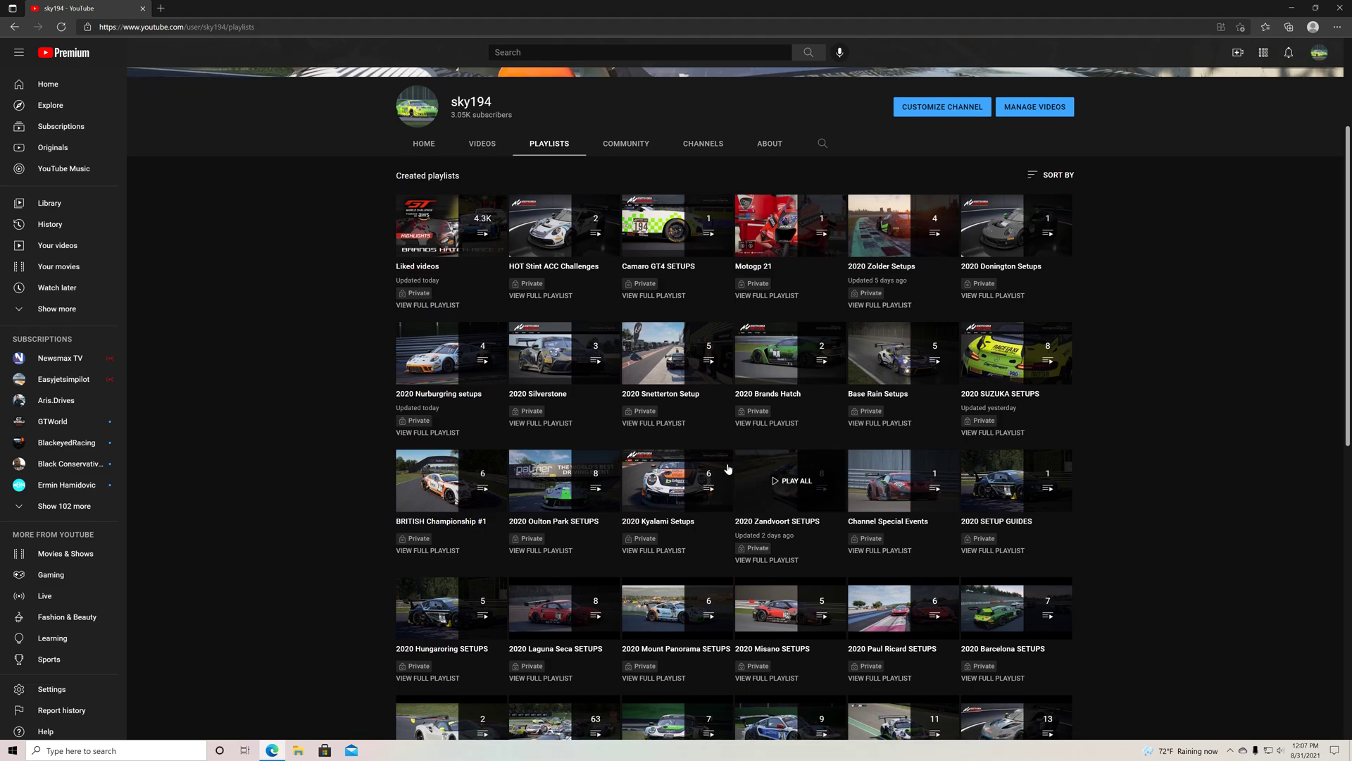
{"action": "mouse_move", "coordinate": [1003, 551]}
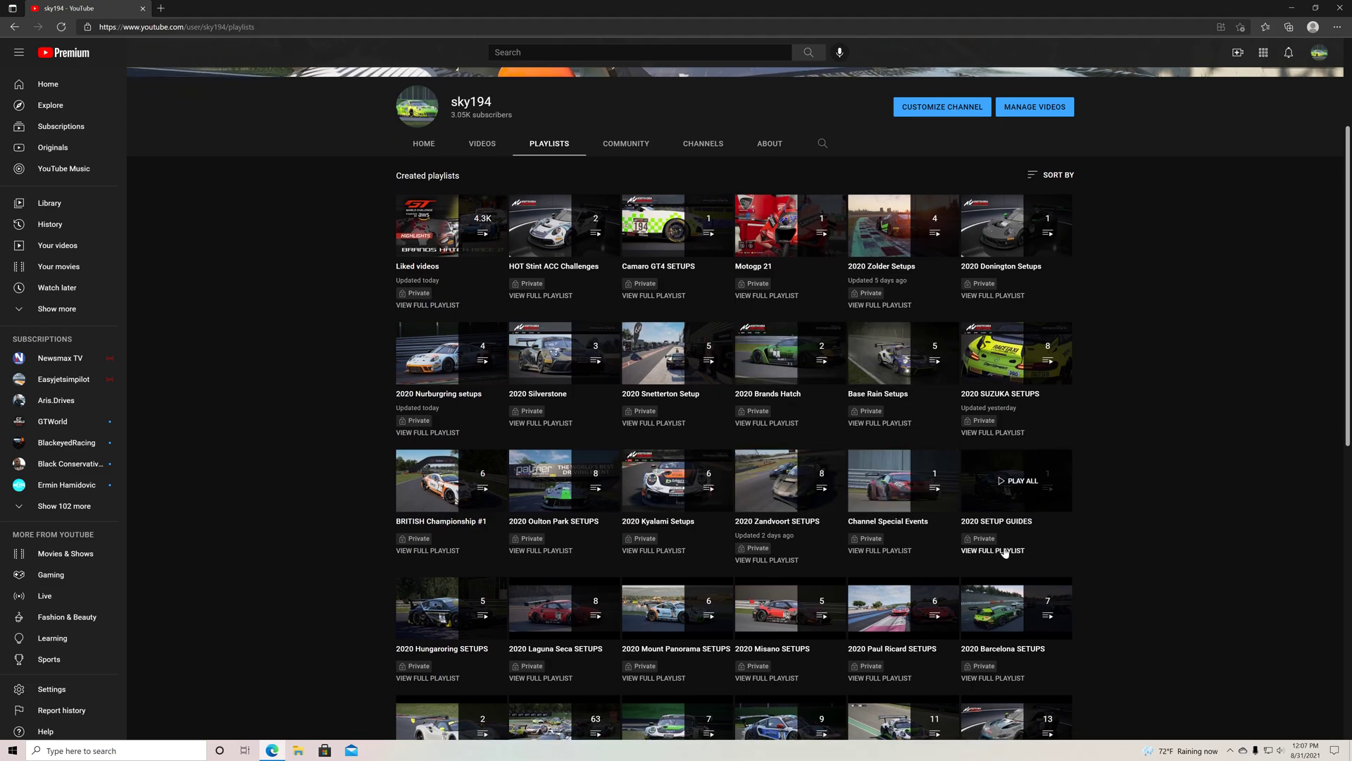
{"action": "mouse_move", "coordinate": [1186, 584]}
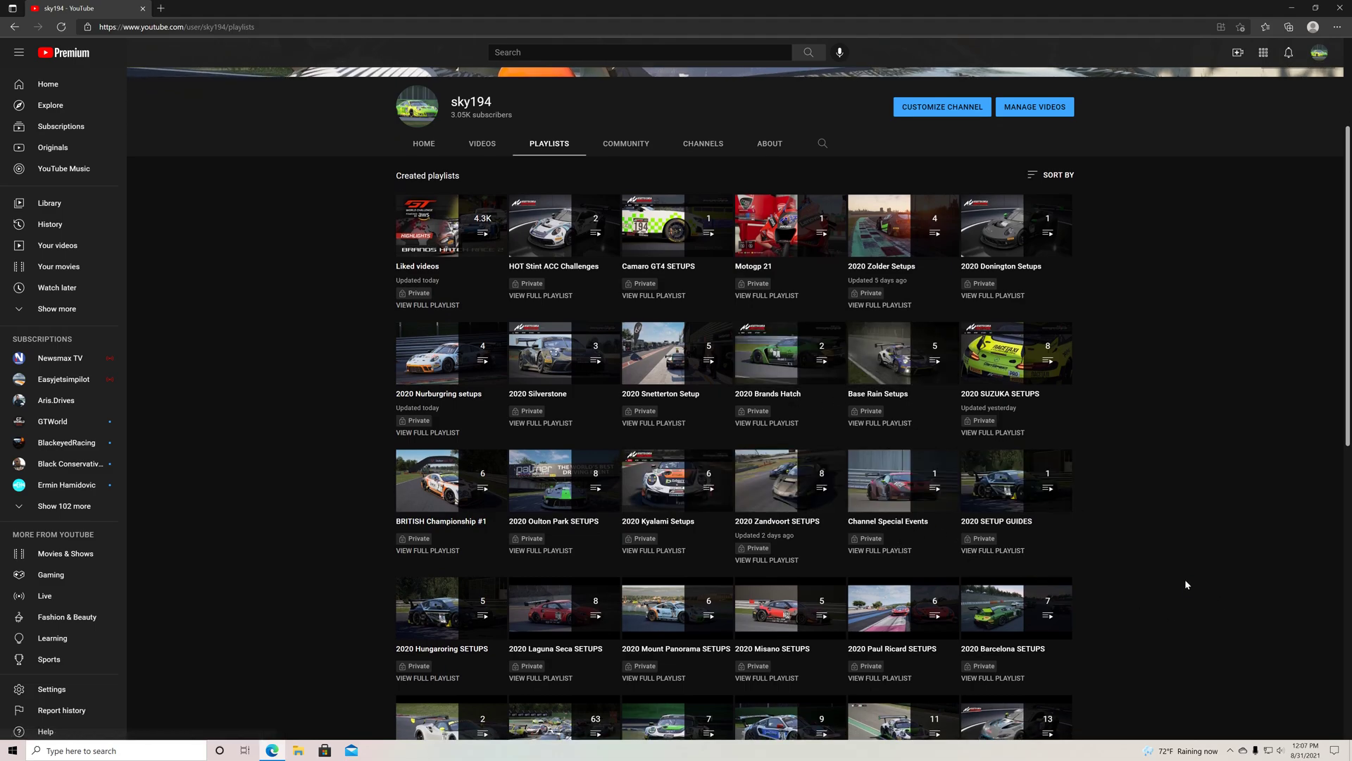
{"action": "scroll", "scroll_direction": "up", "scroll_amount": 3}
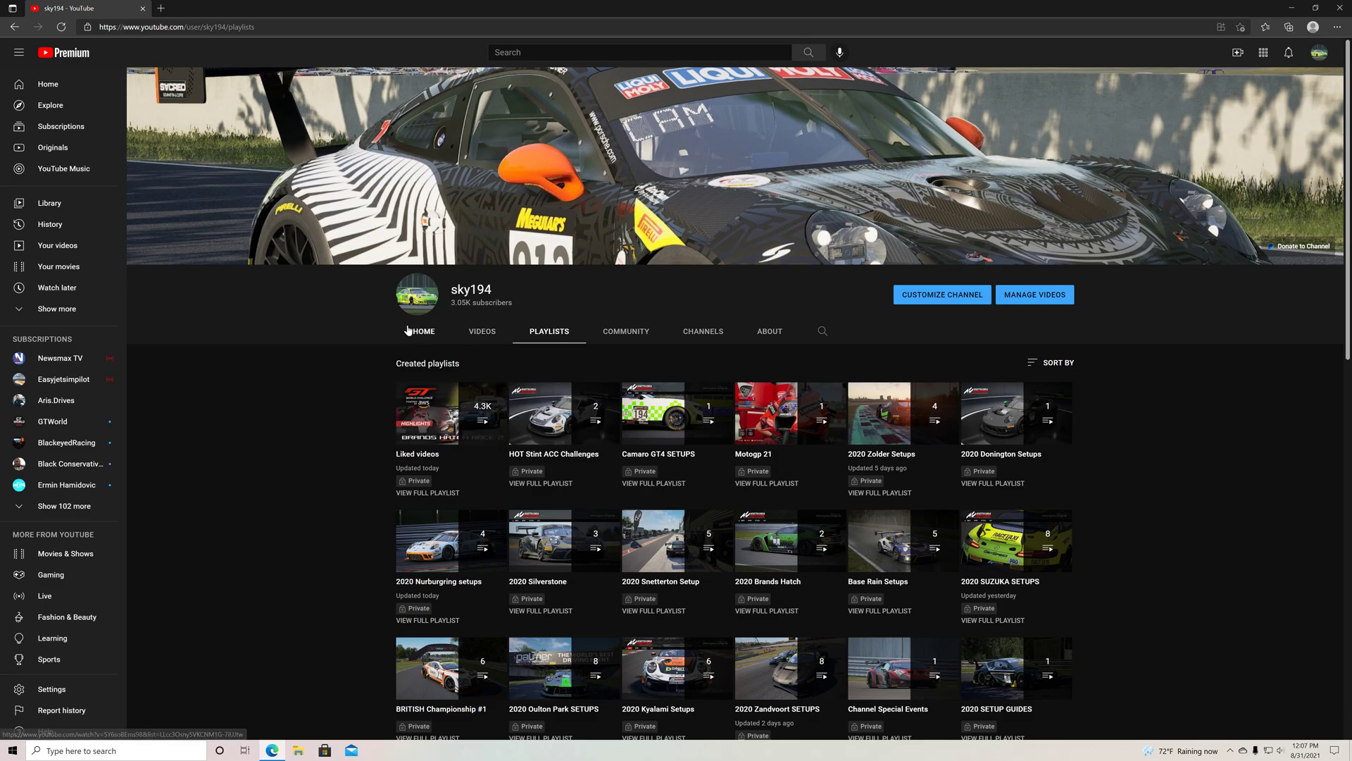
Step: From the channel Home and Videos tabs, open the 'US CP Server Multiplayer@ Zolder / Ferrari EVO GT3' video
{"action": "left_click", "coordinate": [424, 331]}
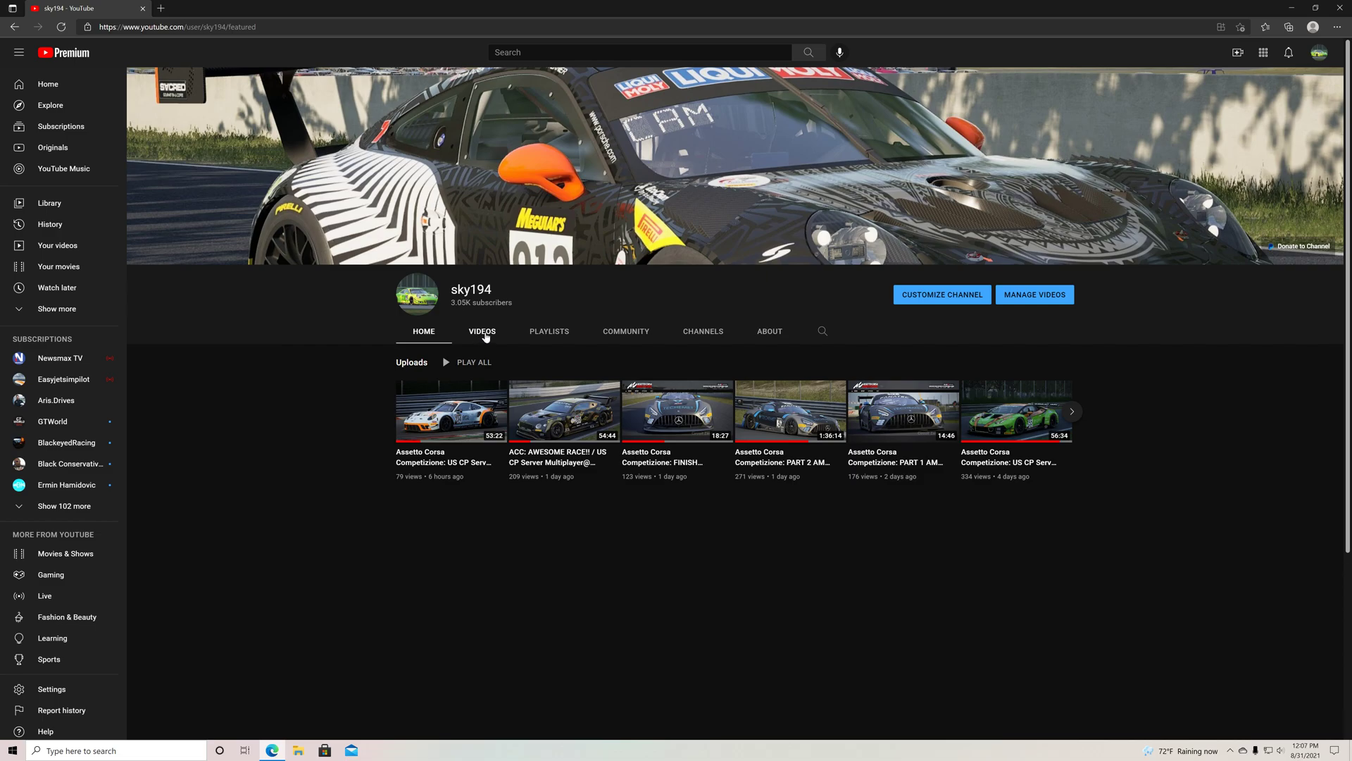
{"action": "left_click", "coordinate": [482, 332]}
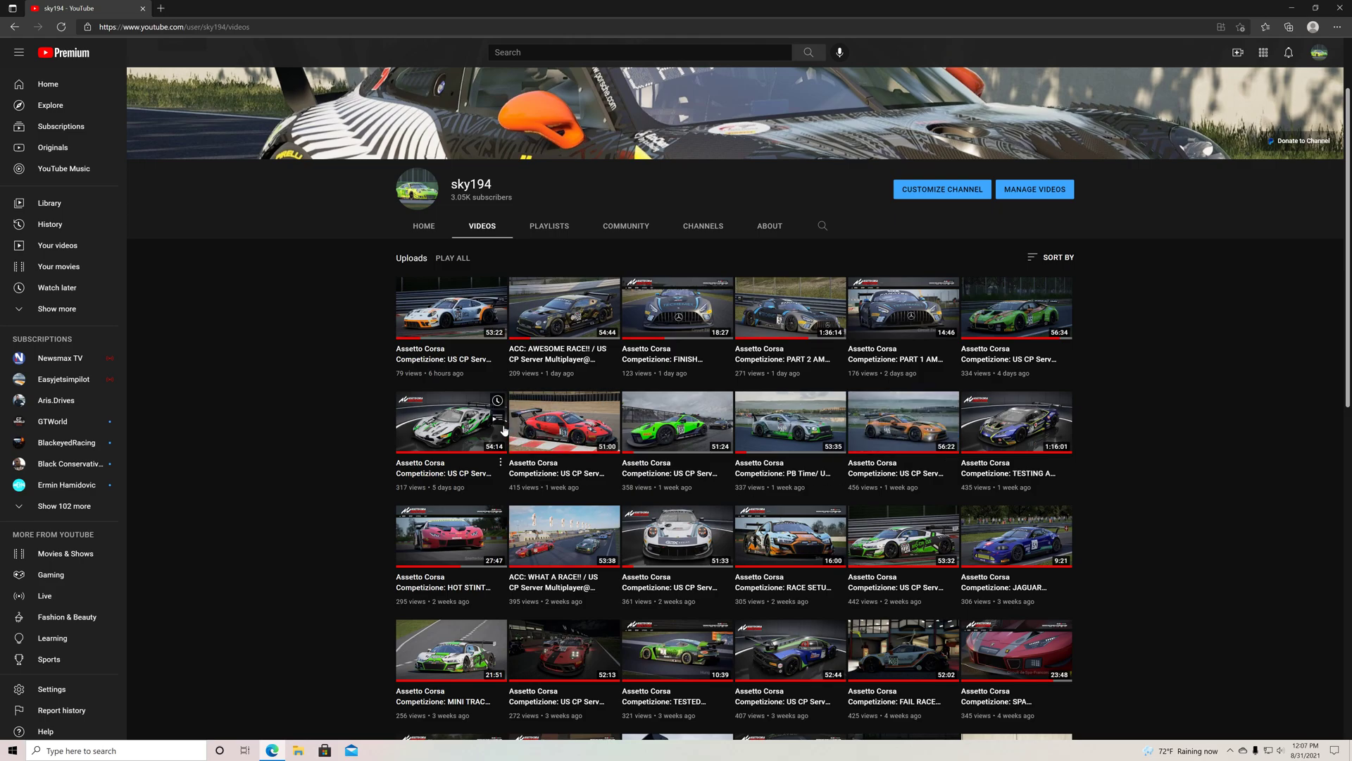
{"action": "mouse_move", "coordinate": [491, 438]}
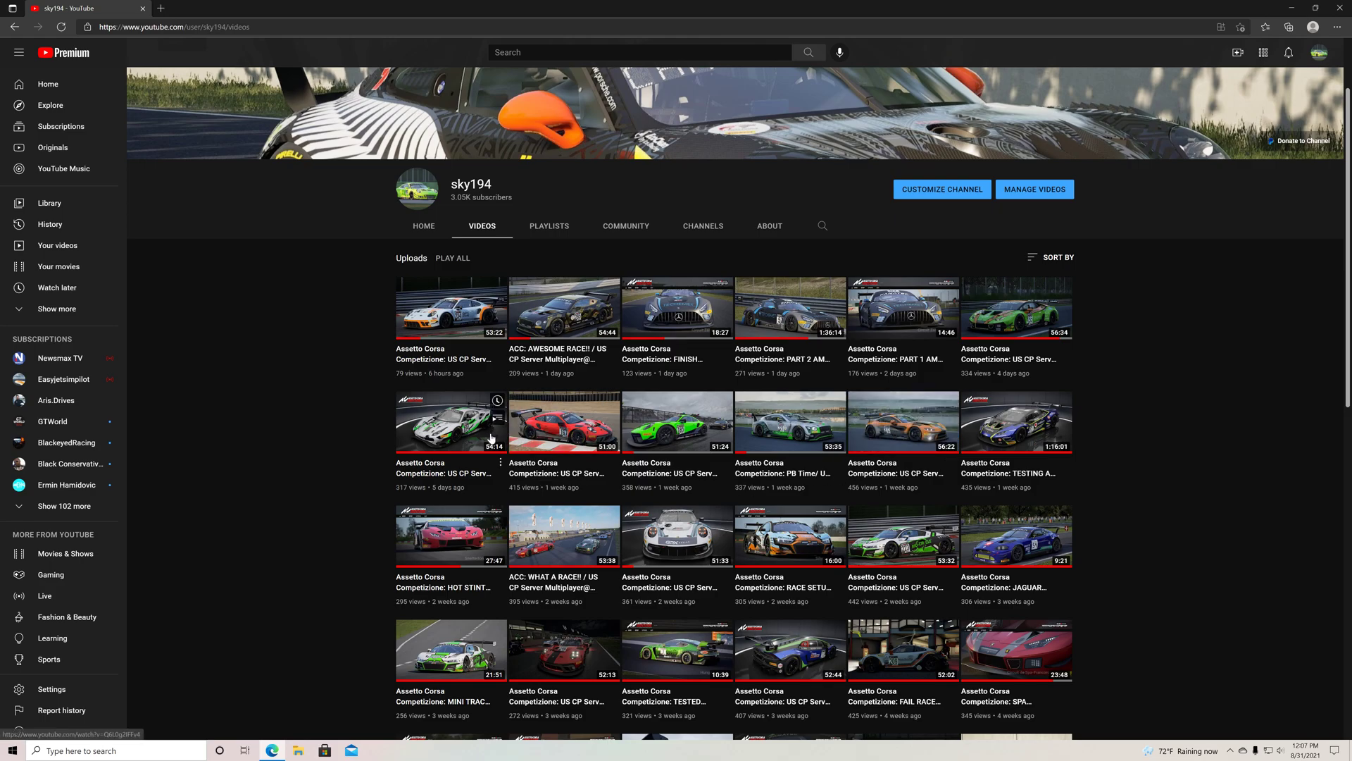
{"action": "mouse_move", "coordinate": [367, 455]}
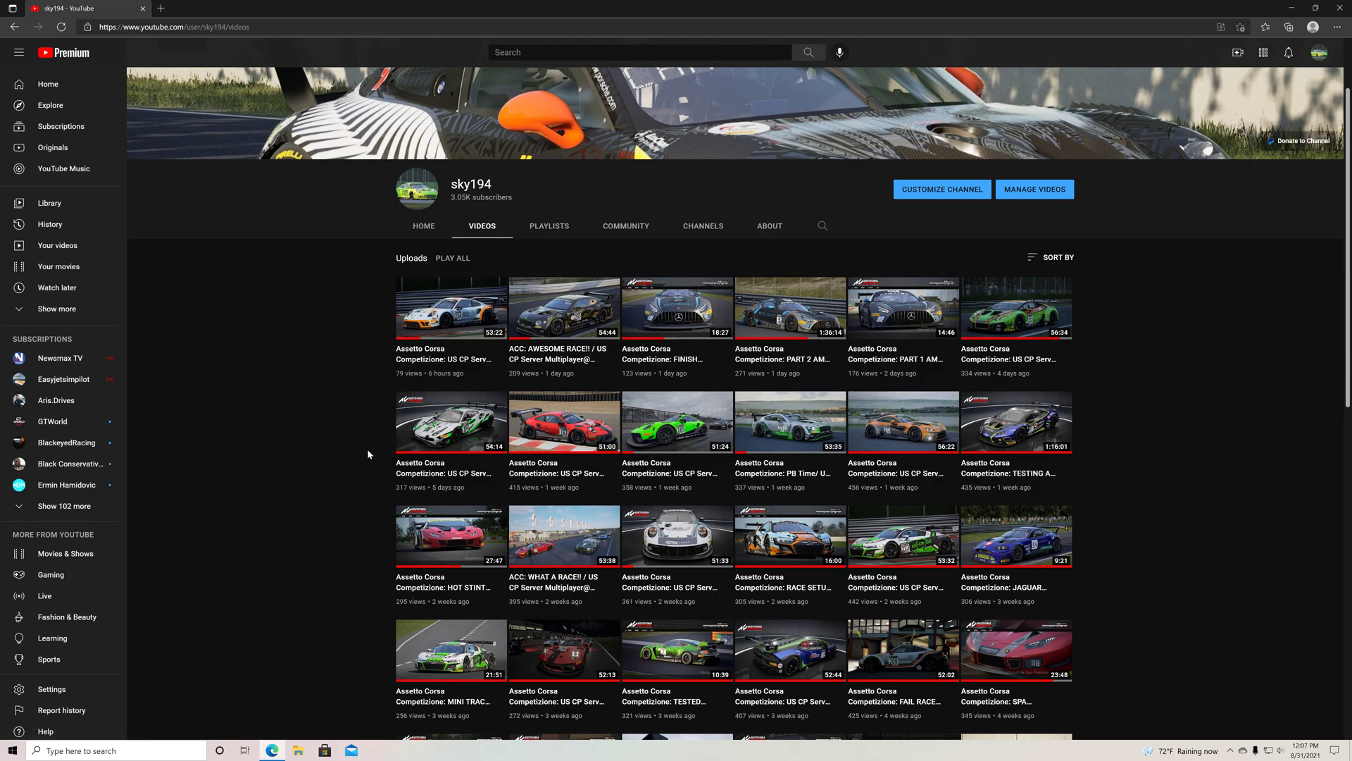
{"action": "mouse_move", "coordinate": [564, 422]}
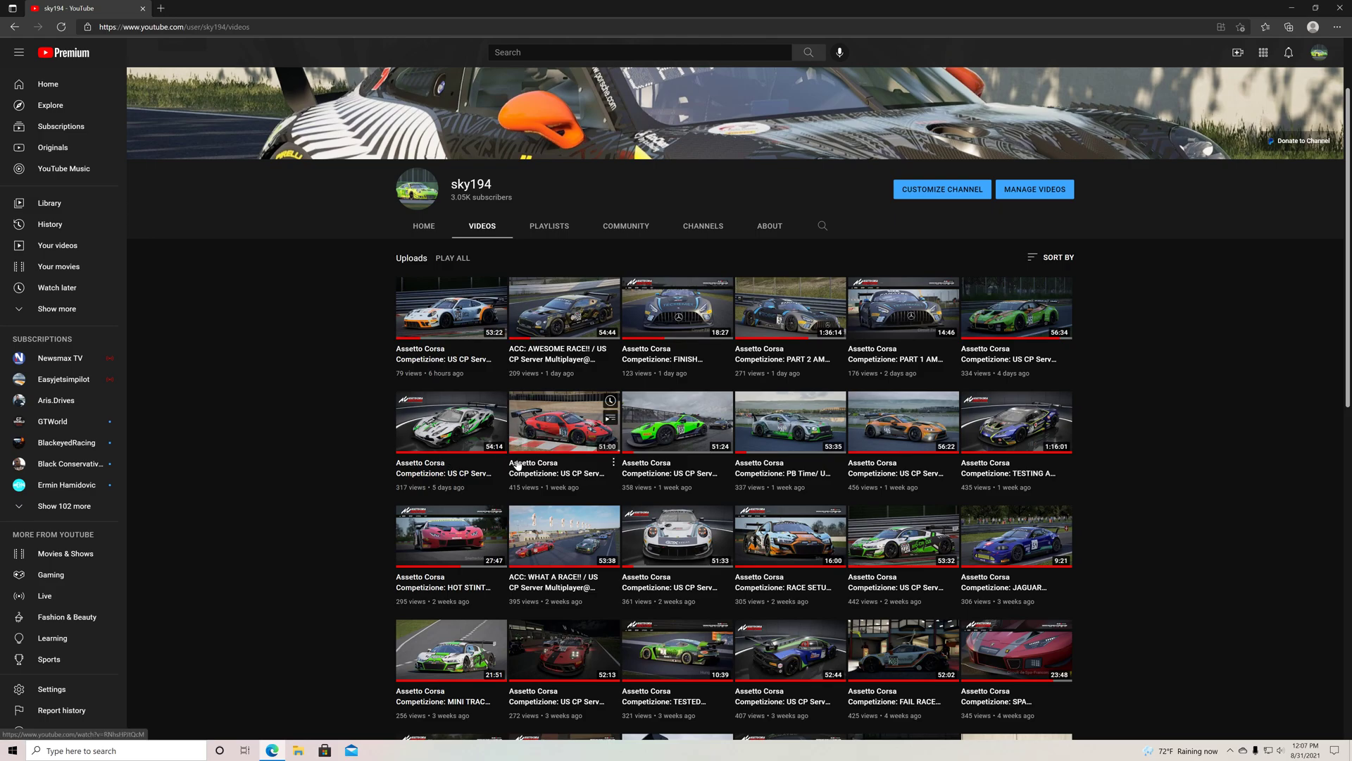
{"action": "mouse_move", "coordinate": [564, 423]}
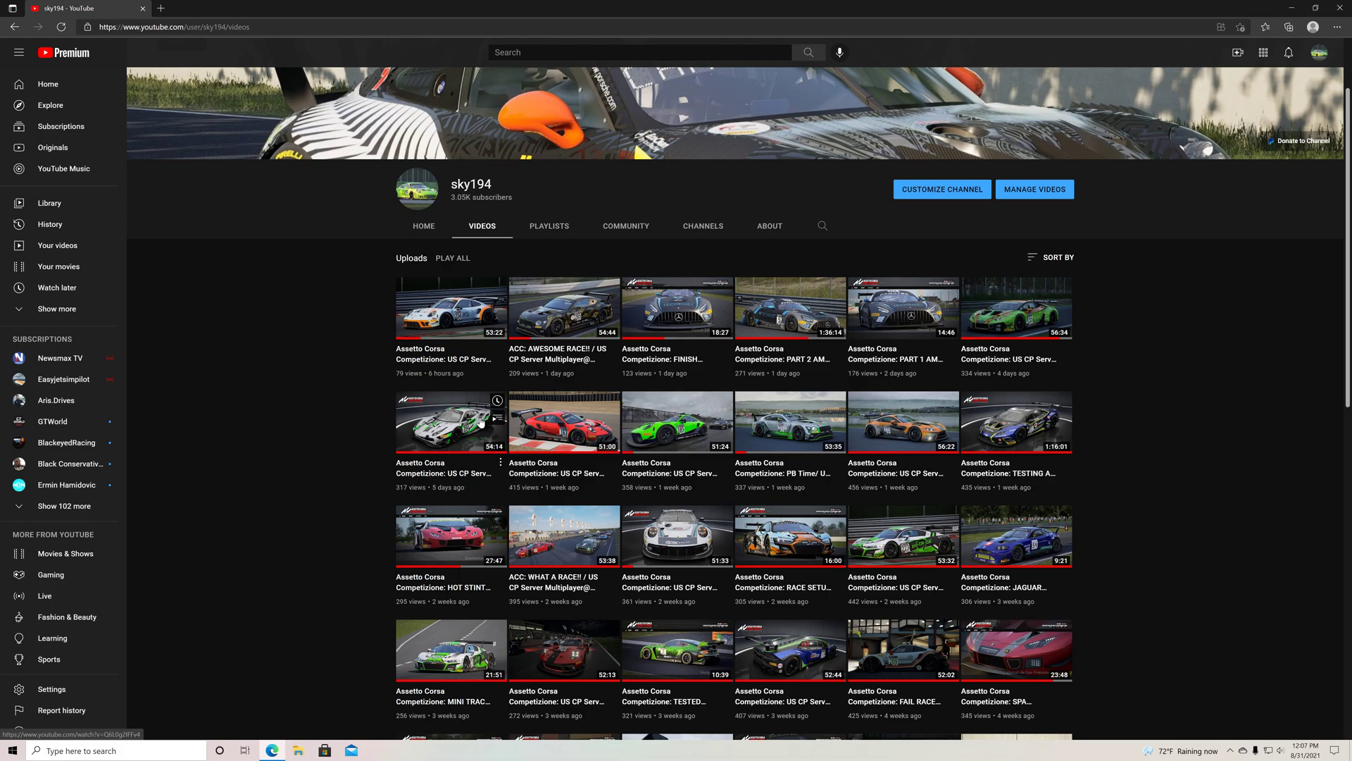
{"action": "left_click", "coordinate": [449, 423]}
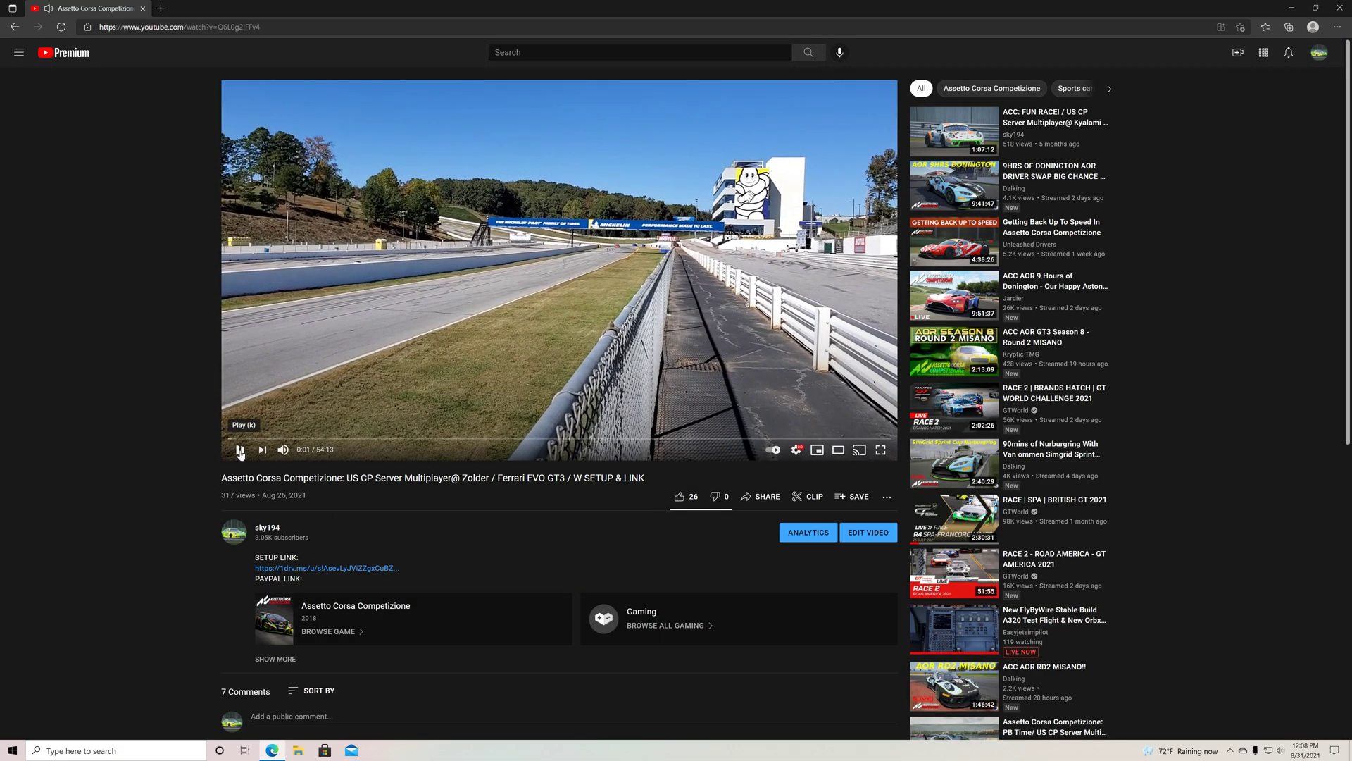
{"action": "left_click", "coordinate": [239, 449]}
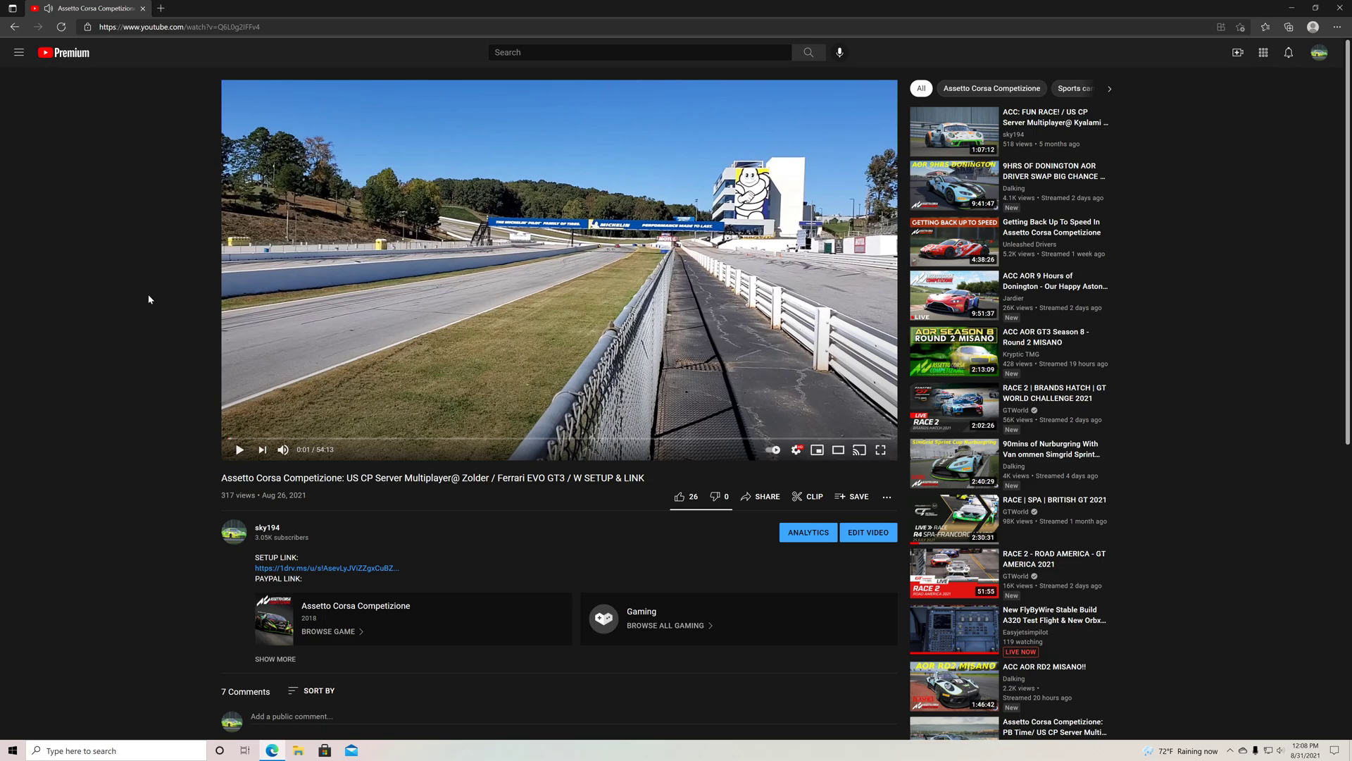
{"action": "scroll", "scroll_direction": "down", "scroll_amount": 3}
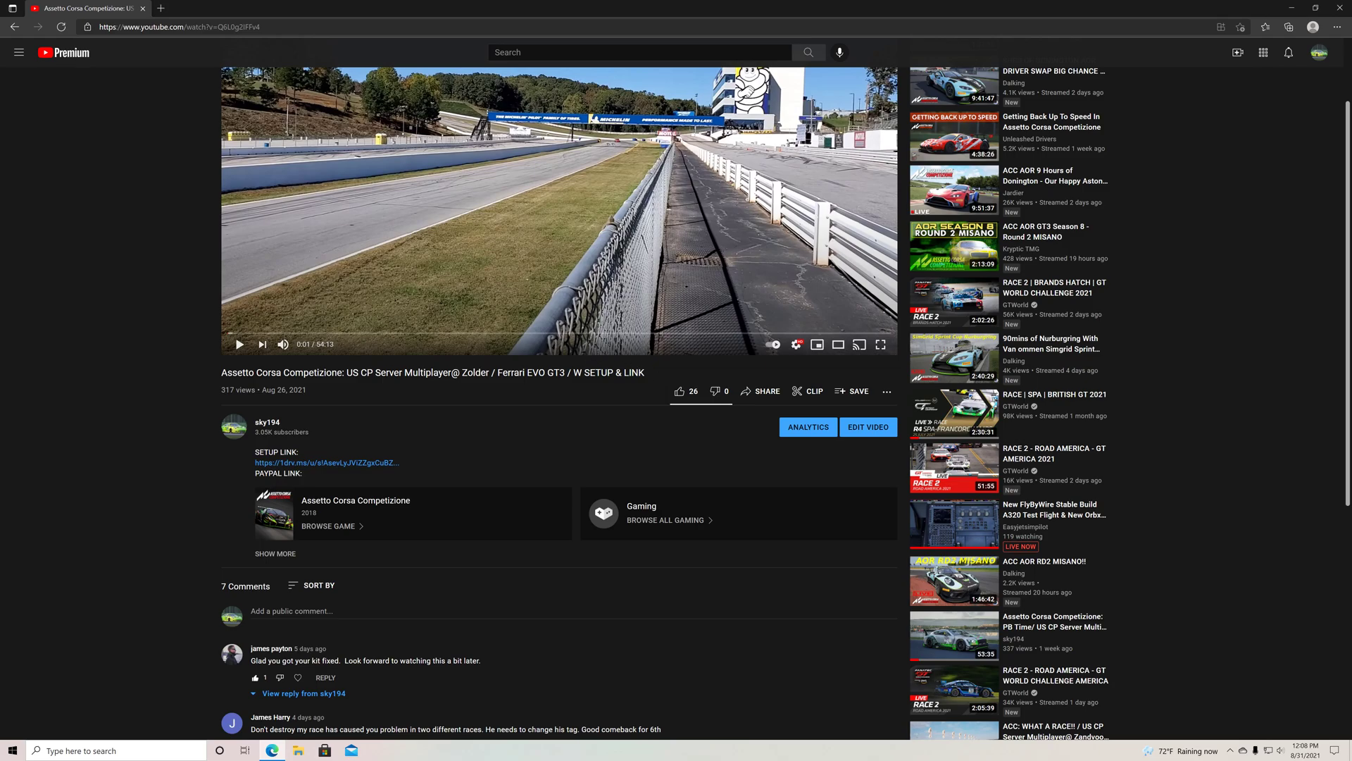
{"action": "mouse_move", "coordinate": [658, 383]}
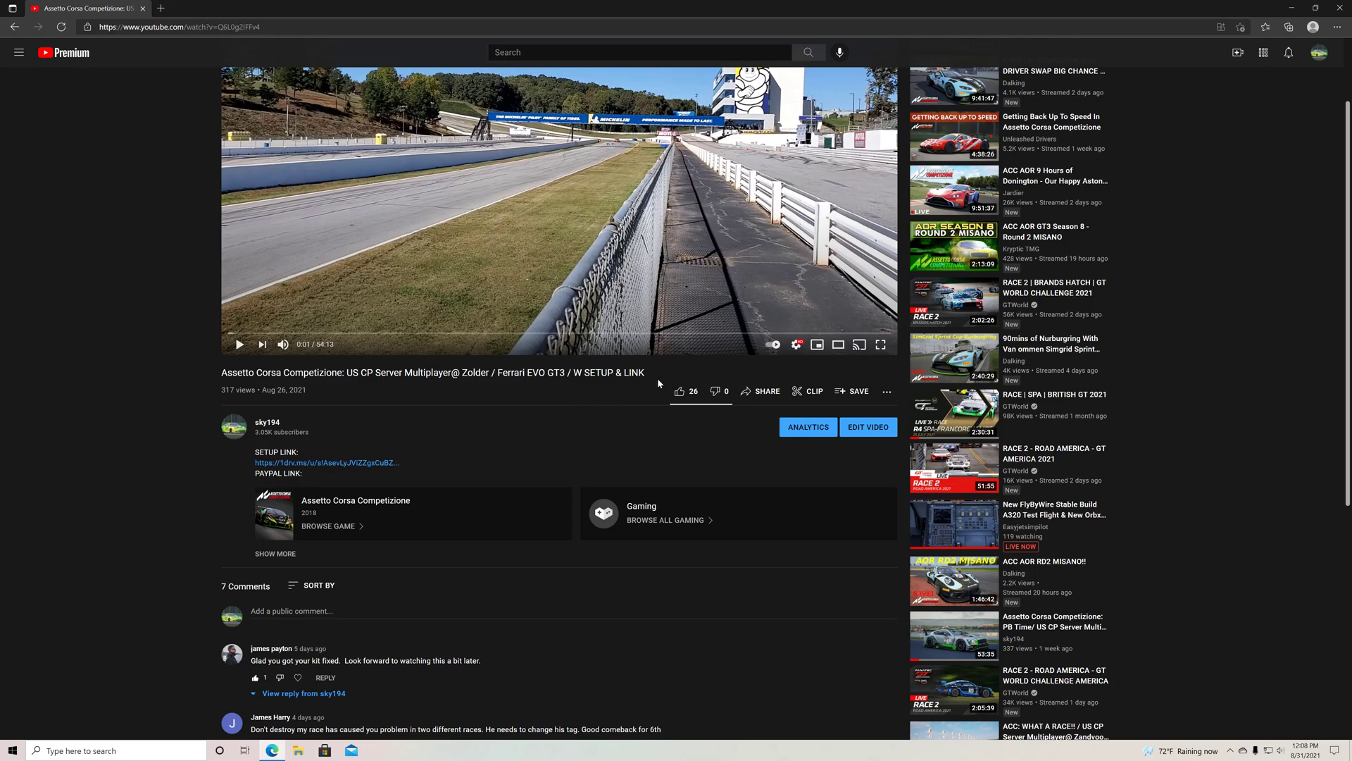
{"action": "mouse_move", "coordinate": [659, 384]}
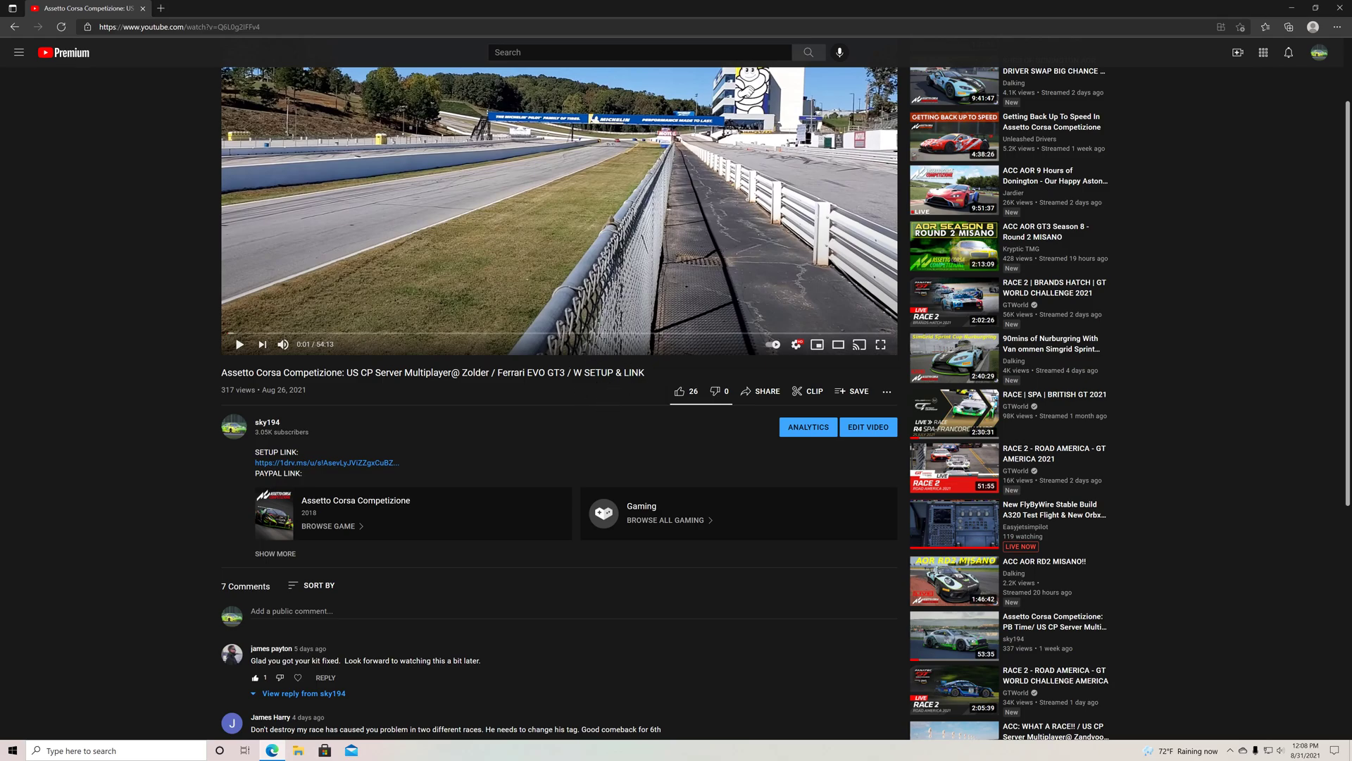
{"action": "mouse_move", "coordinate": [496, 481]}
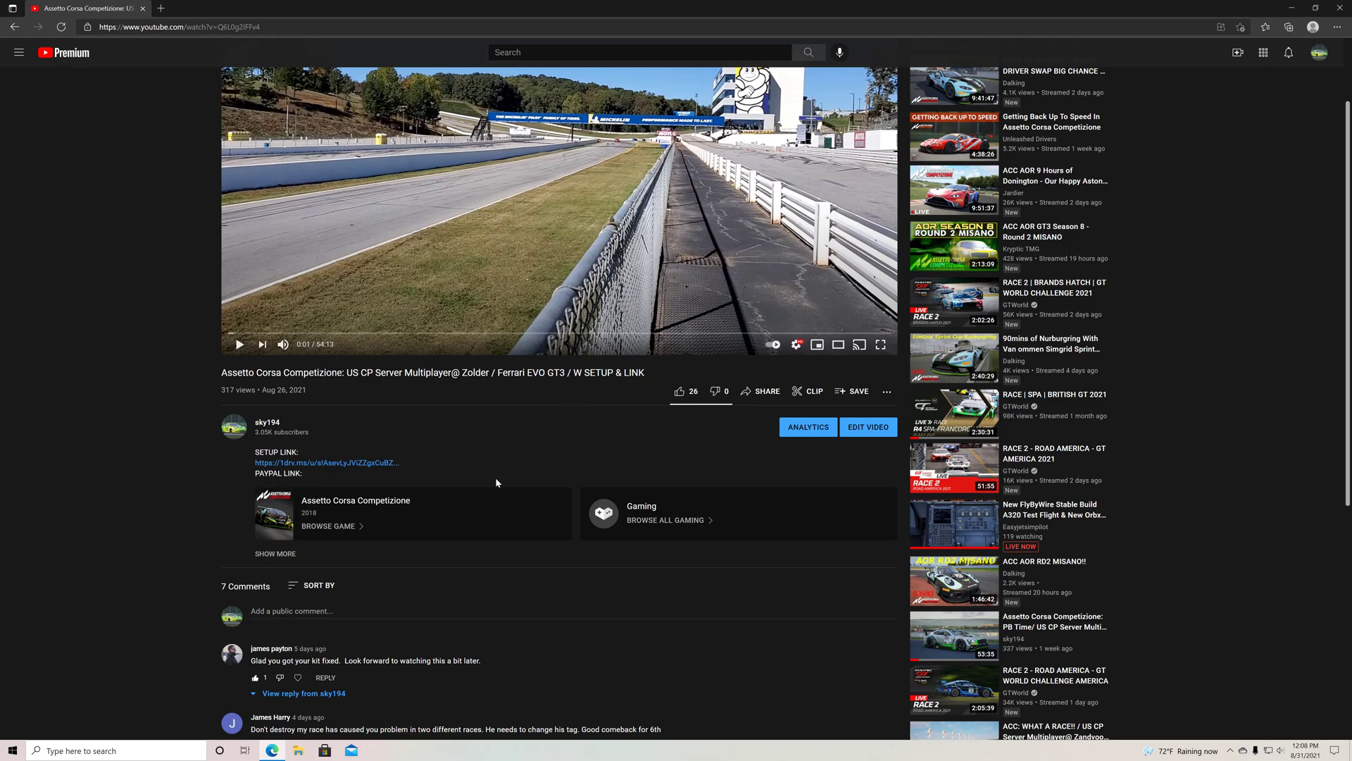
{"action": "mouse_move", "coordinate": [440, 396]}
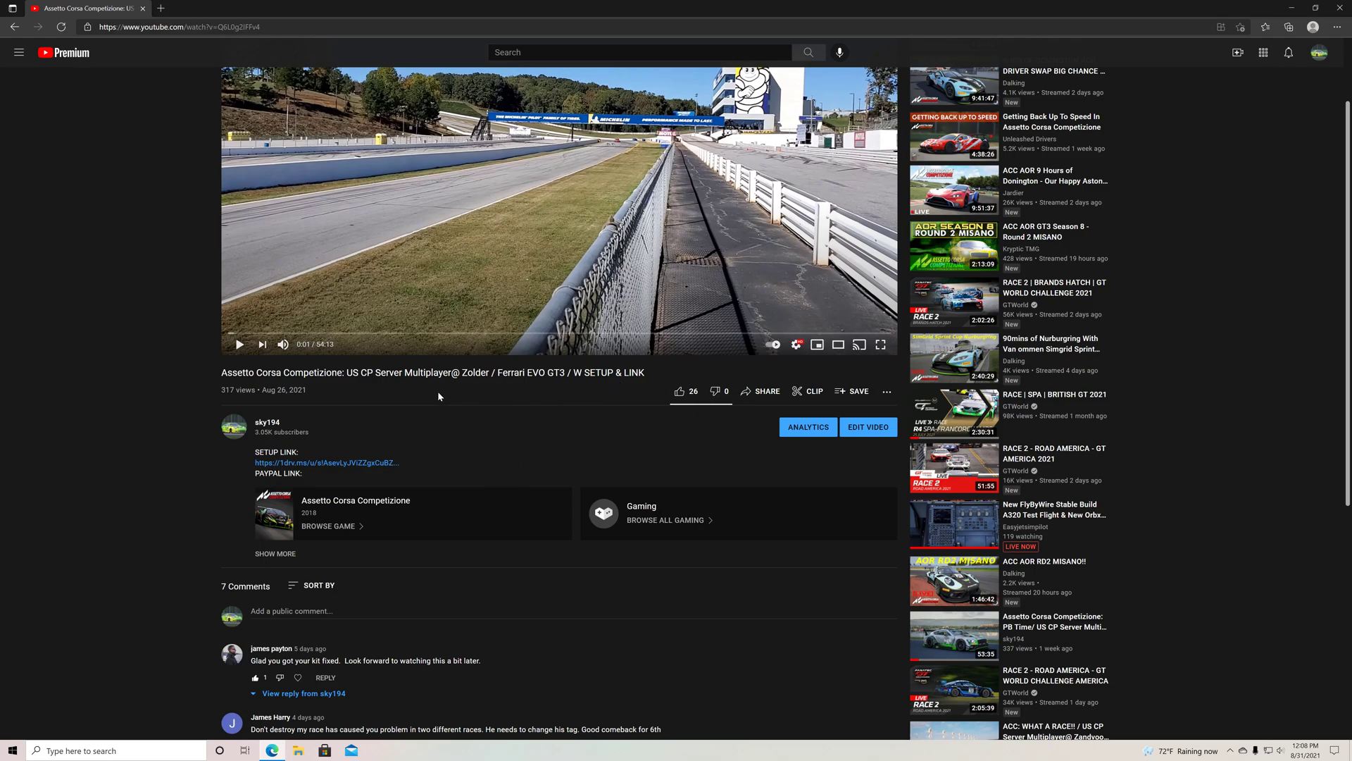
{"action": "mouse_move", "coordinate": [456, 411]}
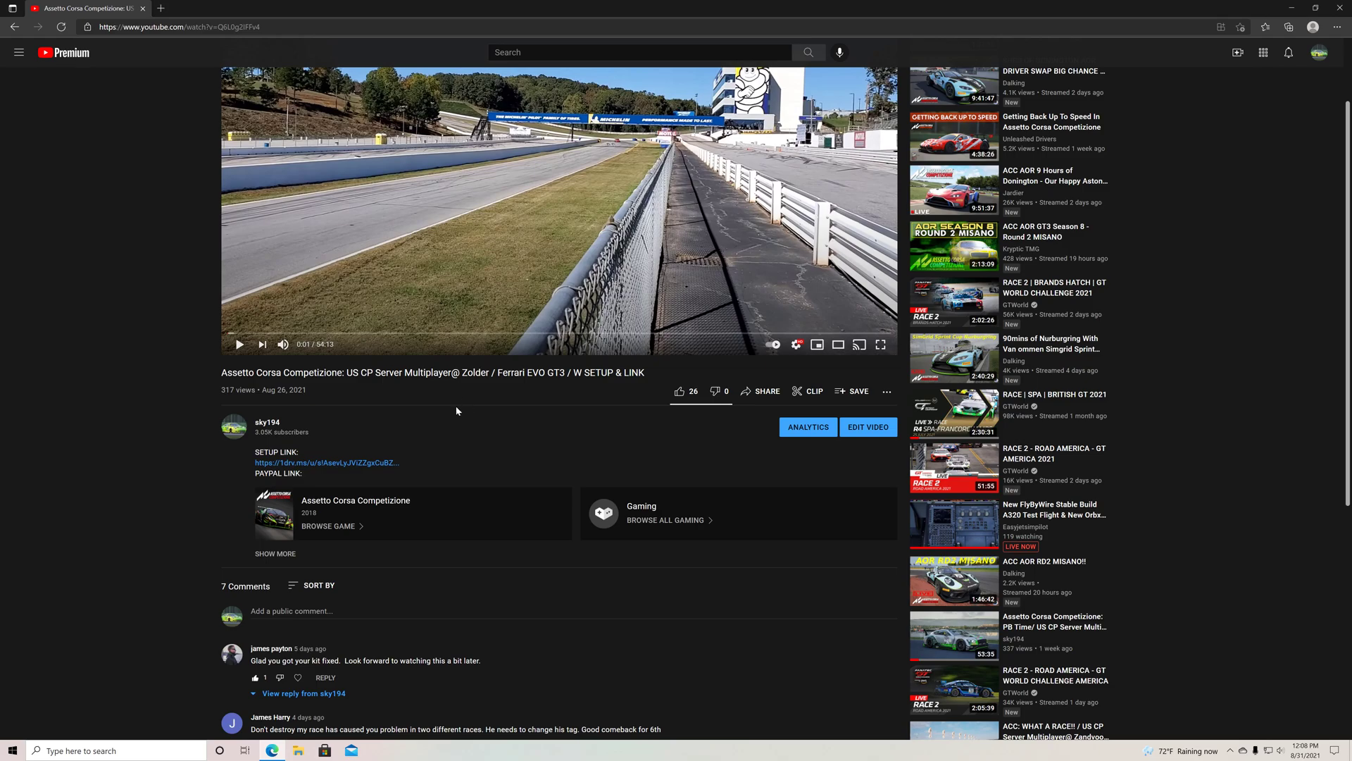
{"action": "mouse_move", "coordinate": [470, 402]}
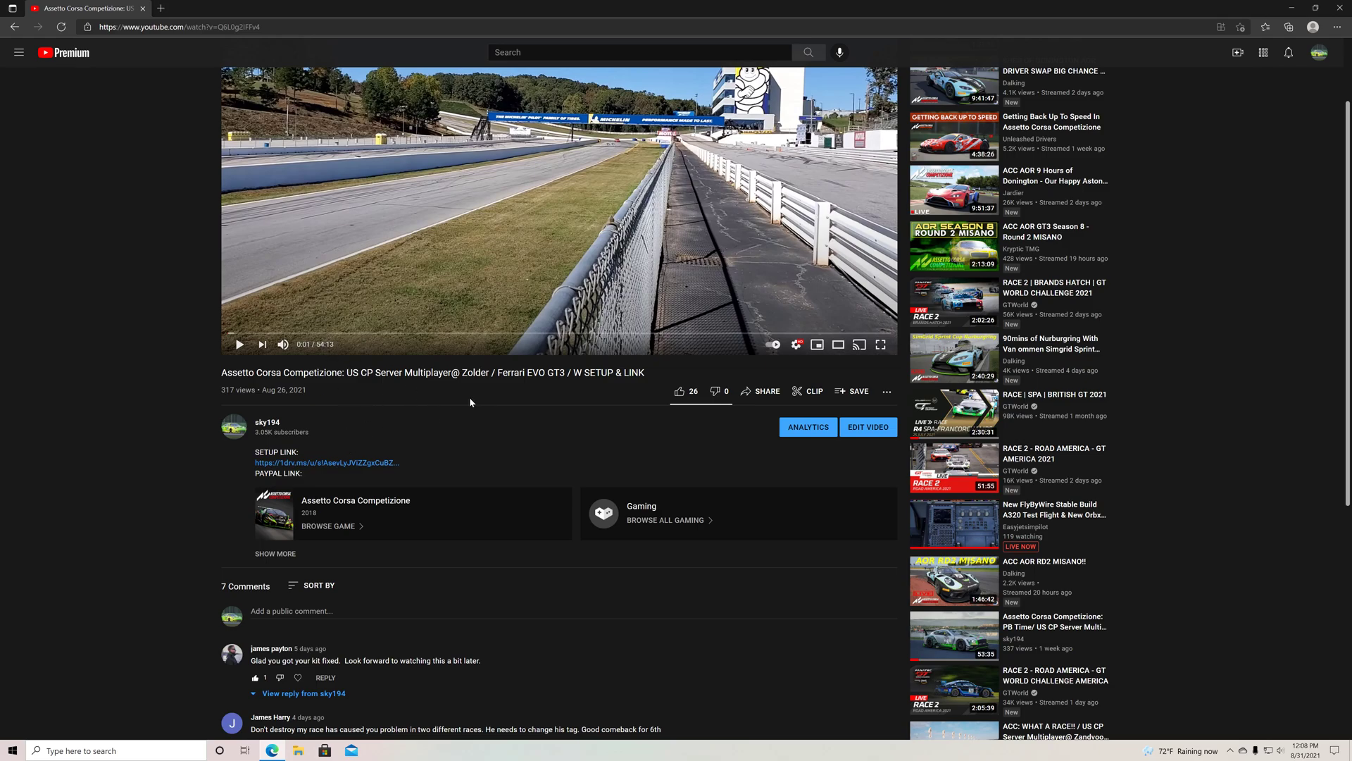
{"action": "mouse_move", "coordinate": [446, 437]}
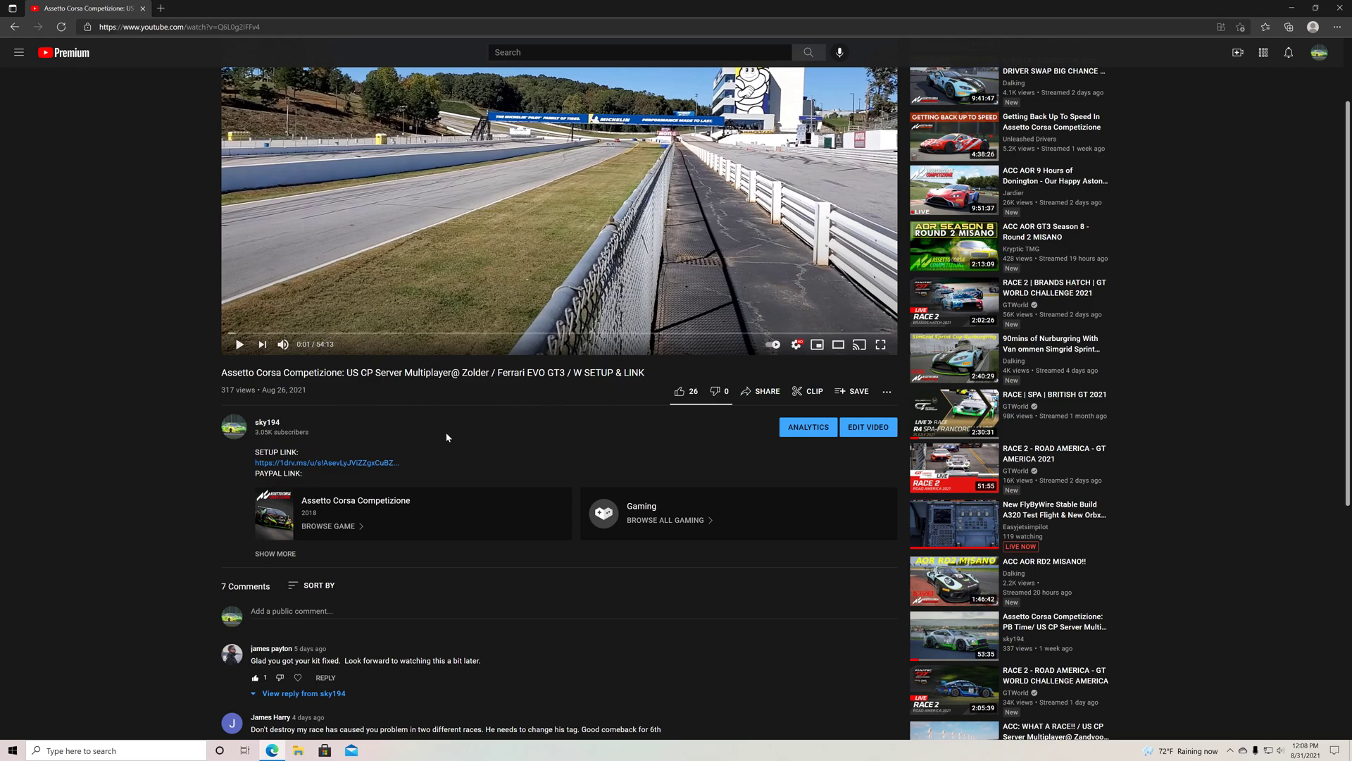
{"action": "mouse_move", "coordinate": [351, 438]}
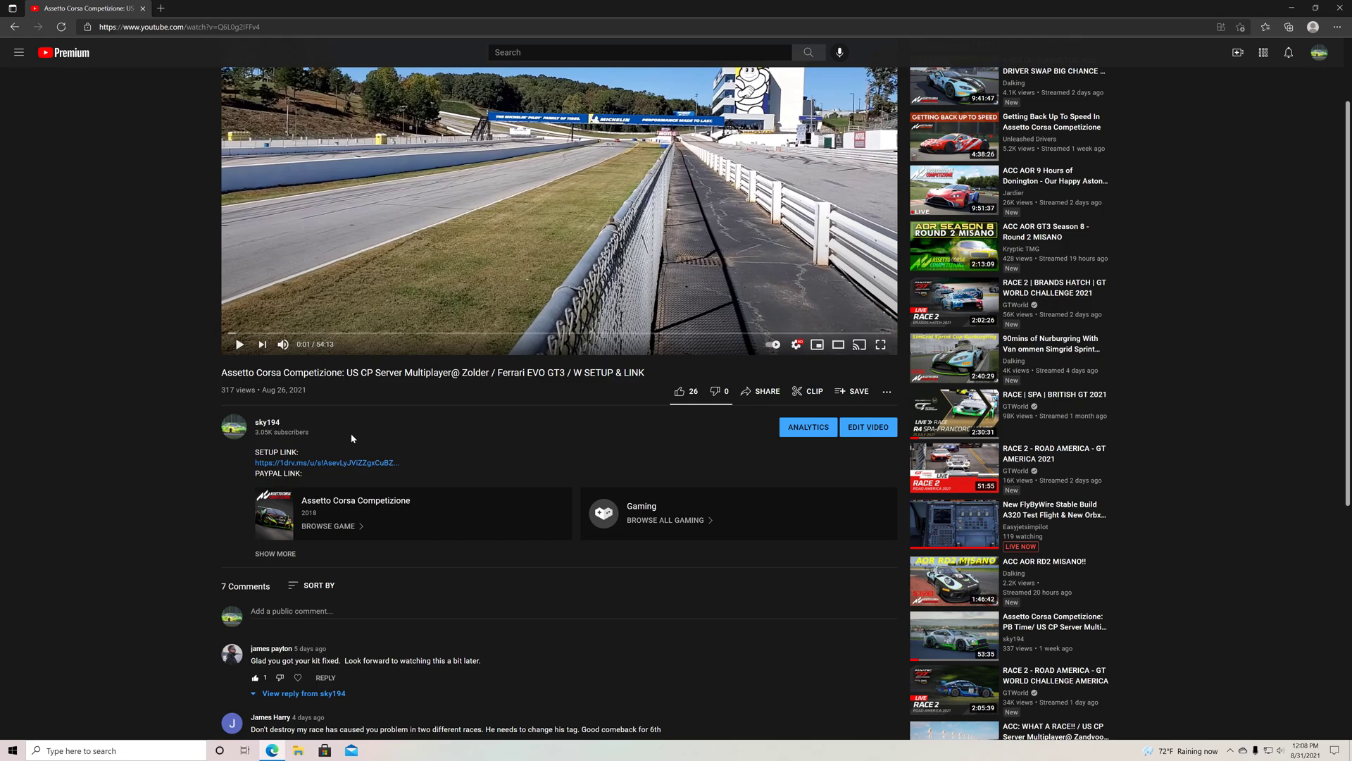
{"action": "mouse_move", "coordinate": [325, 459]}
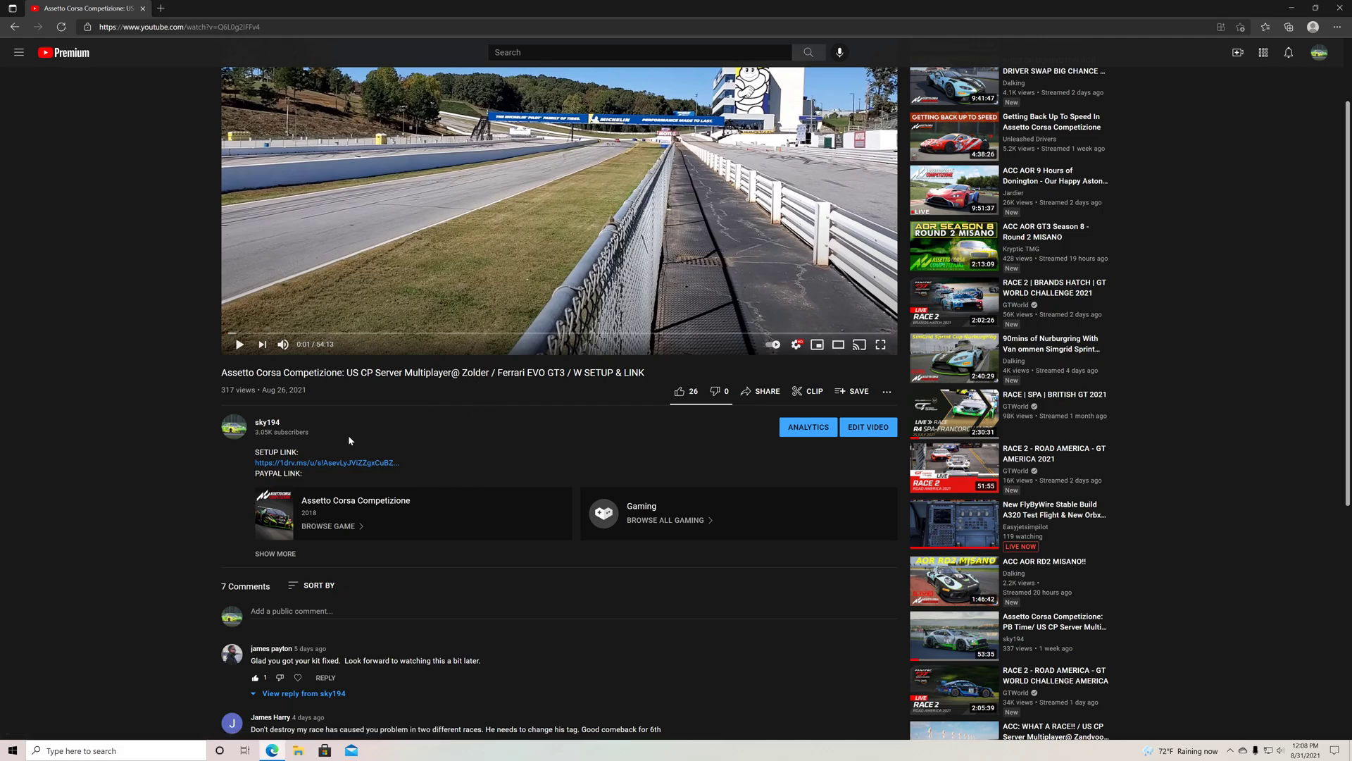
Step: Follow the description's setup link and download Sky6.5 Ferrari 488 EVO Zolder.json from OneDrive
{"action": "left_click", "coordinate": [325, 462]}
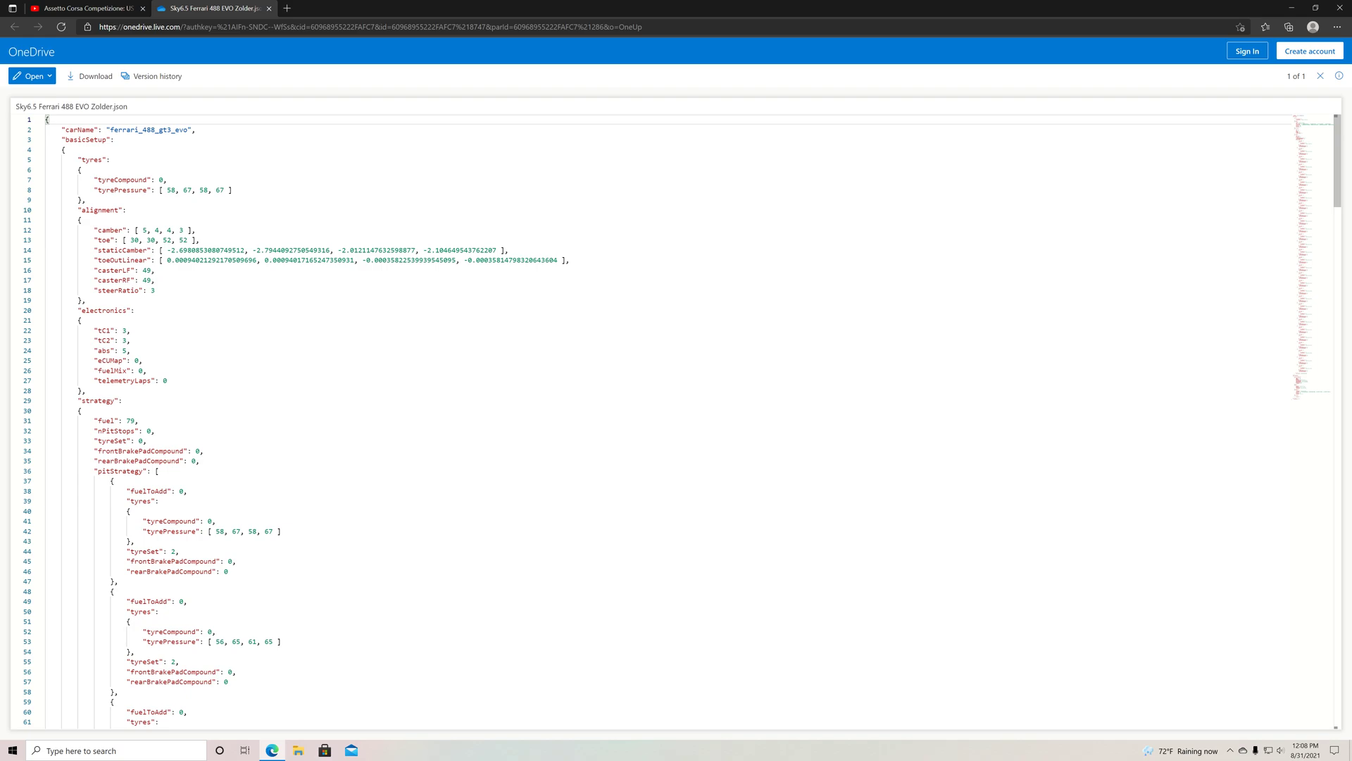
{"action": "mouse_move", "coordinate": [94, 76]}
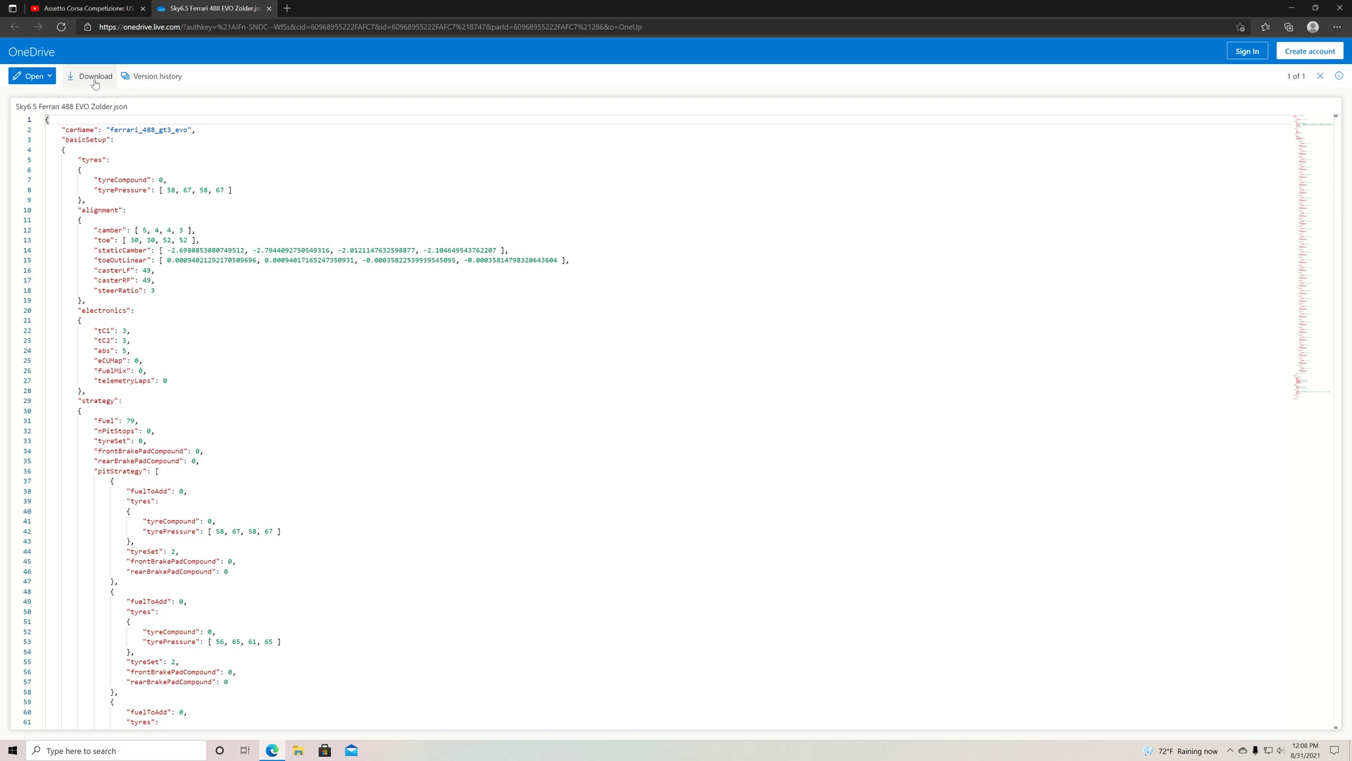
{"action": "mouse_move", "coordinate": [33, 54]}
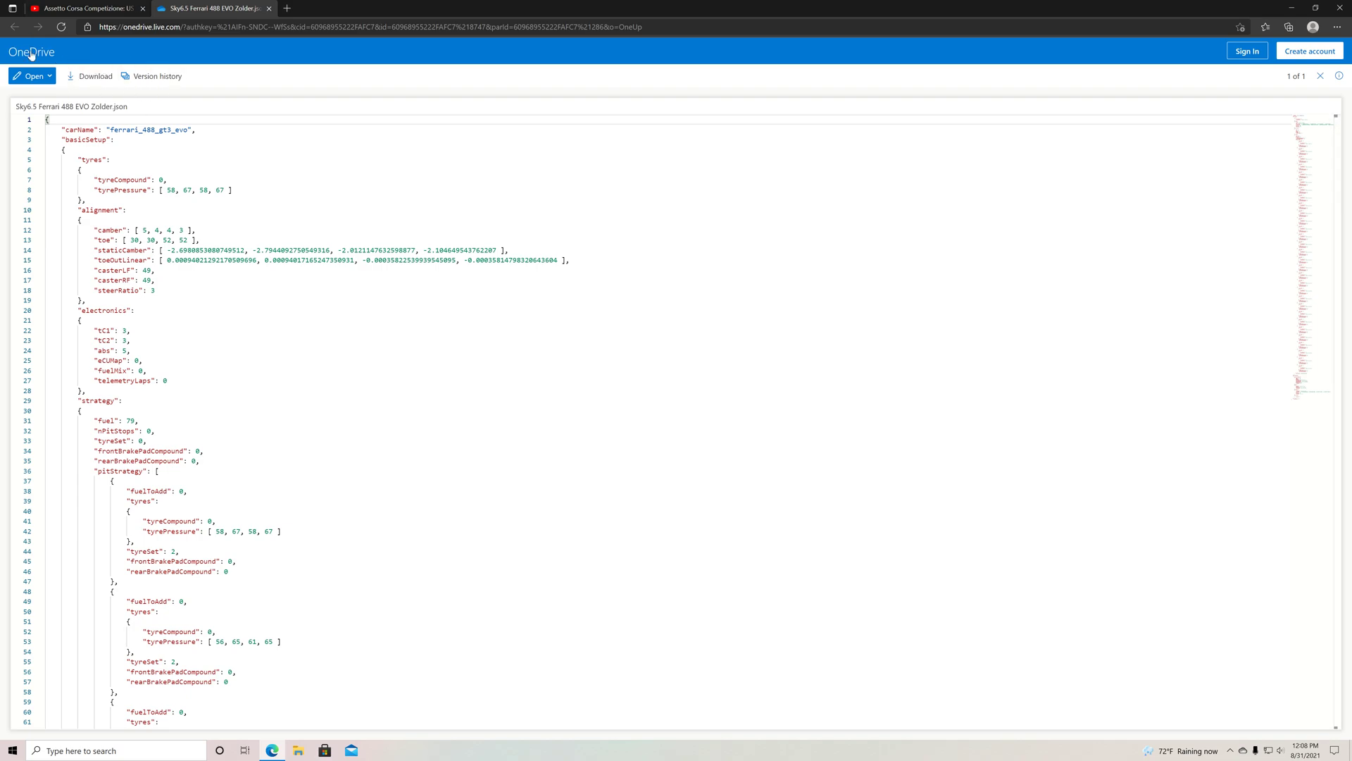
{"action": "left_click", "coordinate": [89, 76]}
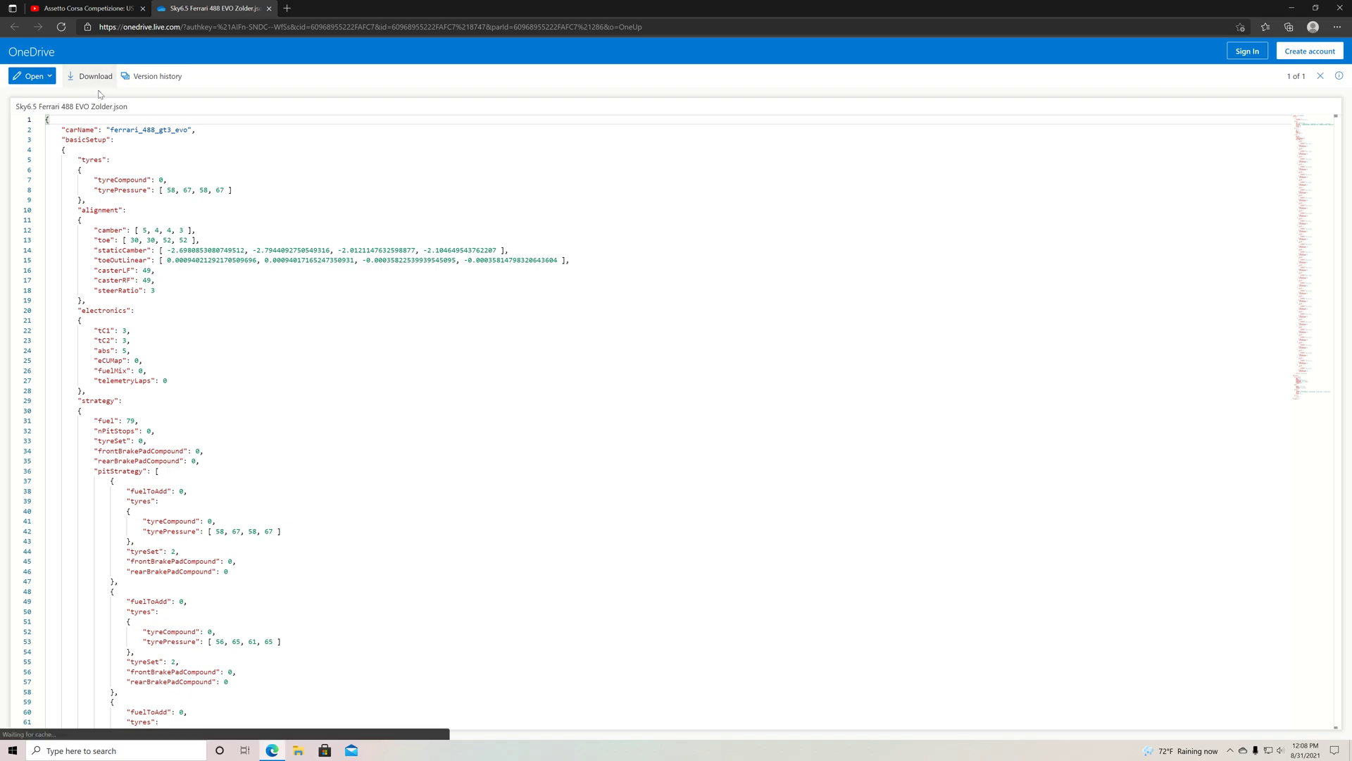
{"action": "left_click", "coordinate": [89, 76]}
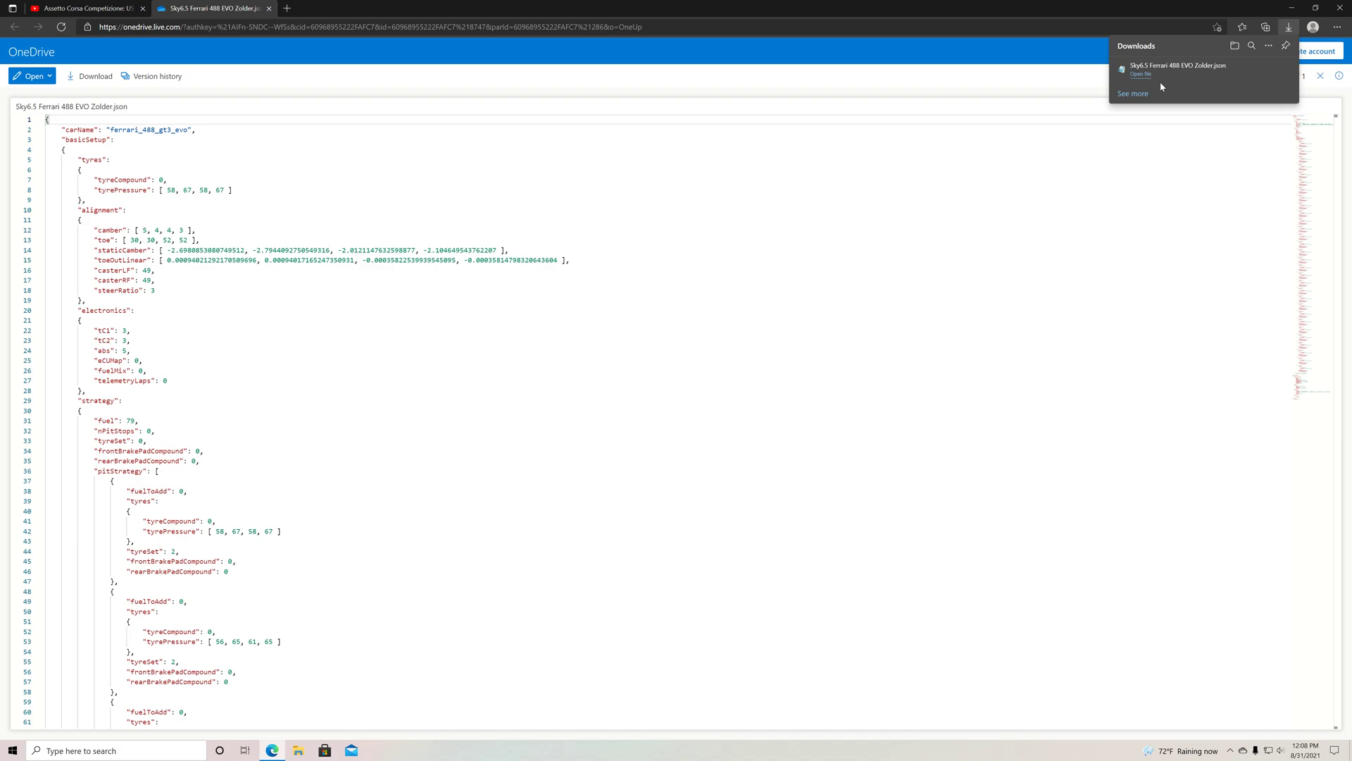
{"action": "mouse_move", "coordinate": [1157, 86]}
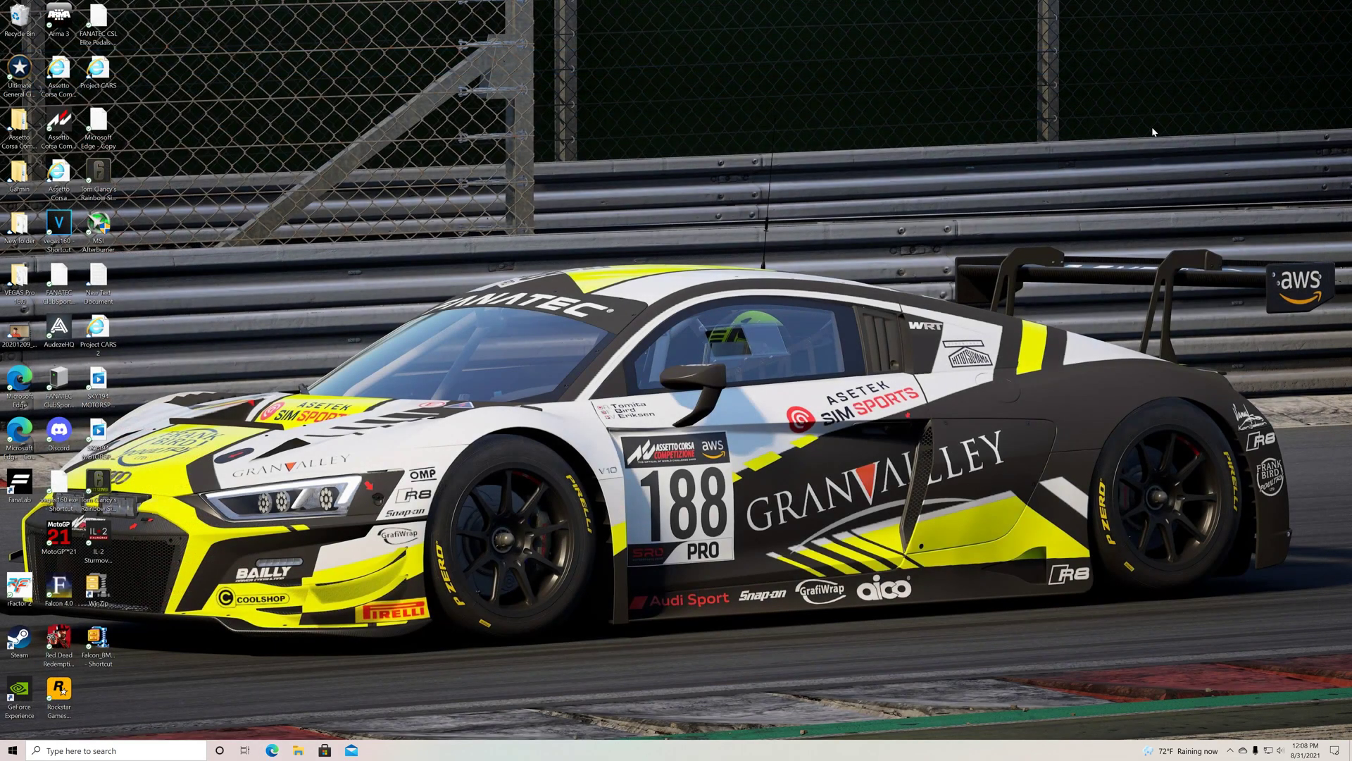
{"action": "mouse_move", "coordinate": [246, 686]}
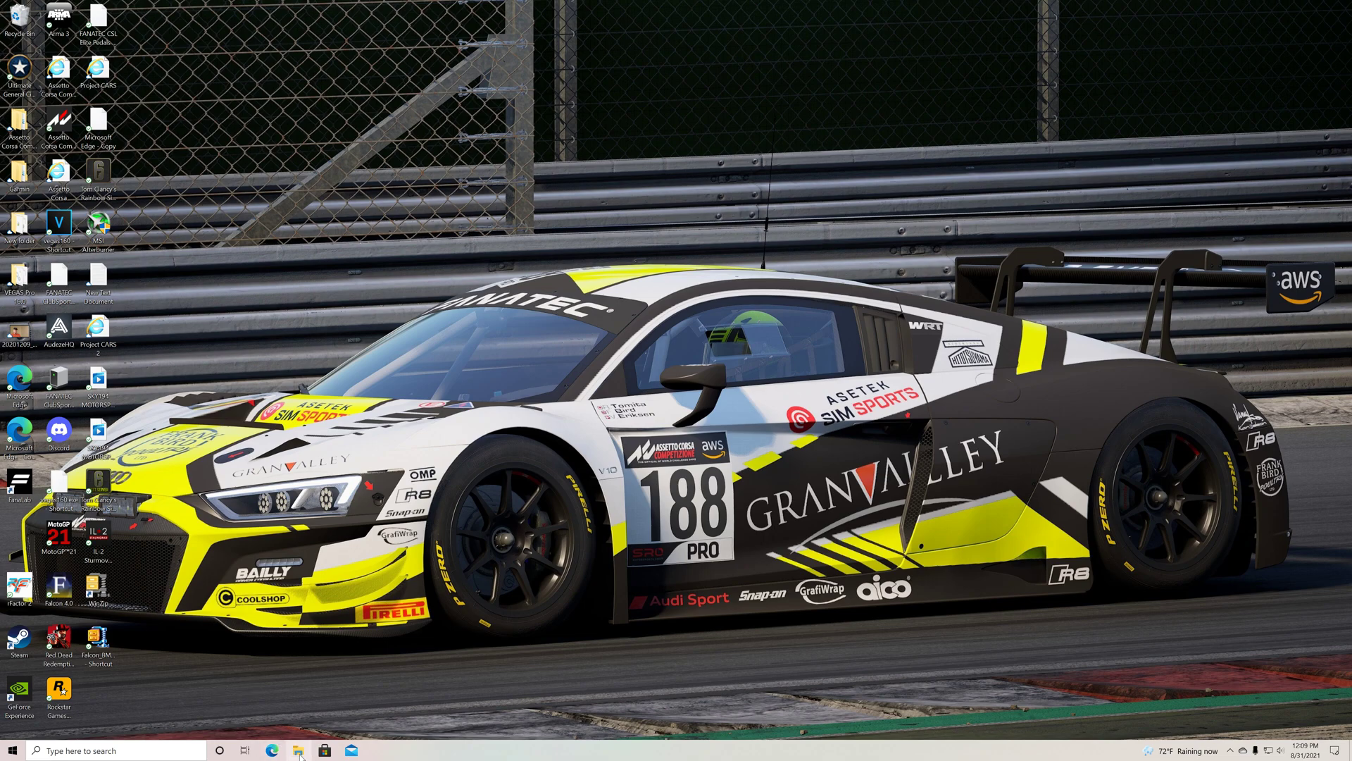
Step: Leave the browser and bring up File Explorer at Quick access from the taskbar
{"action": "left_click", "coordinate": [298, 749]}
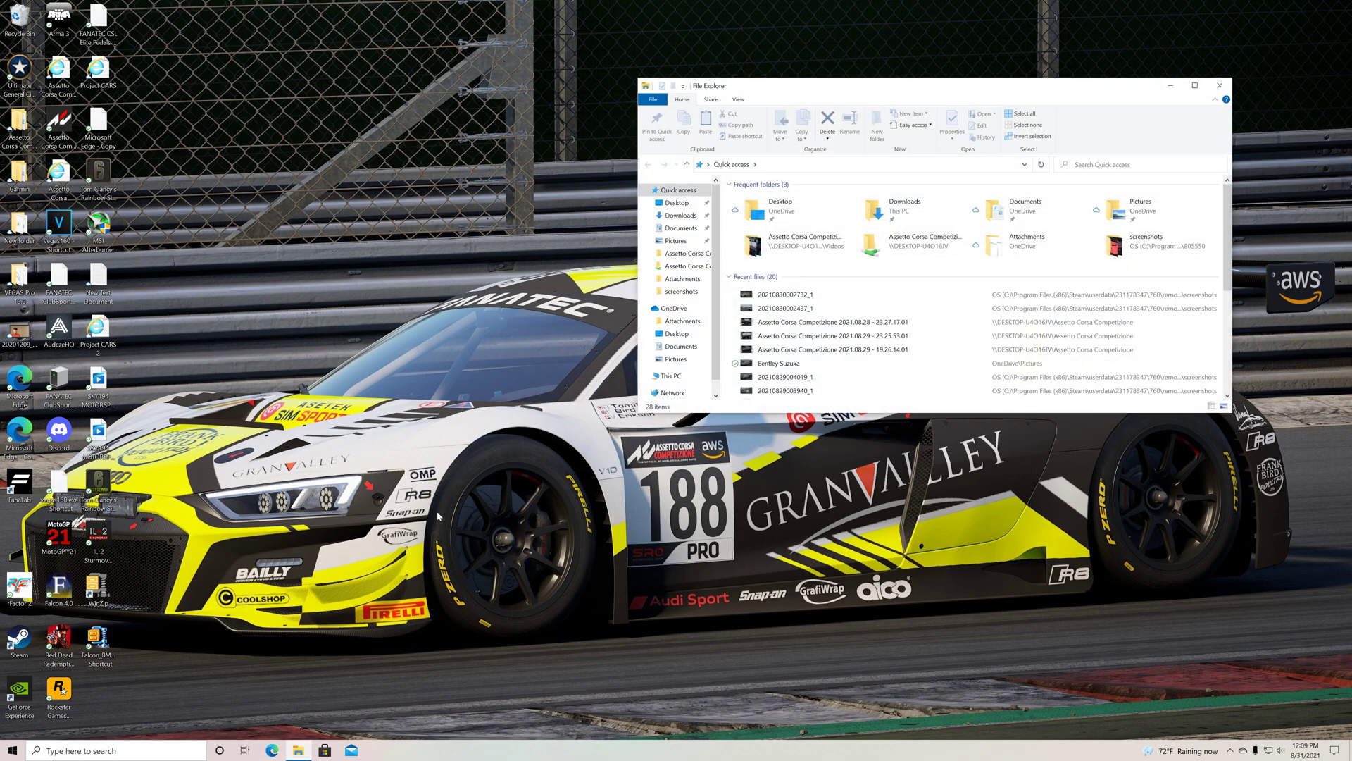
Step: Drag the Zolder JSON from Downloads onto the desktop, then go to Documents
{"action": "left_click", "coordinate": [680, 214]}
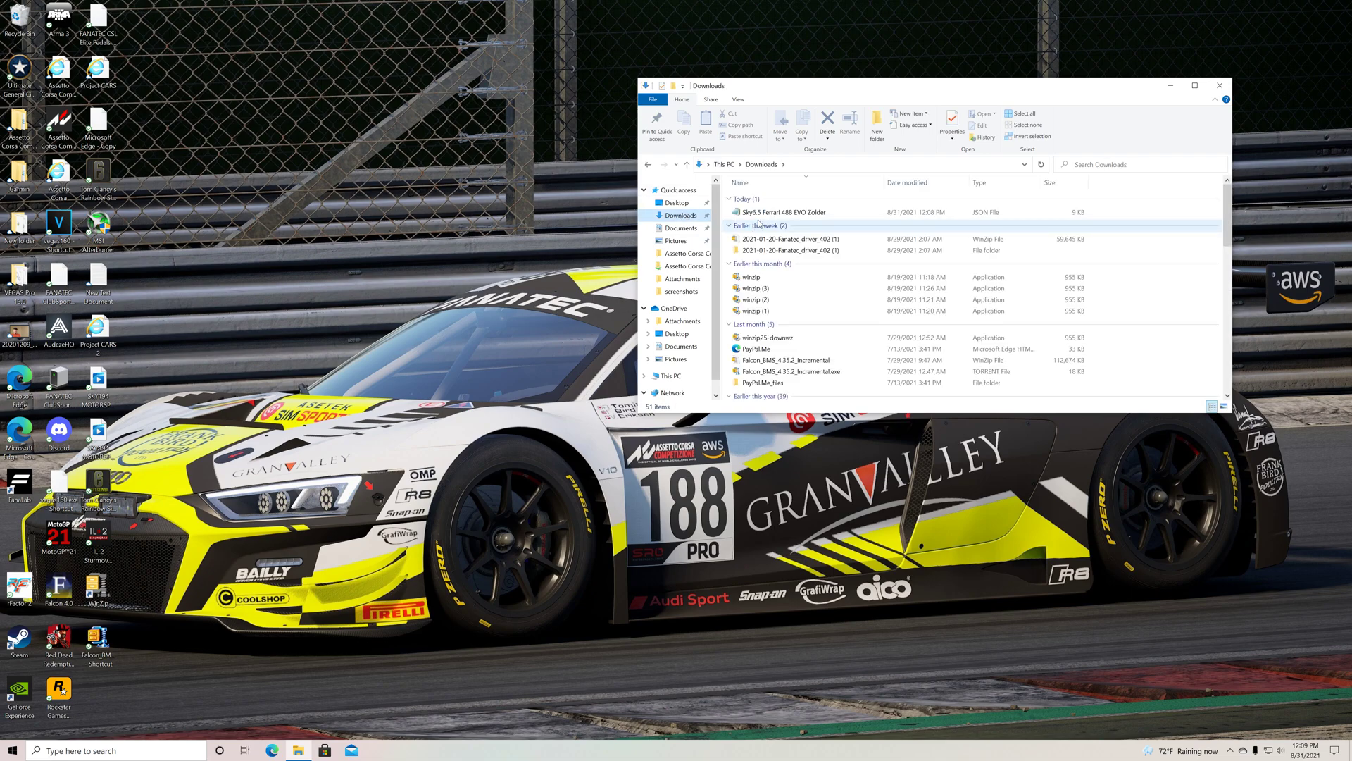
{"action": "left_click", "coordinate": [784, 211]}
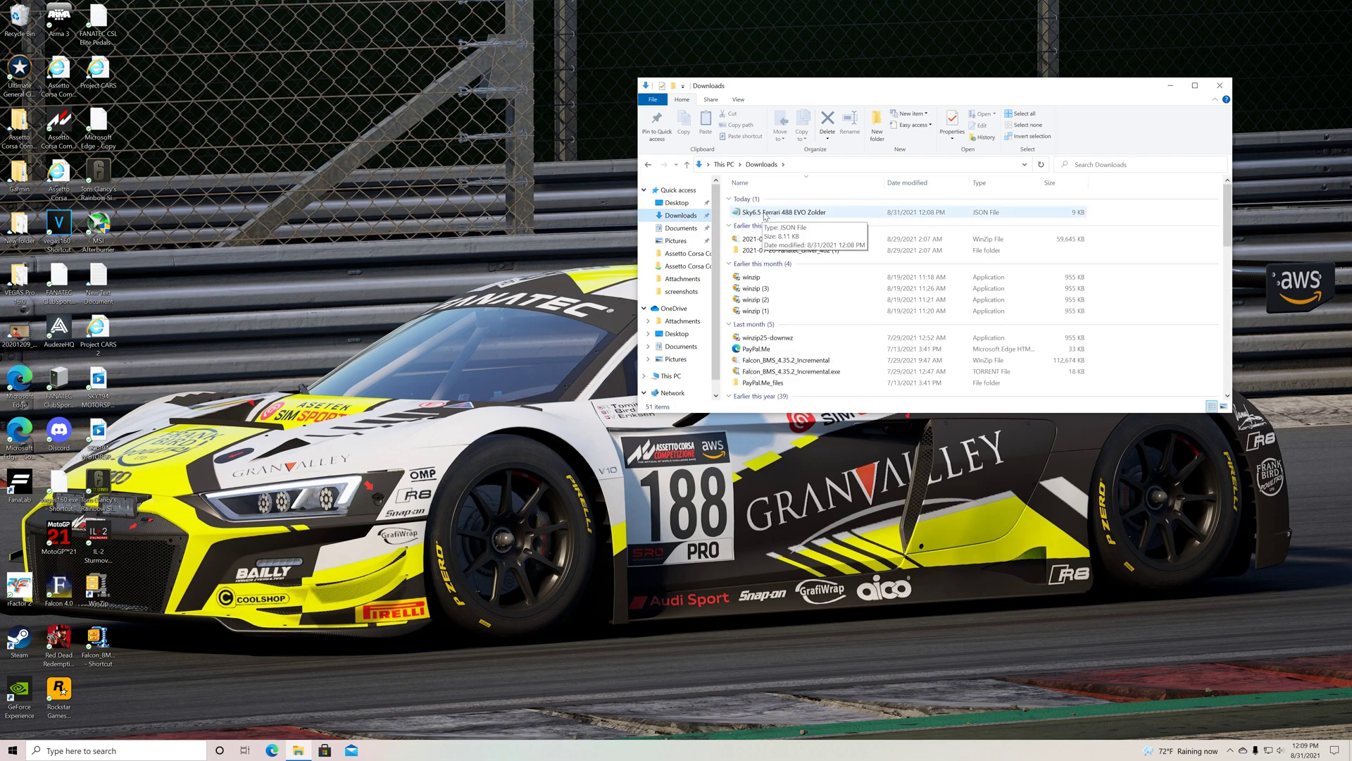
{"action": "left_click", "coordinate": [783, 213]}
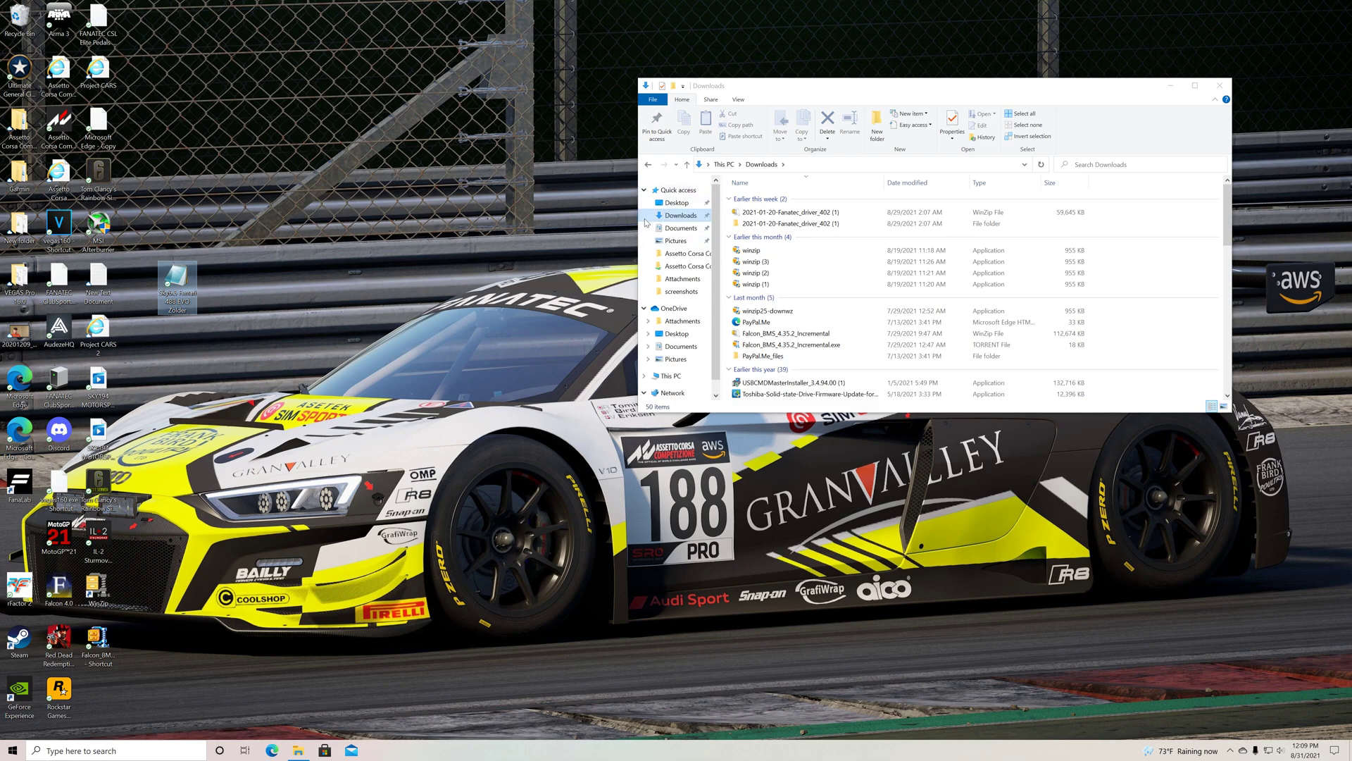
{"action": "mouse_move", "coordinate": [692, 221]}
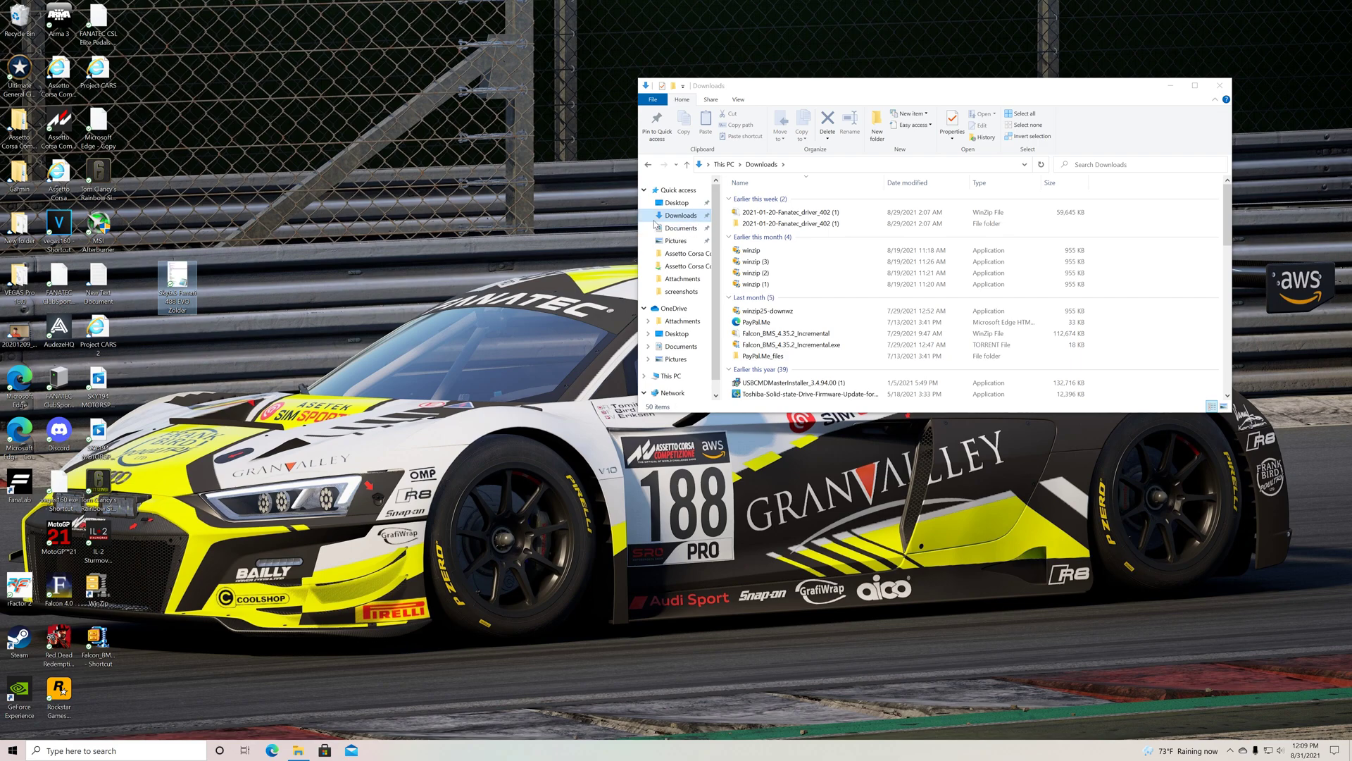
{"action": "mouse_move", "coordinate": [628, 250]}
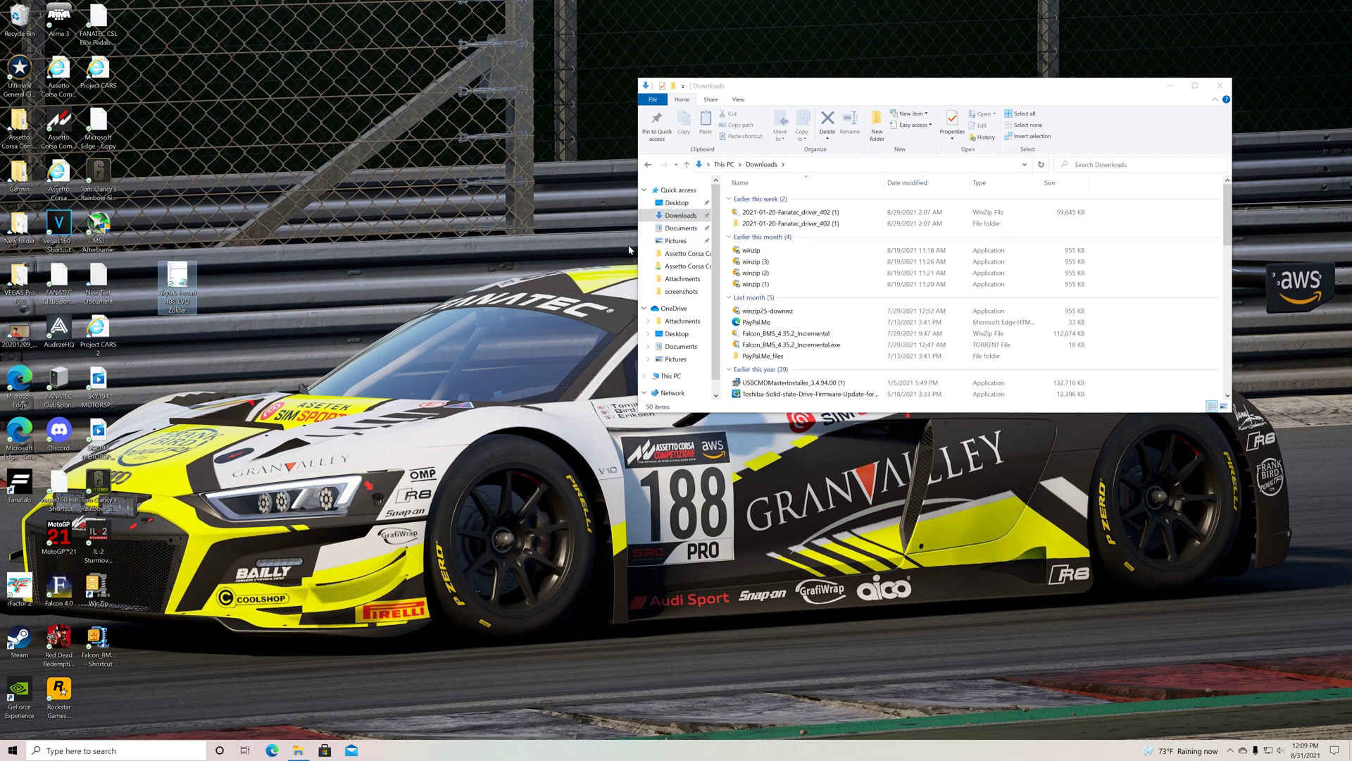
{"action": "left_click", "coordinate": [681, 228]}
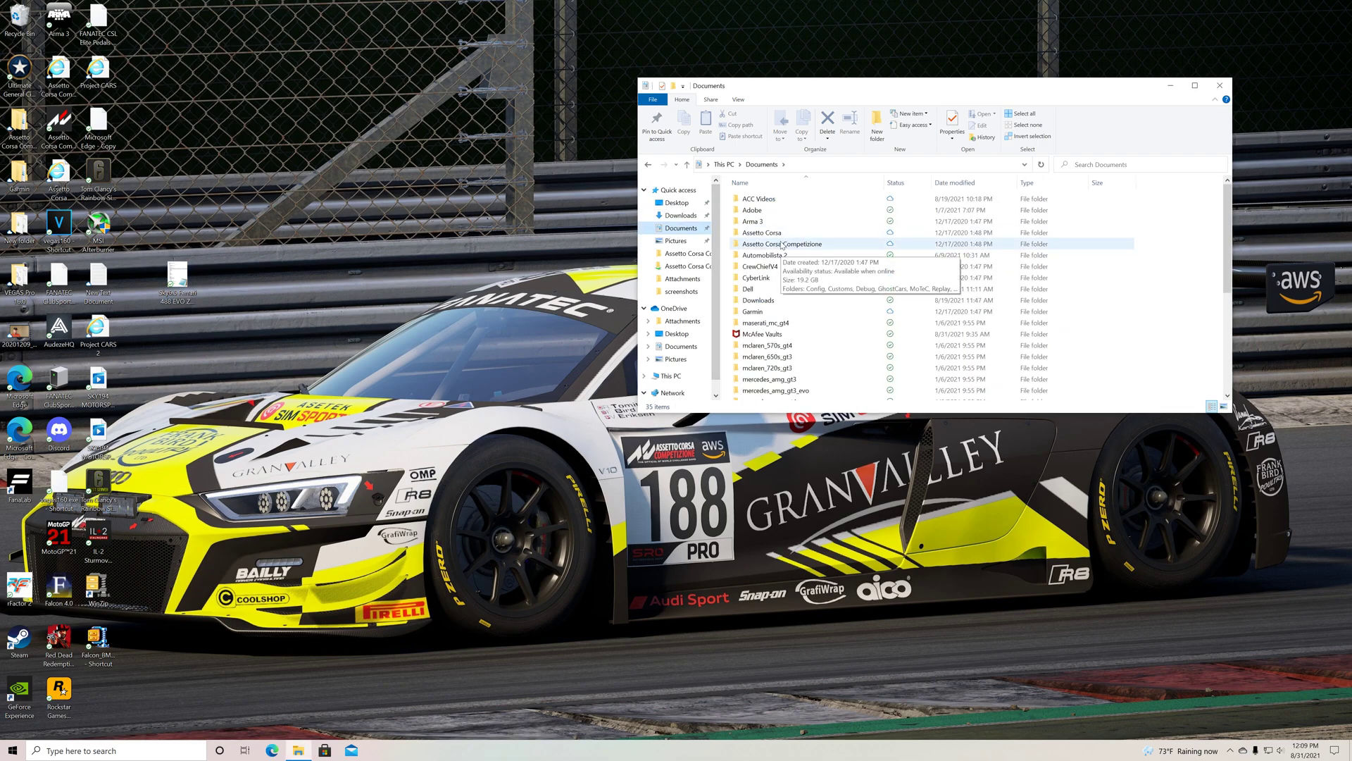
Step: Navigate into Assetto Corsa Competizione and its Setups folder
{"action": "double_click", "coordinate": [782, 244]}
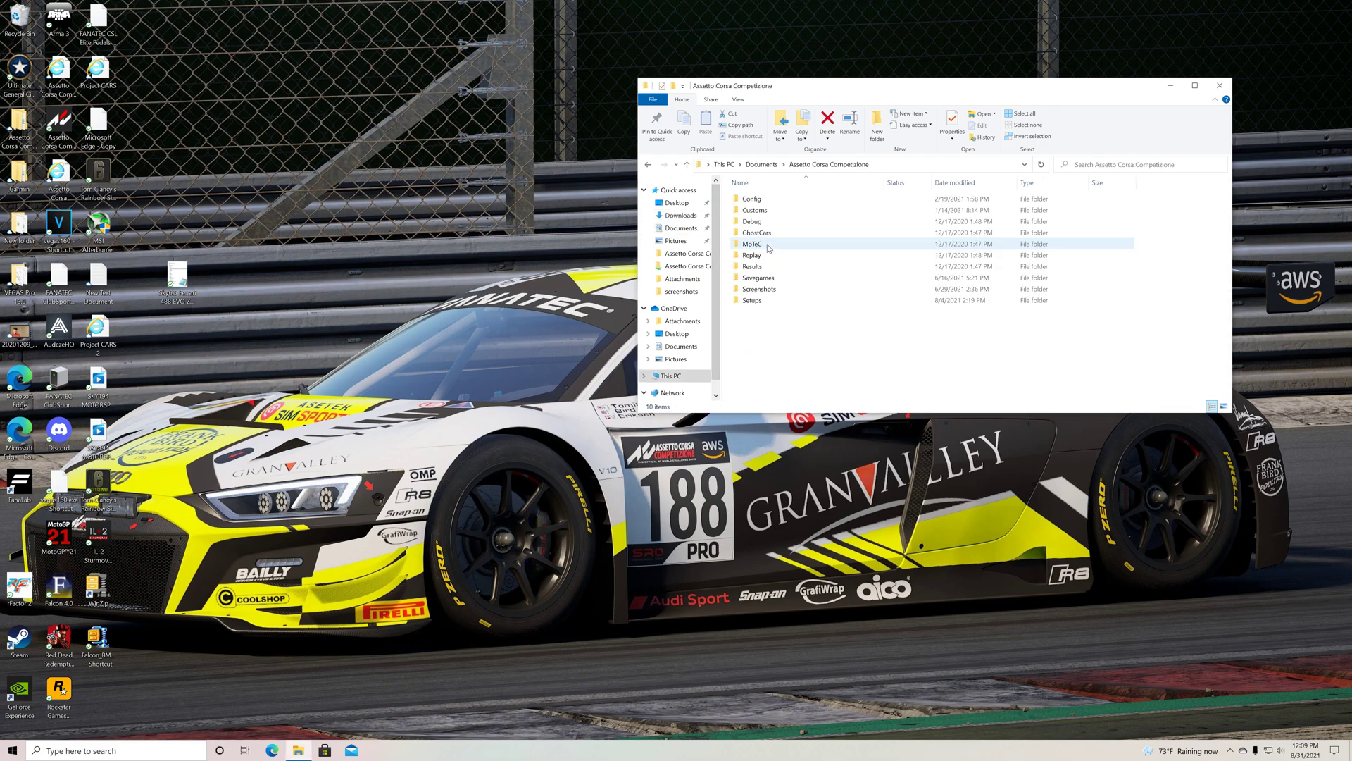
{"action": "left_click", "coordinate": [752, 300]}
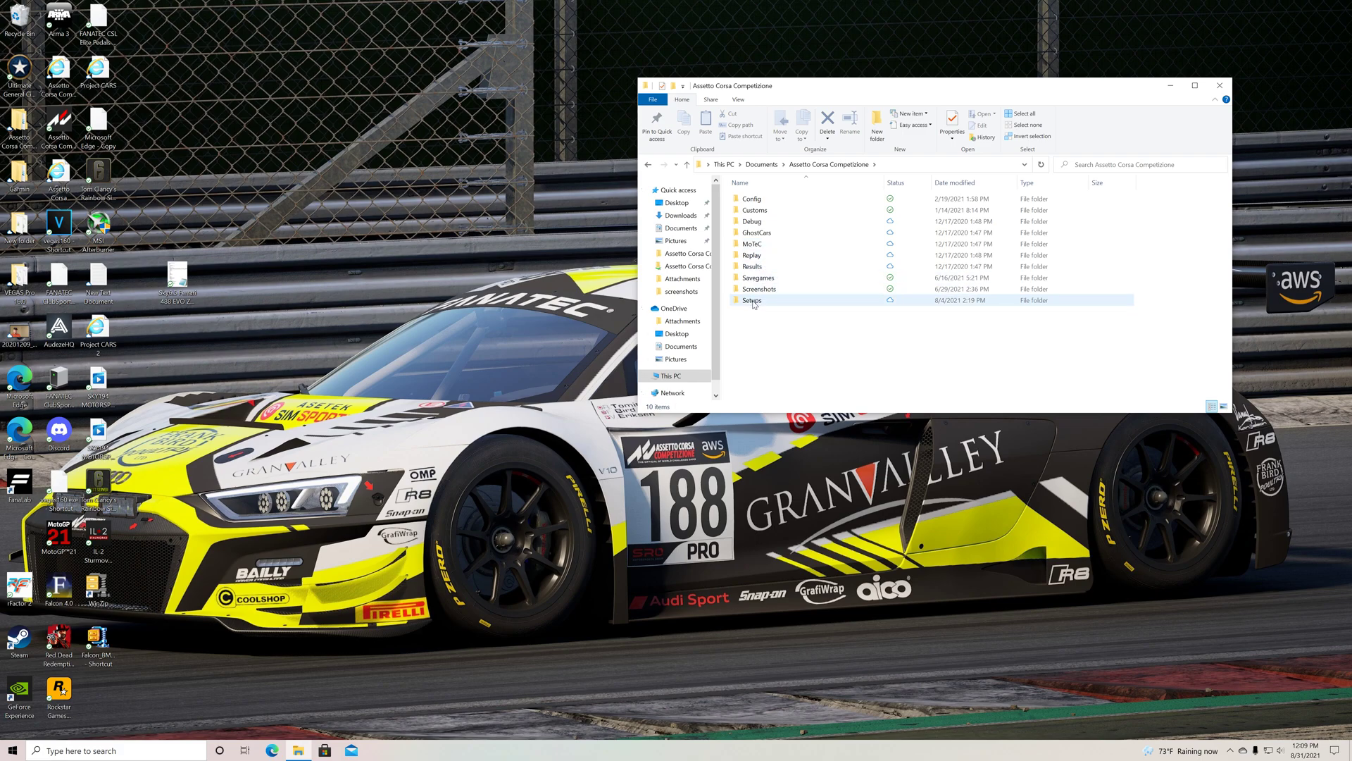
{"action": "double_click", "coordinate": [752, 301]}
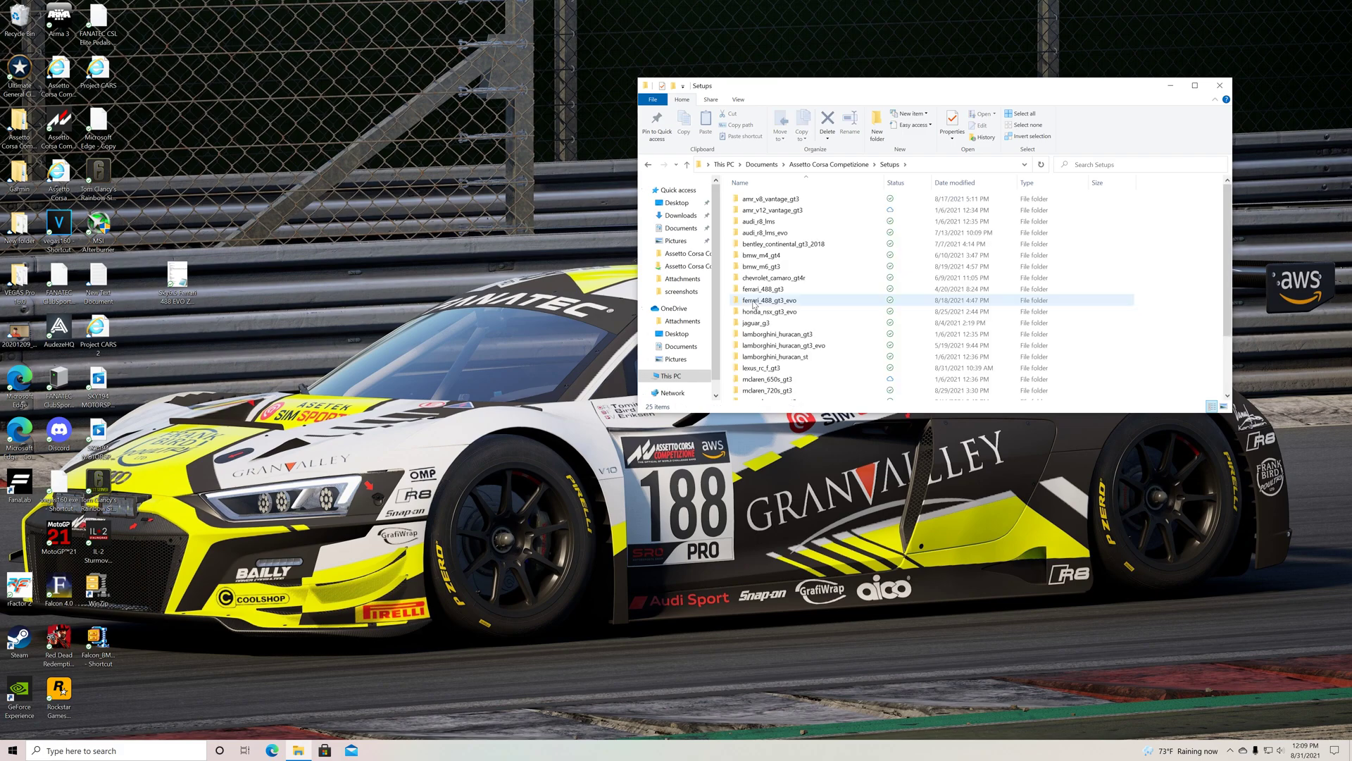
{"action": "scroll", "scroll_direction": "down", "scroll_amount": 3}
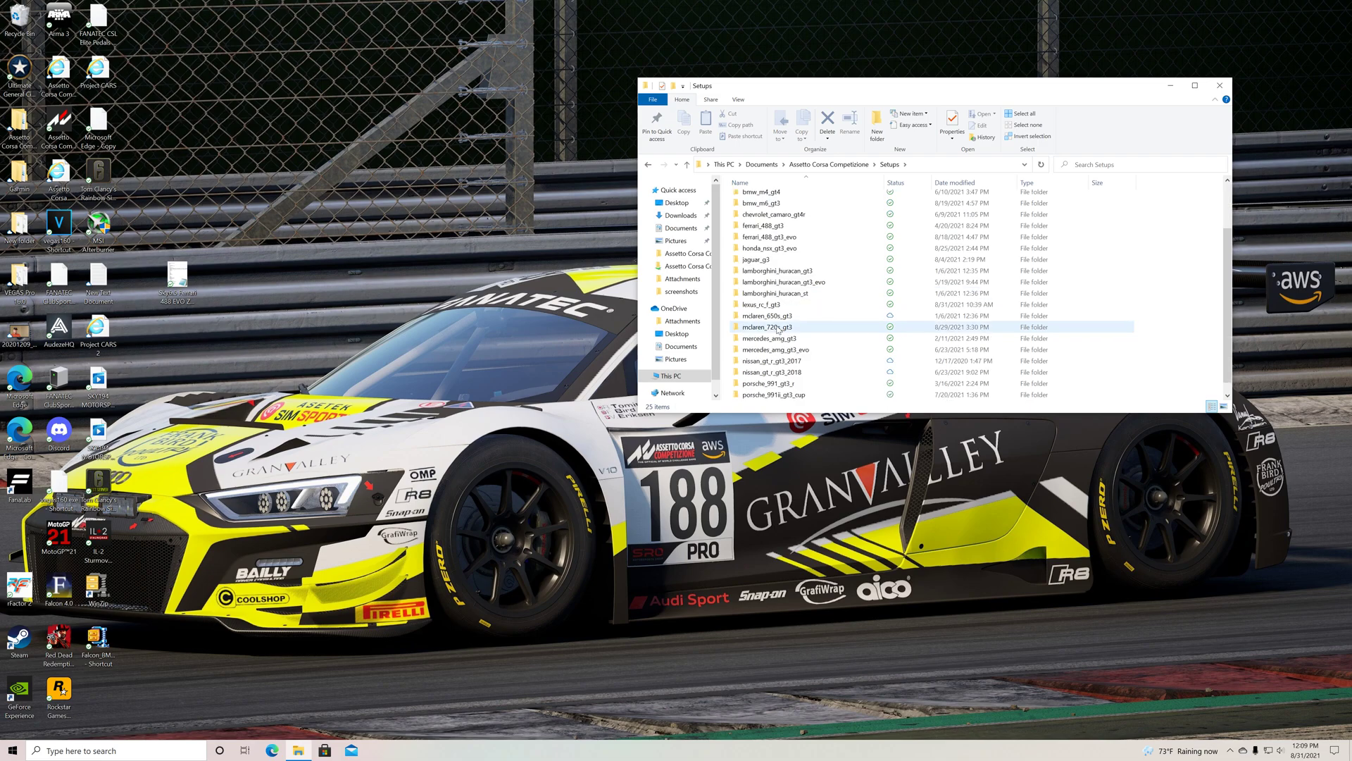
{"action": "scroll", "scroll_direction": "down", "scroll_amount": 3}
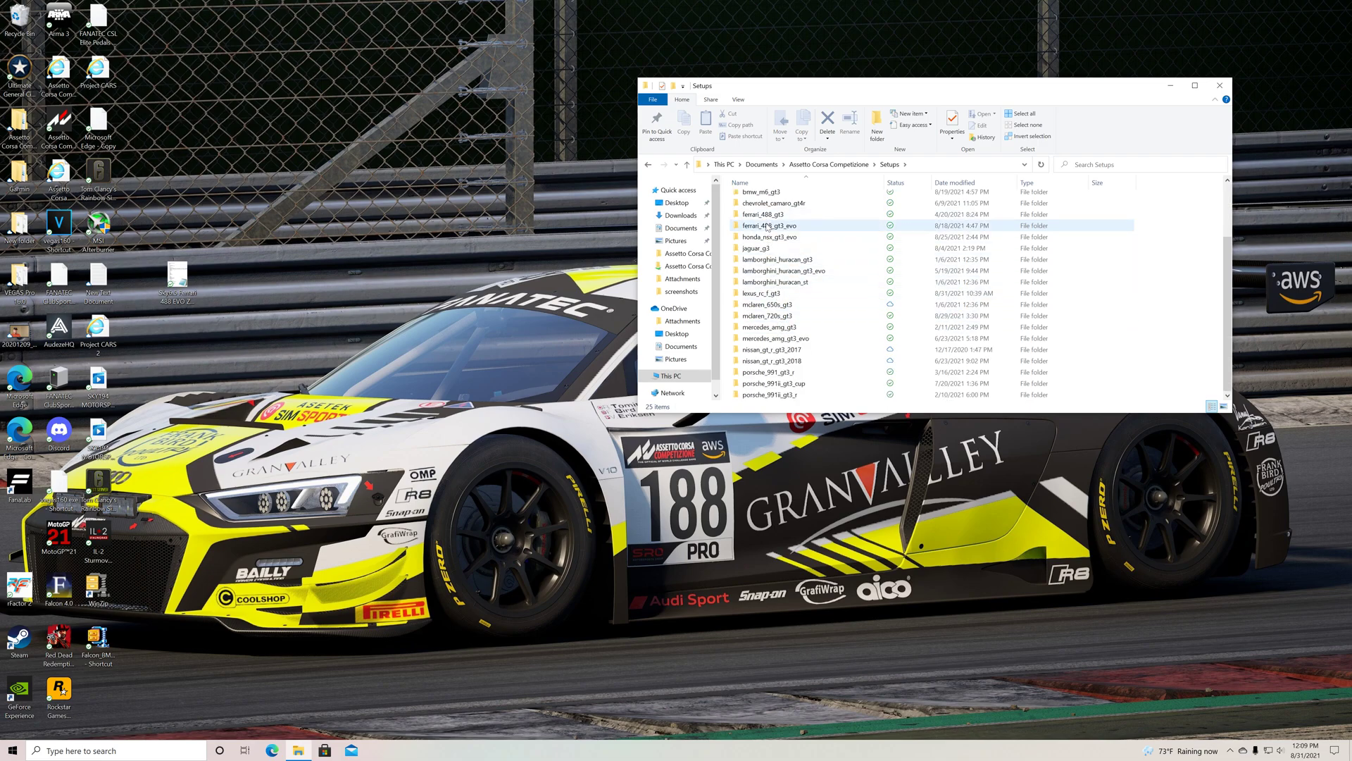
Step: Enter the ferrari_488_gt3_evo folder and its Zolder track subfolder
{"action": "left_click", "coordinate": [767, 237]}
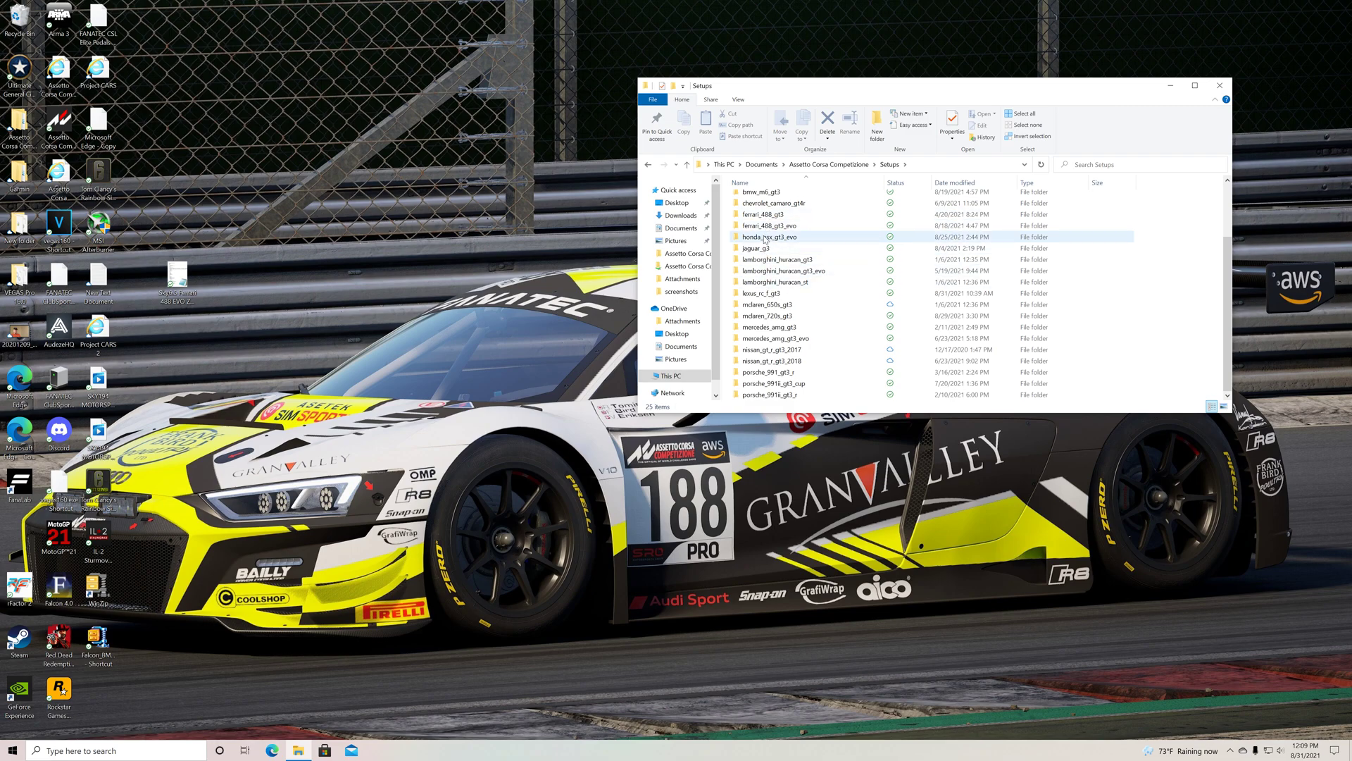
{"action": "left_click", "coordinate": [776, 225]}
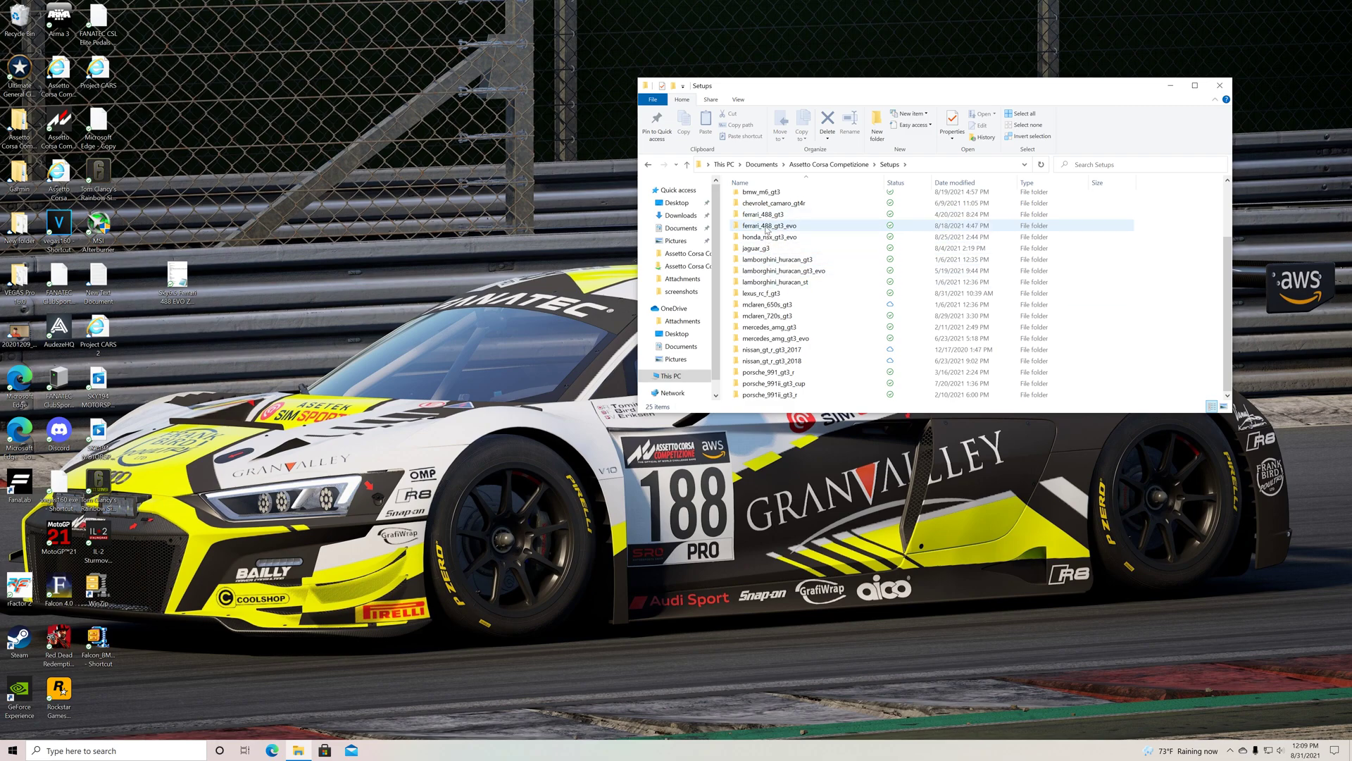
{"action": "double_click", "coordinate": [773, 225]}
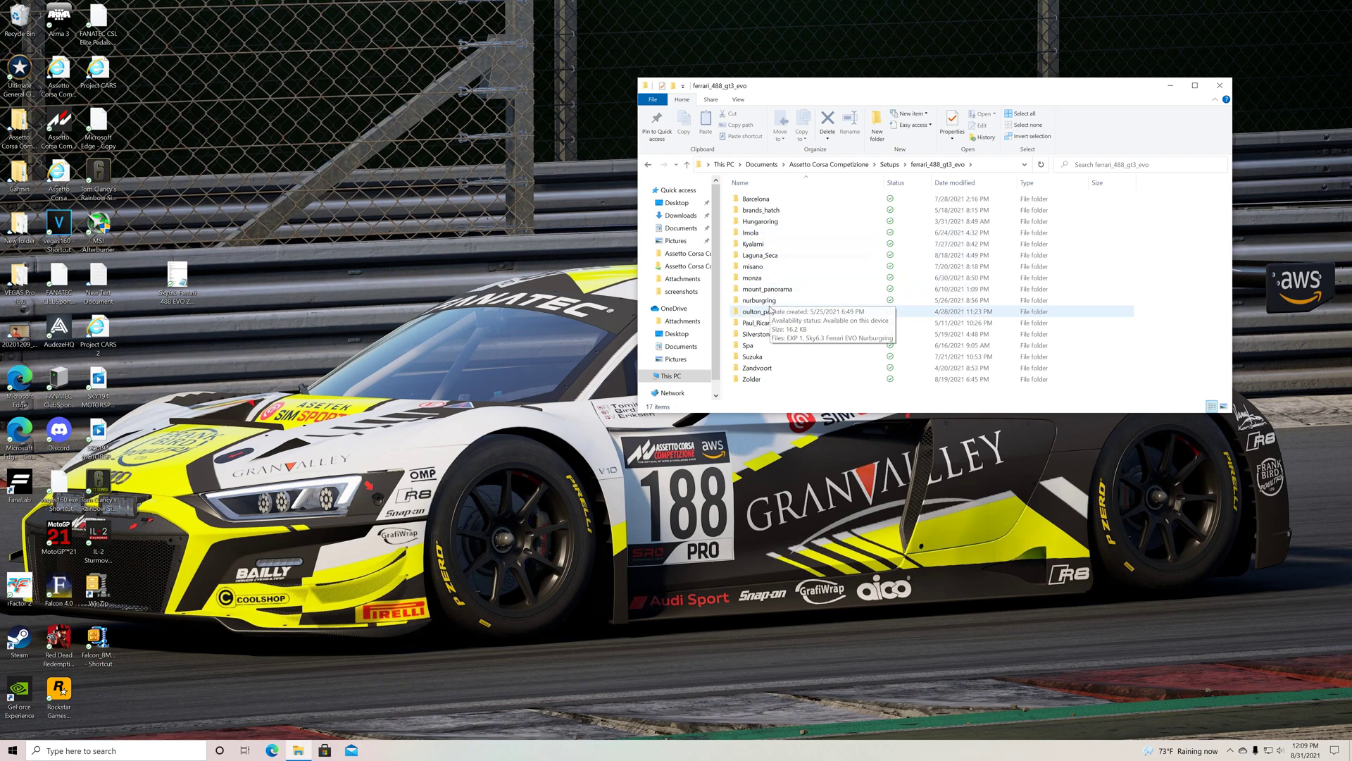
{"action": "mouse_move", "coordinate": [752, 379]}
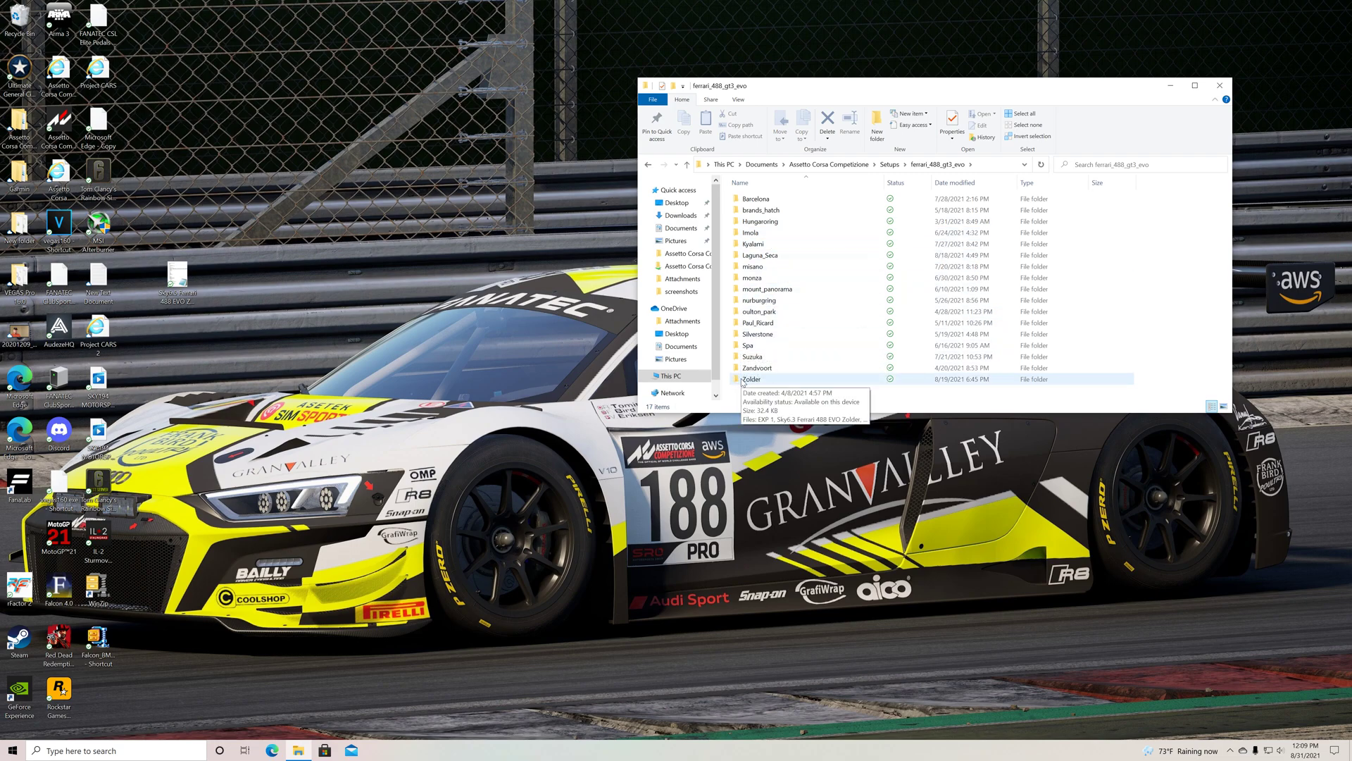
{"action": "double_click", "coordinate": [752, 379]}
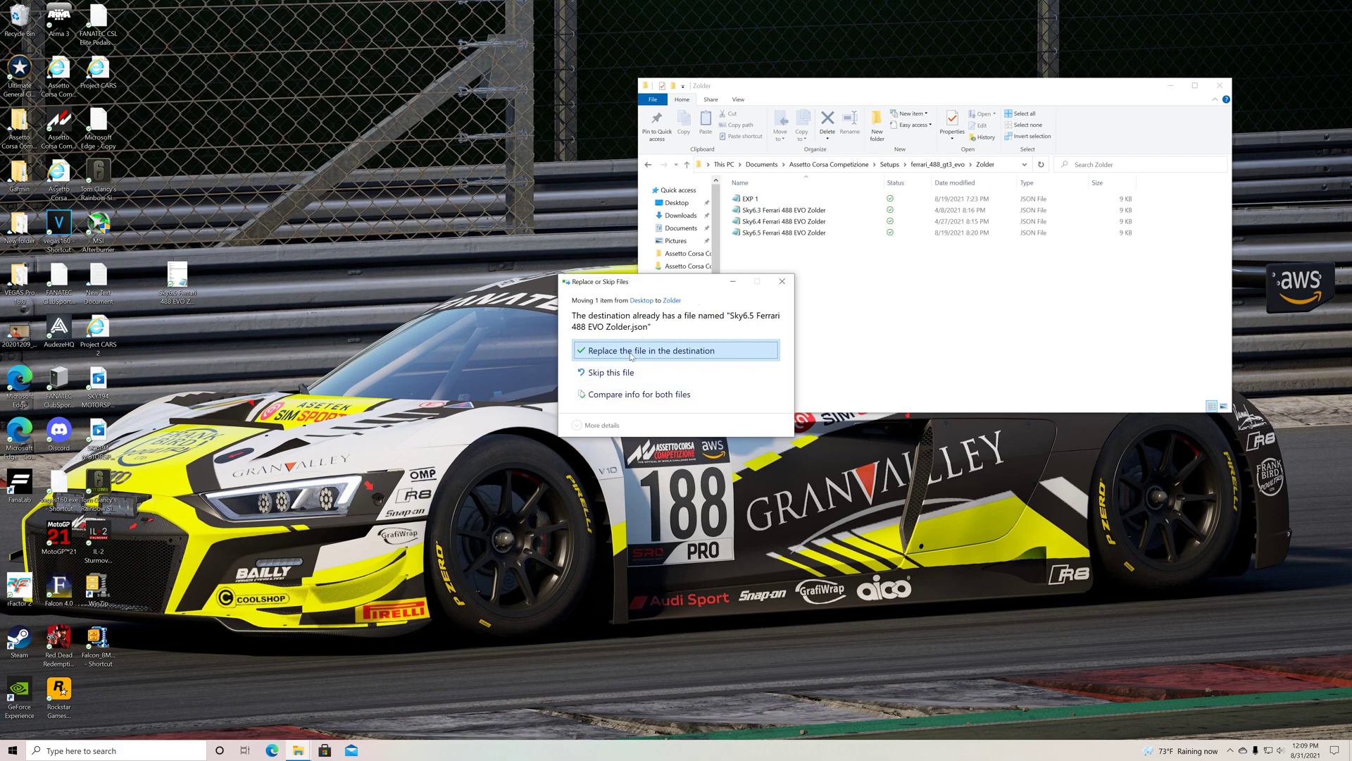
{"action": "mouse_move", "coordinate": [663, 325]}
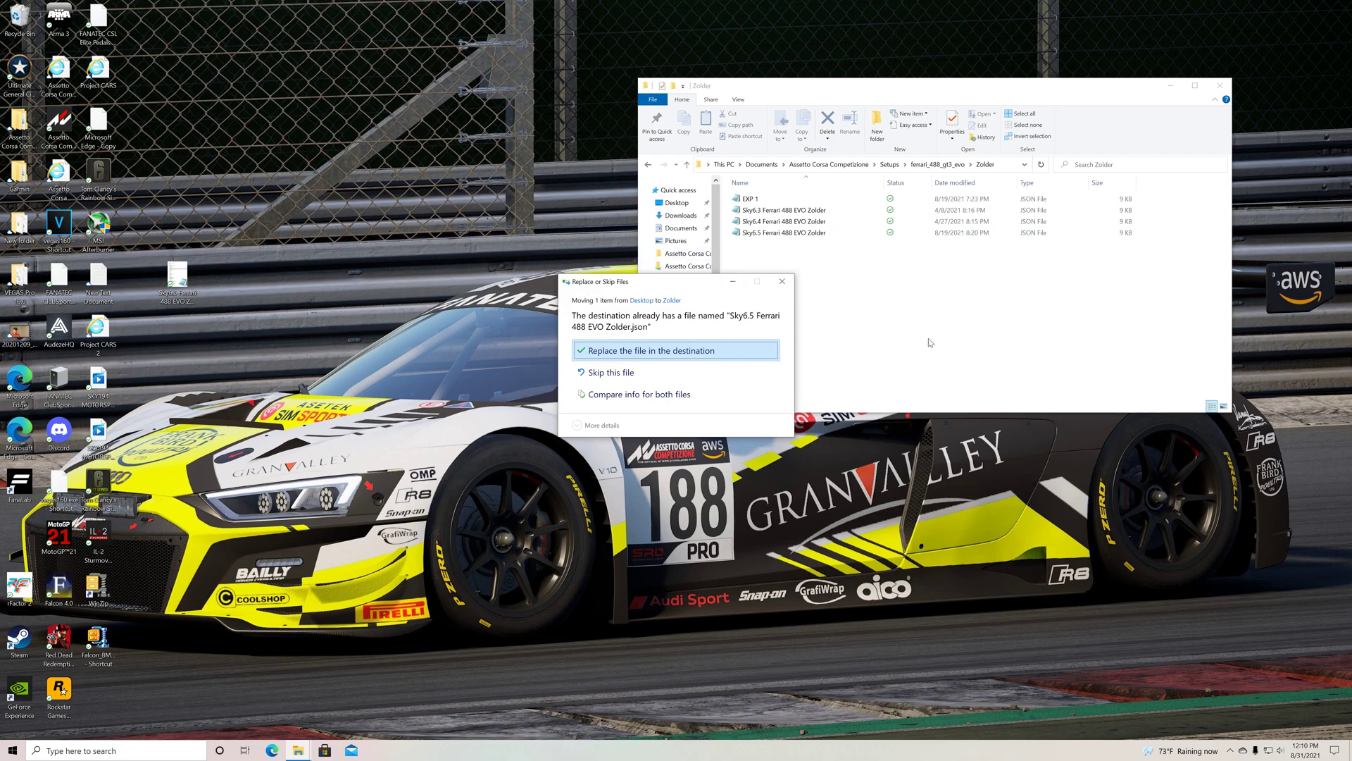
{"action": "left_click", "coordinate": [674, 349]}
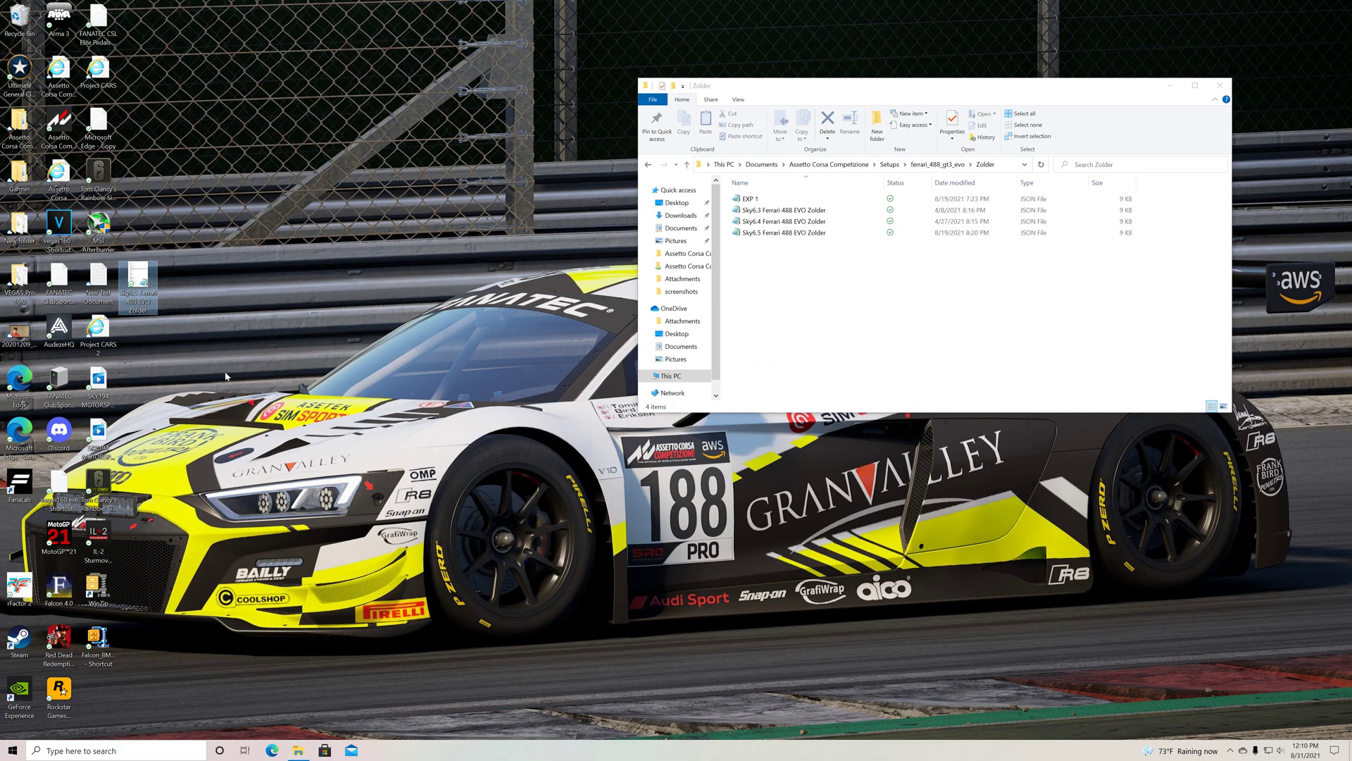
{"action": "mouse_move", "coordinate": [199, 343]}
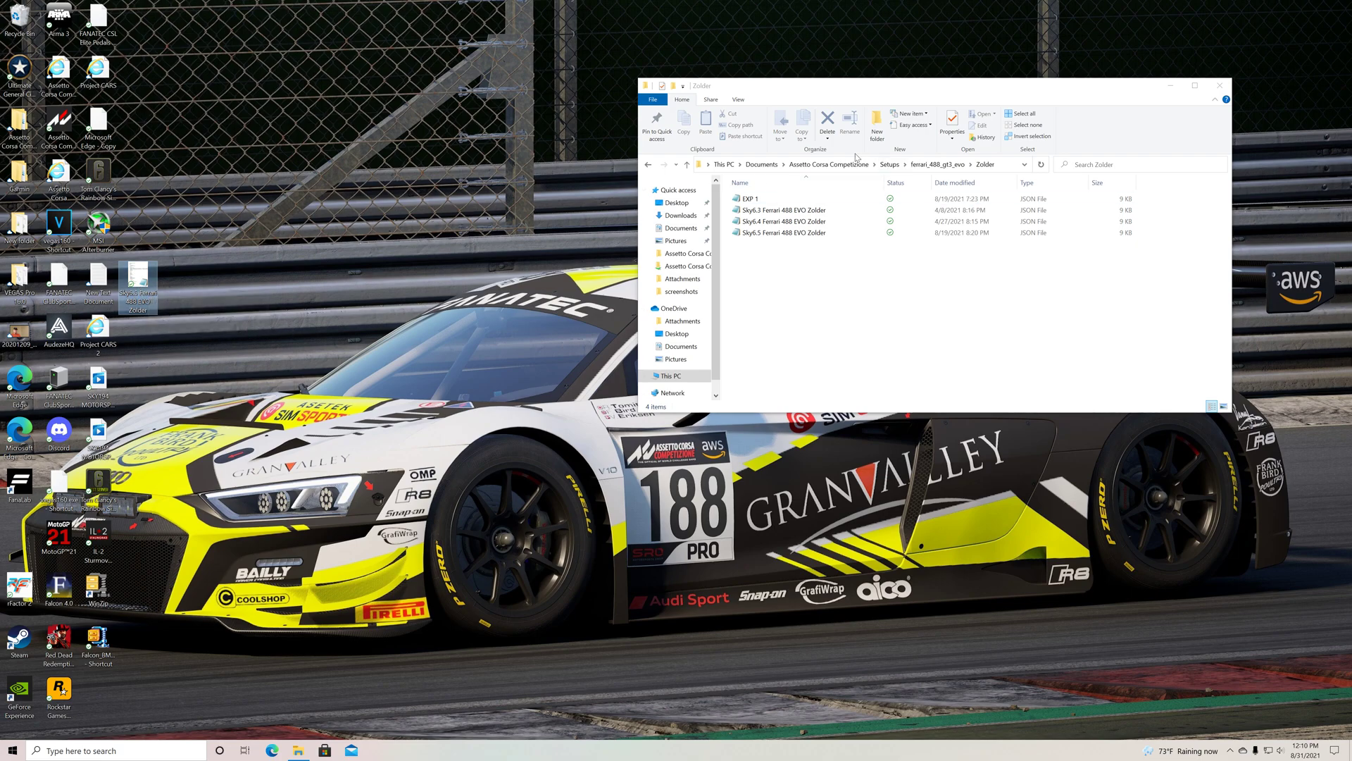
{"action": "mouse_move", "coordinate": [804, 241]}
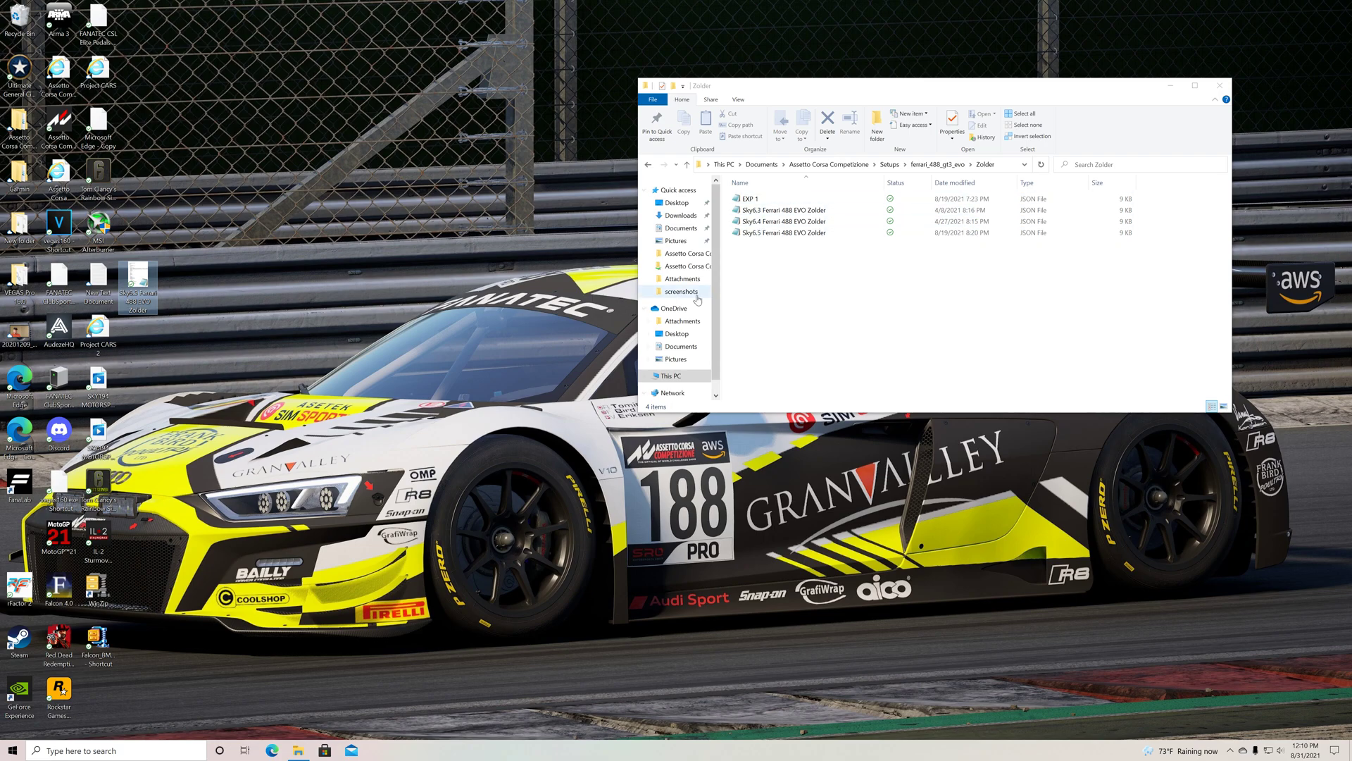
{"action": "mouse_move", "coordinate": [401, 366]}
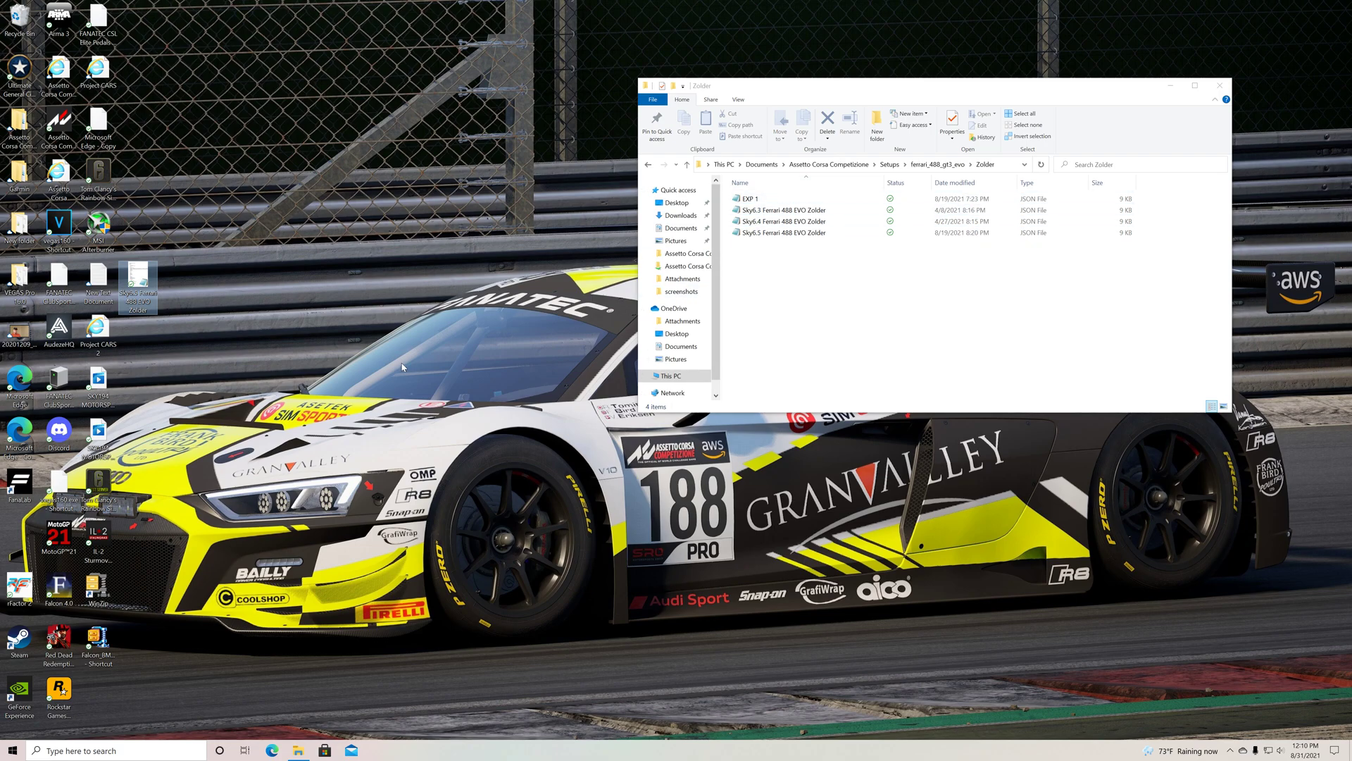
{"action": "mouse_move", "coordinate": [269, 346]}
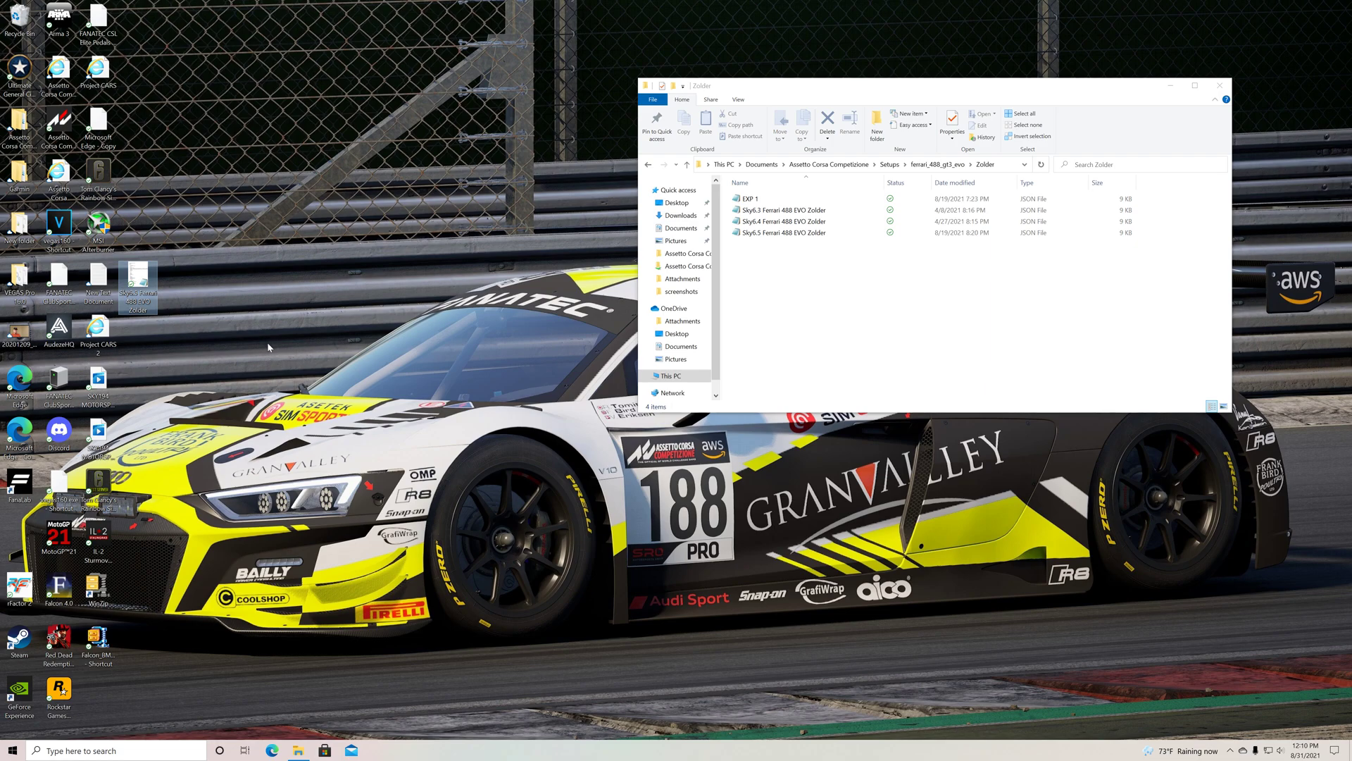
{"action": "mouse_move", "coordinate": [135, 281]}
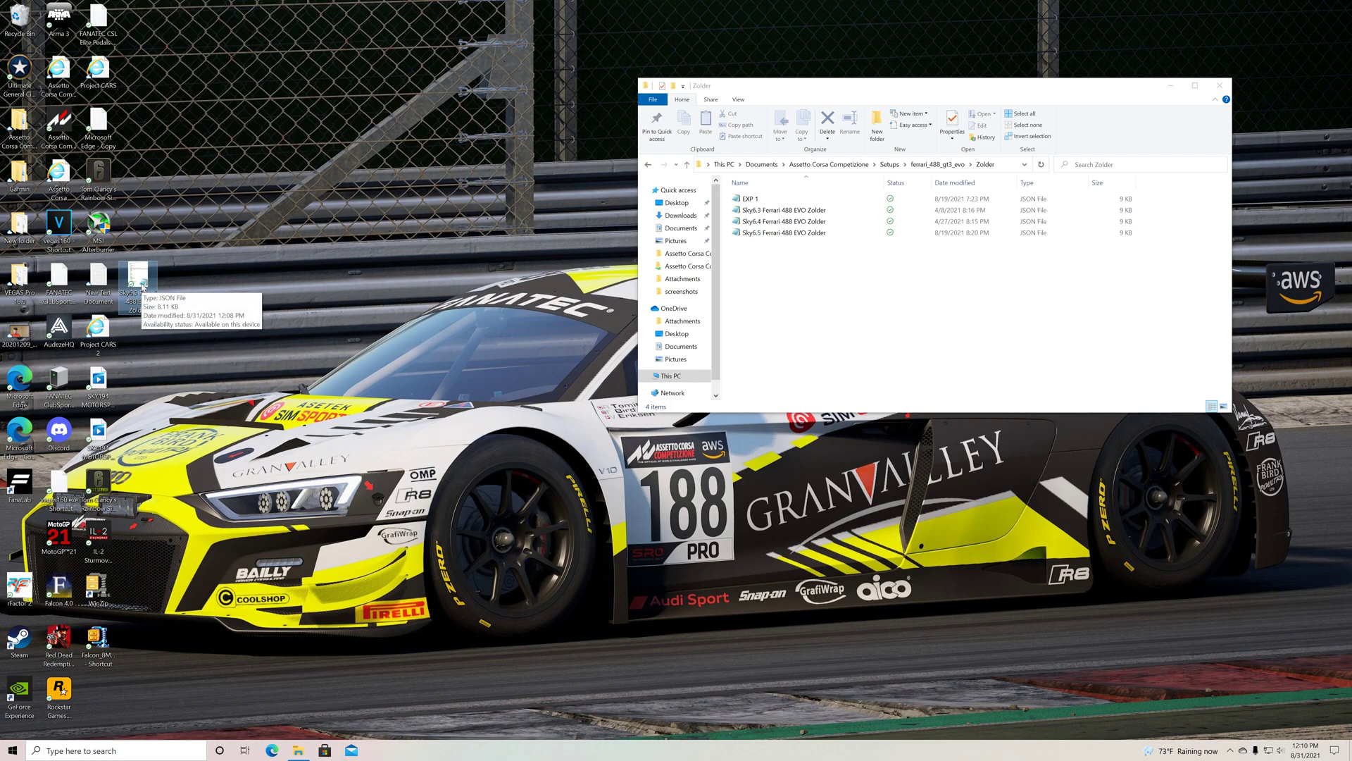
{"action": "mouse_move", "coordinate": [213, 345]}
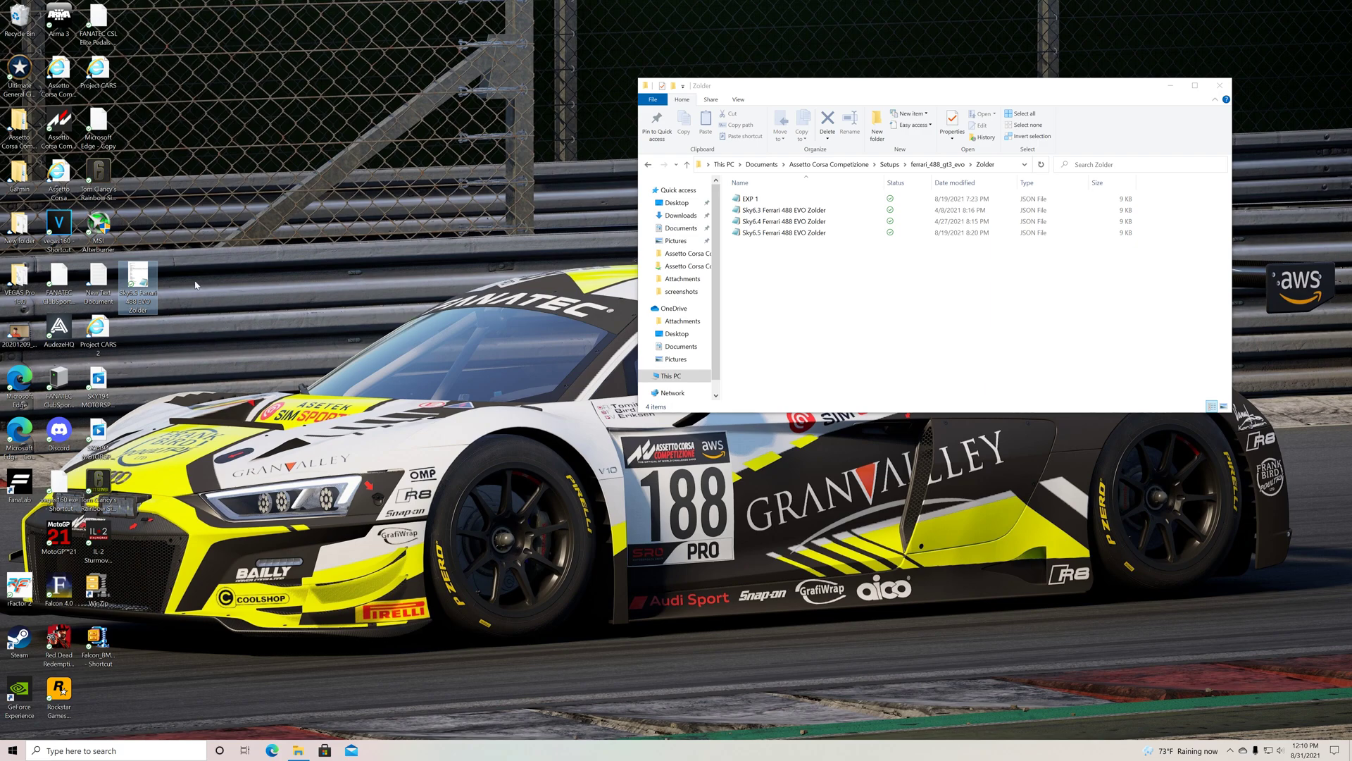
{"action": "mouse_move", "coordinate": [354, 304]}
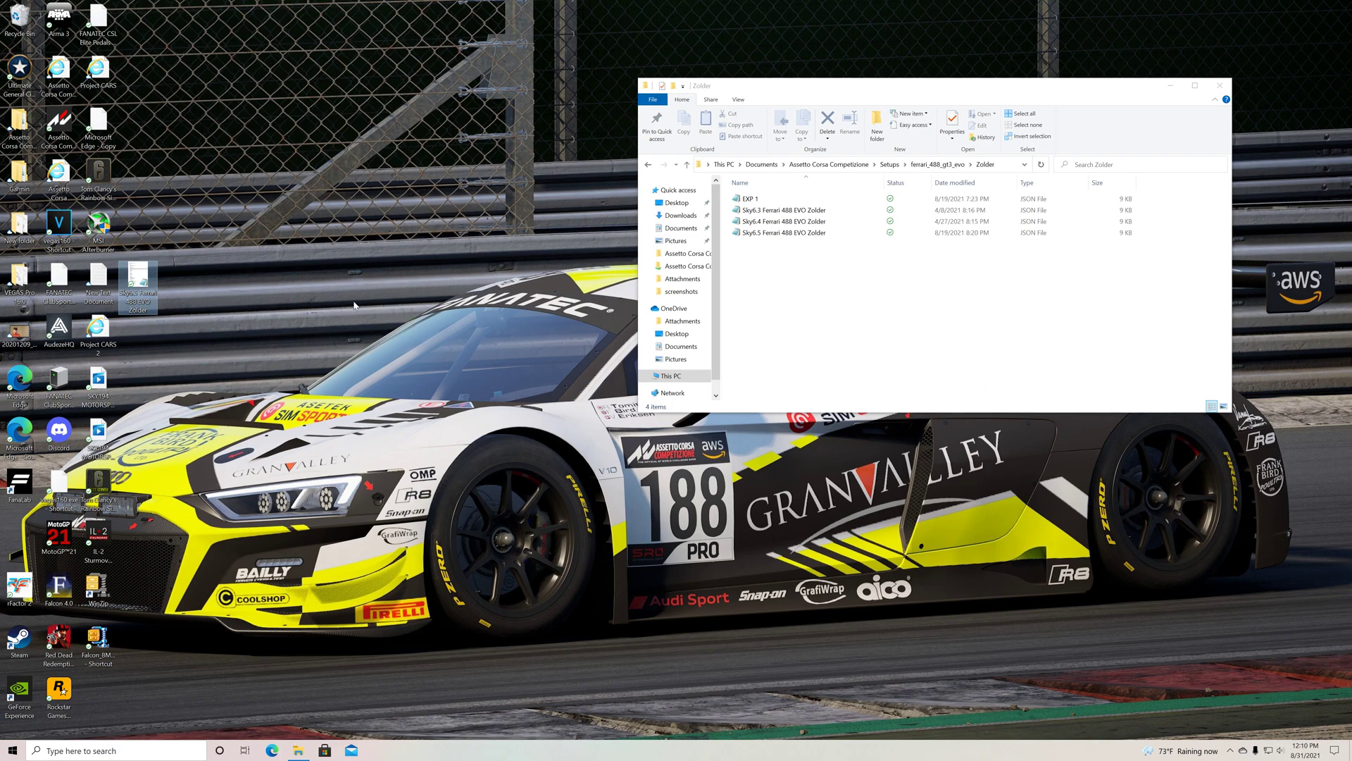
{"action": "mouse_move", "coordinate": [239, 312]}
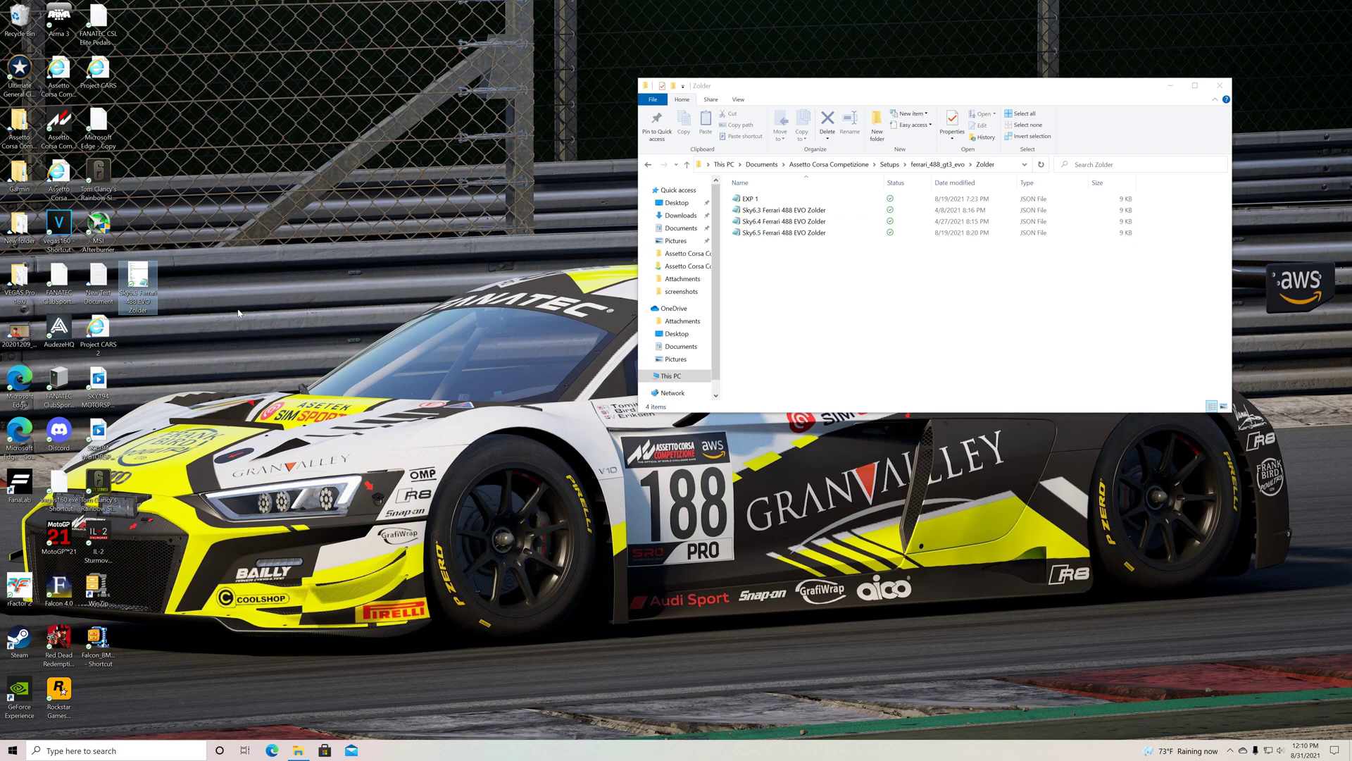
{"action": "mouse_move", "coordinate": [455, 292]}
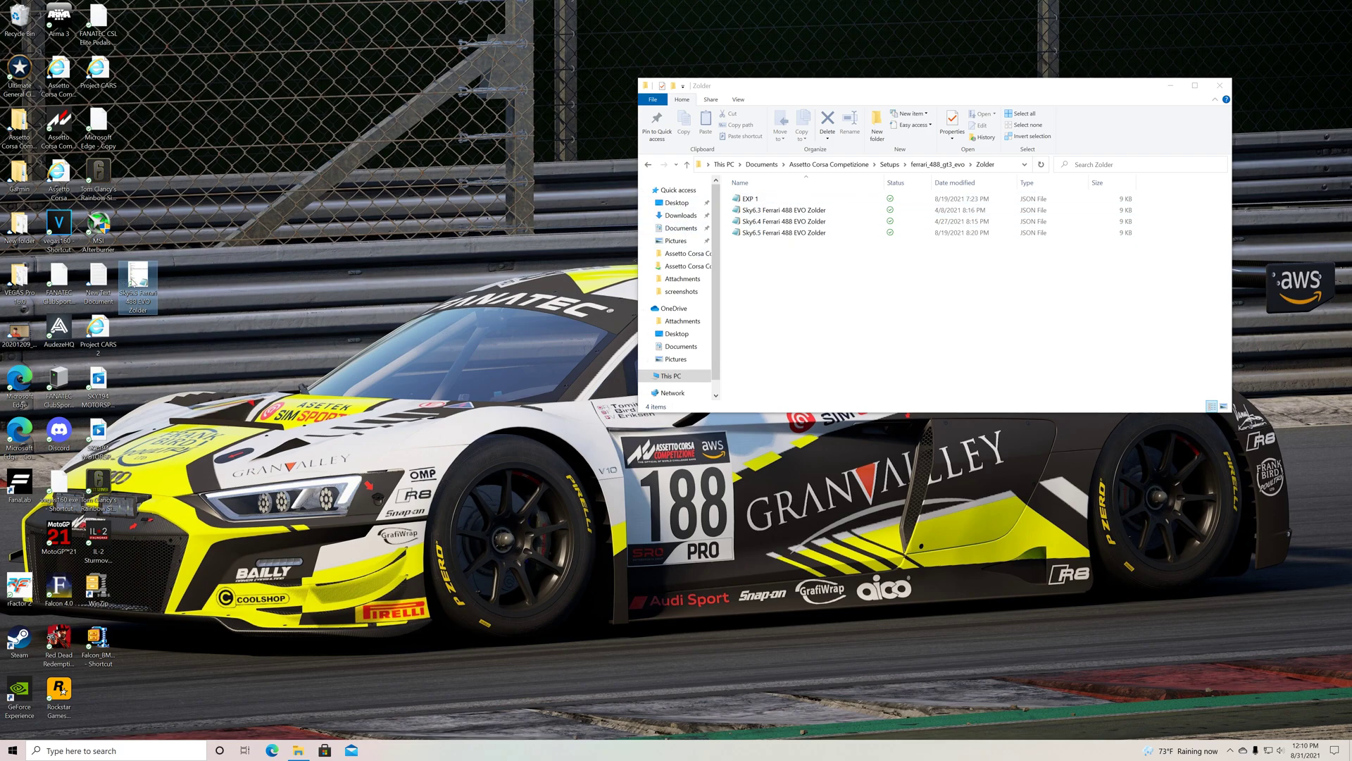
Step: Delete the leftover Zolder JSON from the desktop and close the Zolder folder window
{"action": "right_click", "coordinate": [130, 272]}
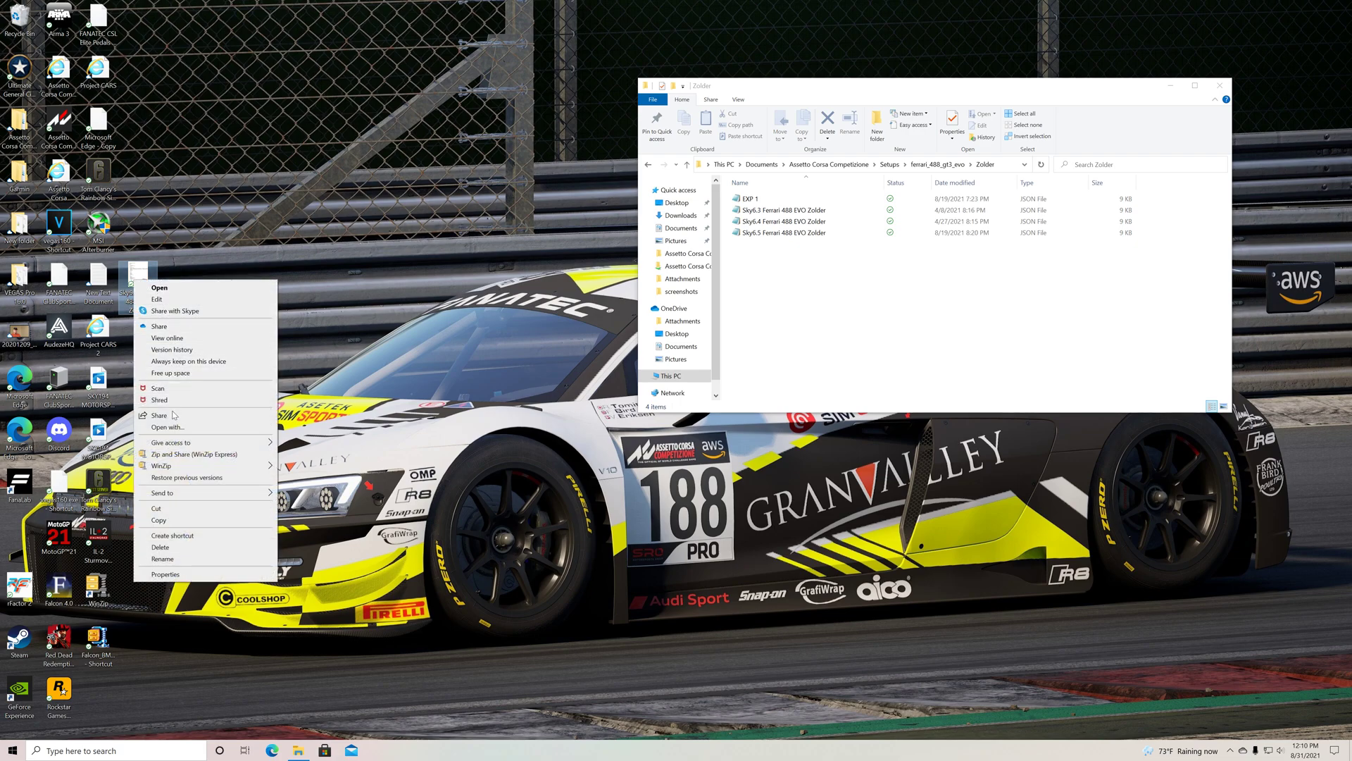
{"action": "left_click", "coordinate": [162, 547]}
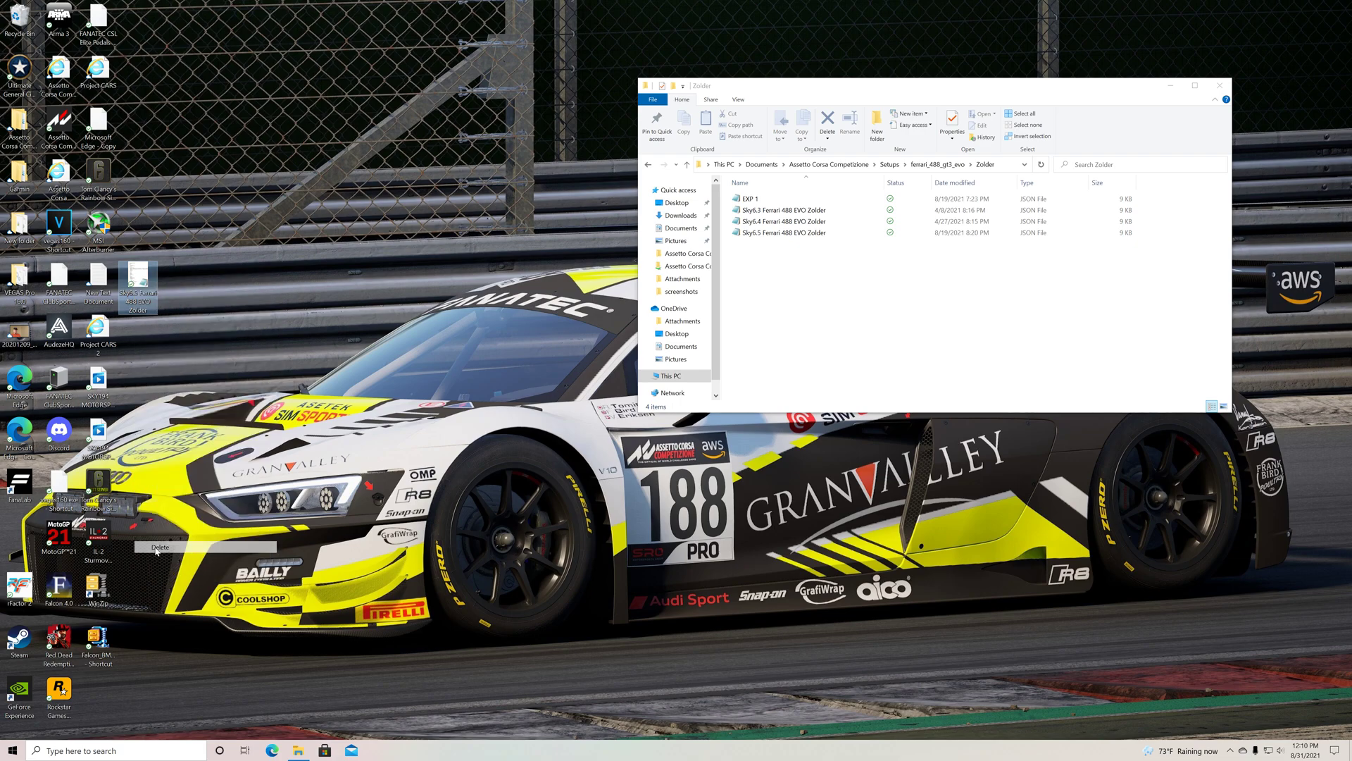
{"action": "left_click", "coordinate": [973, 181]}
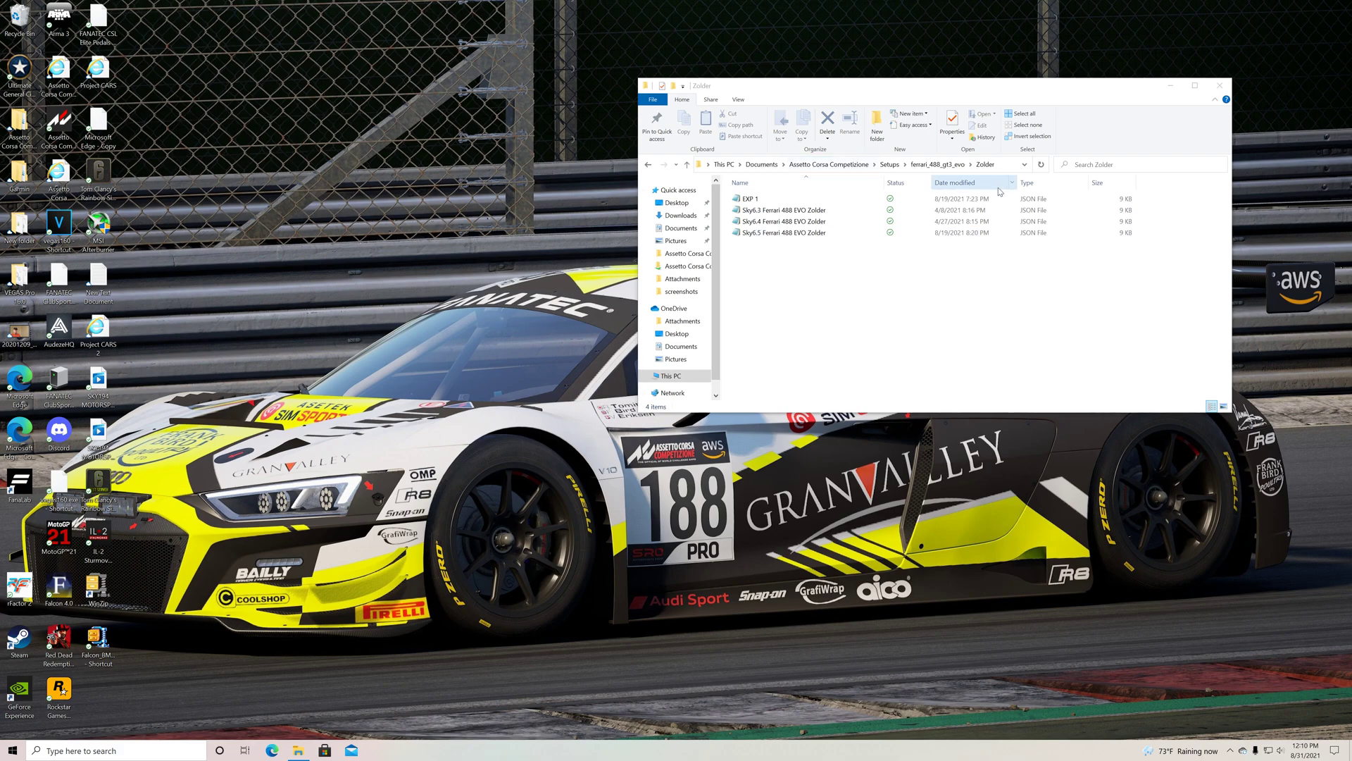
{"action": "mouse_move", "coordinate": [1222, 88]}
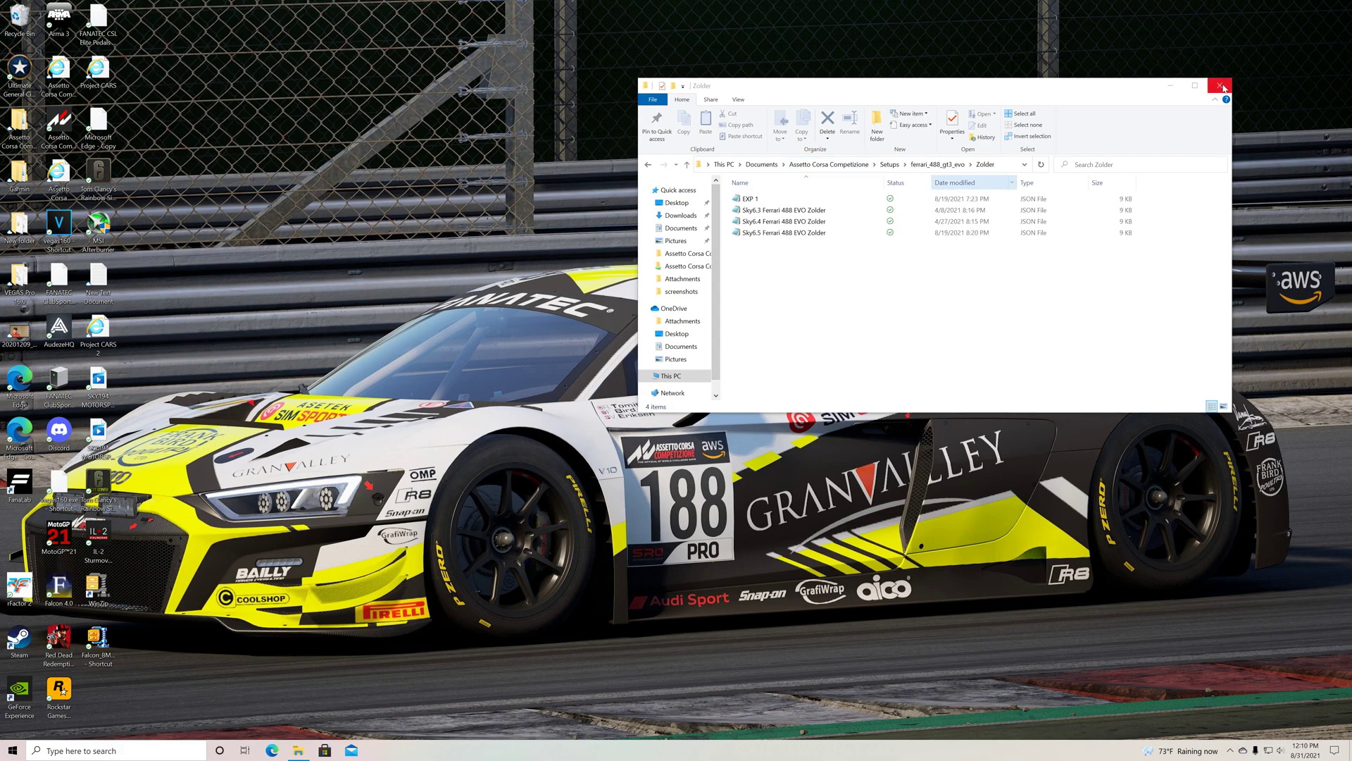
{"action": "mouse_move", "coordinate": [1223, 86]}
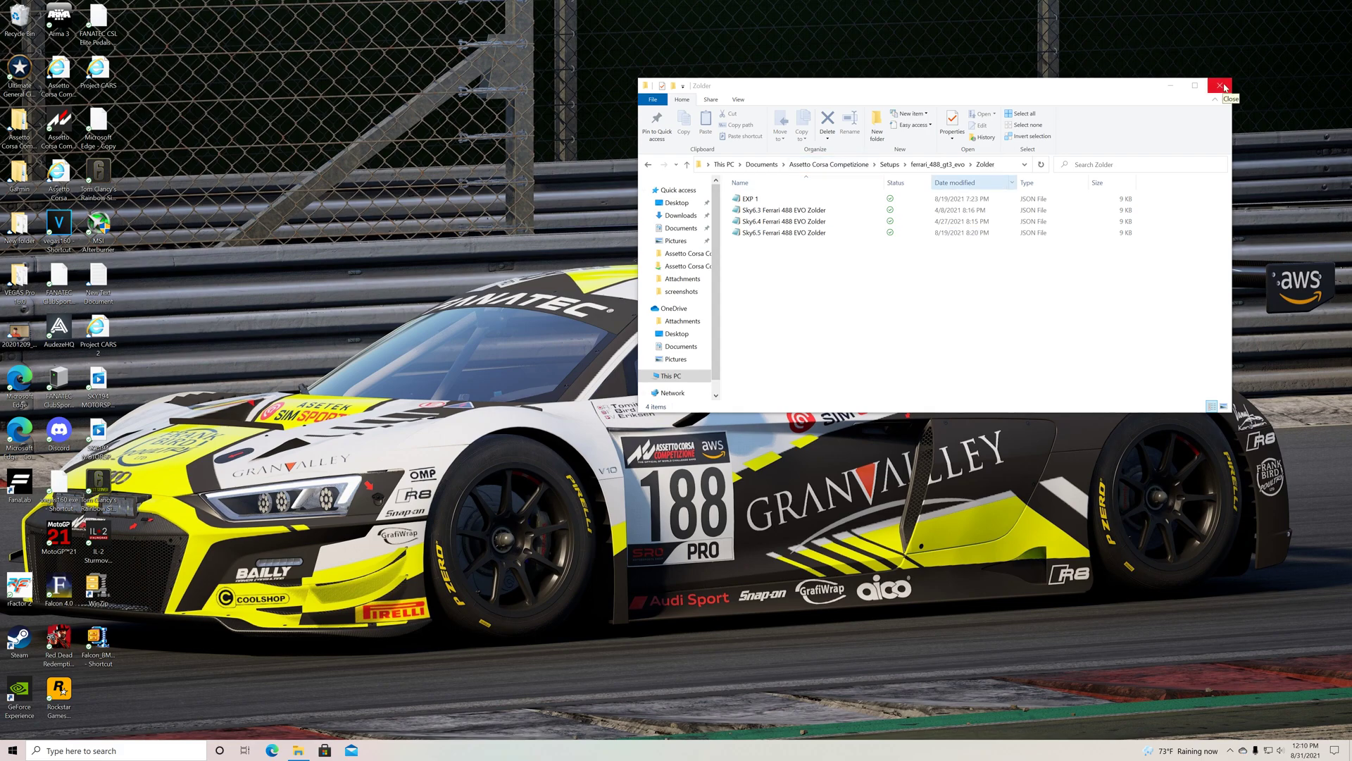
{"action": "left_click", "coordinate": [1223, 86]}
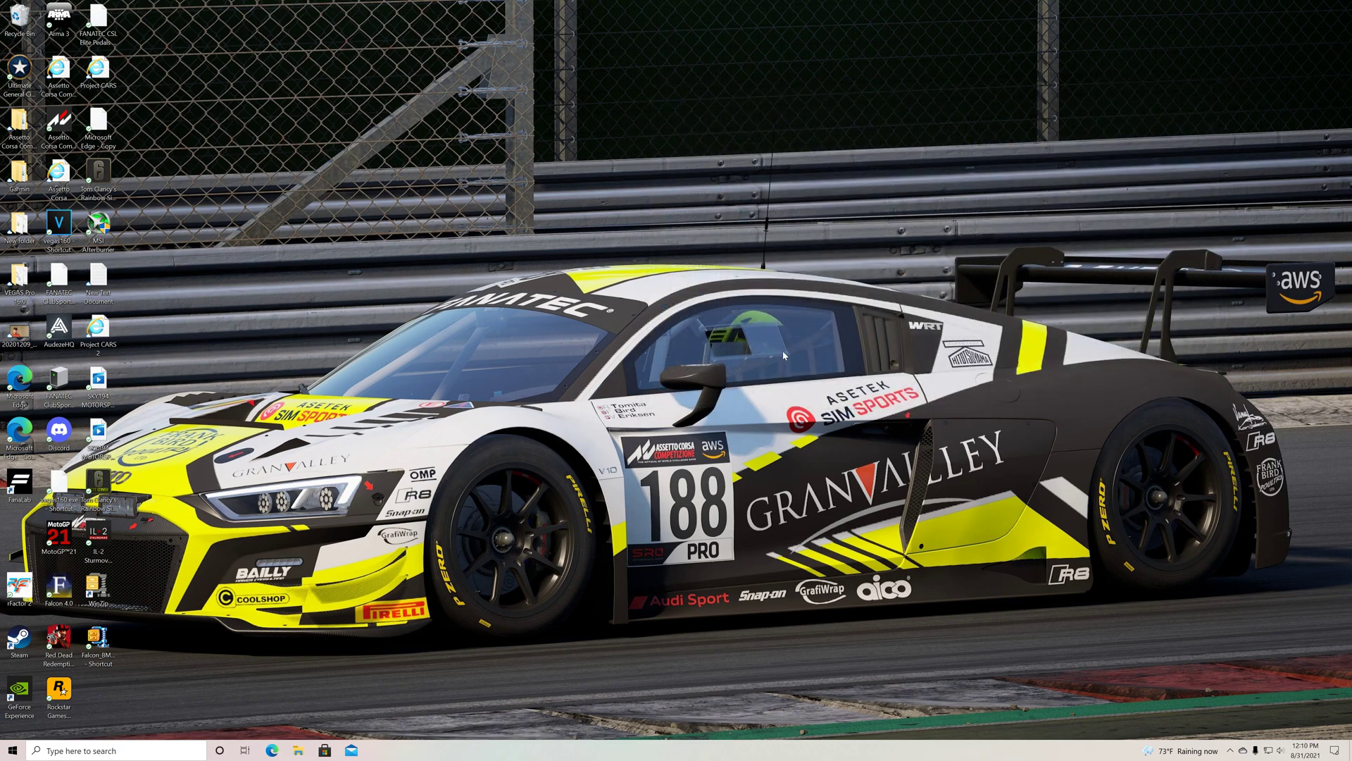
{"action": "mouse_move", "coordinate": [459, 426]}
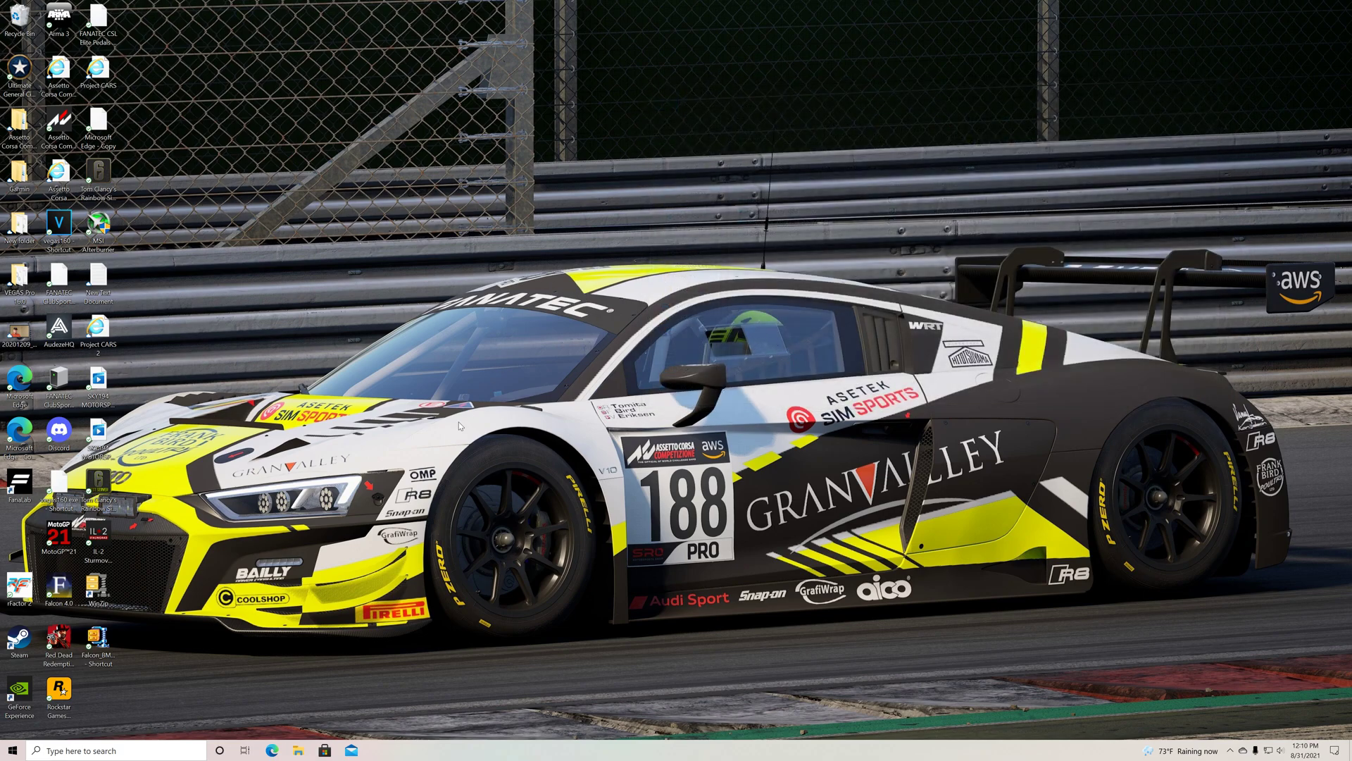
{"action": "mouse_move", "coordinate": [362, 321]}
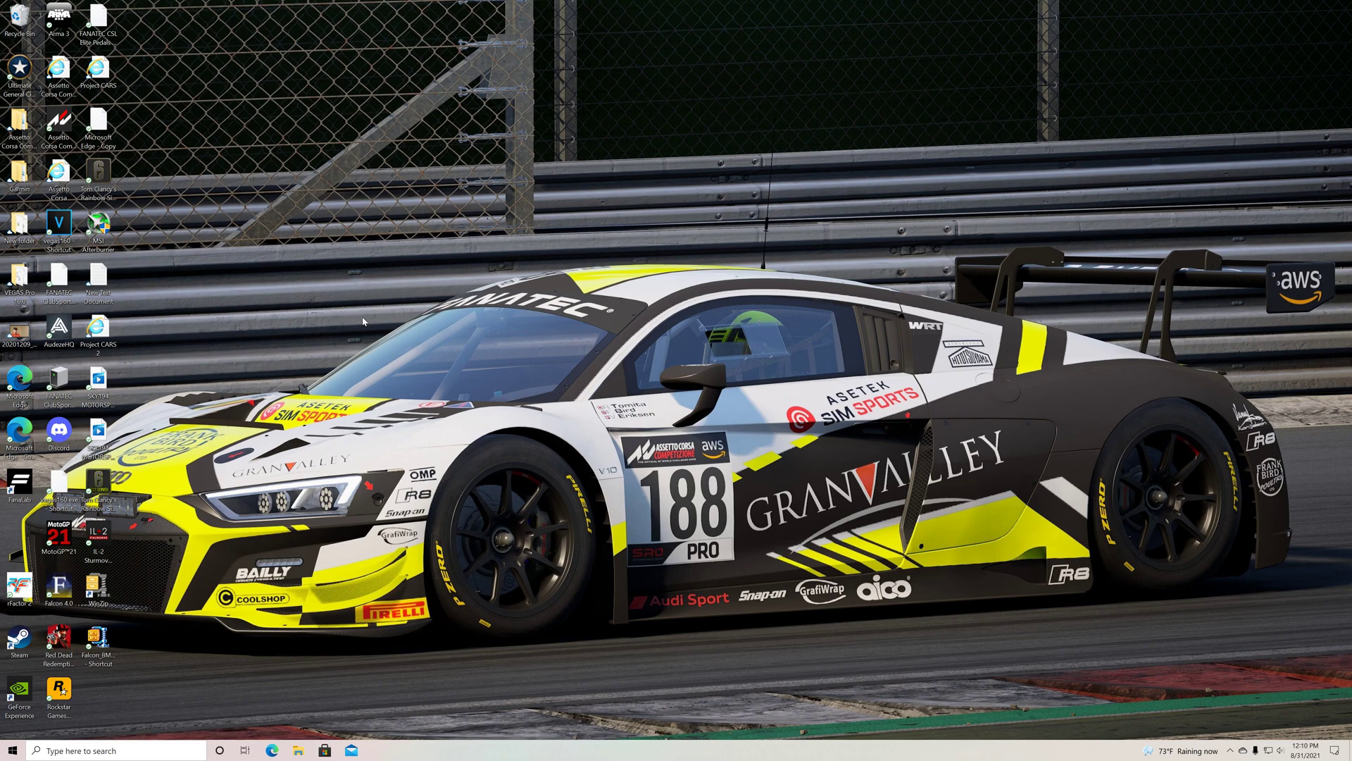
{"action": "mouse_move", "coordinate": [310, 375]}
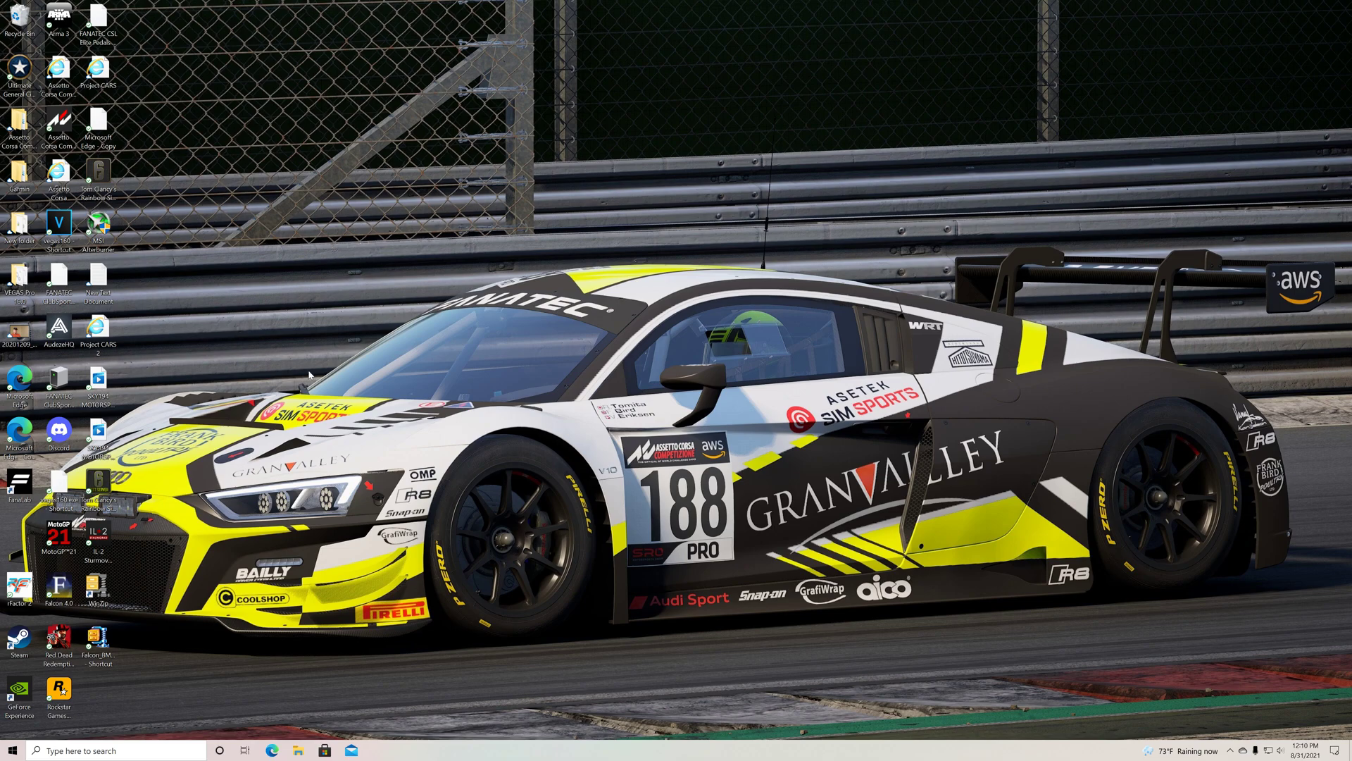
{"action": "mouse_move", "coordinate": [280, 334]}
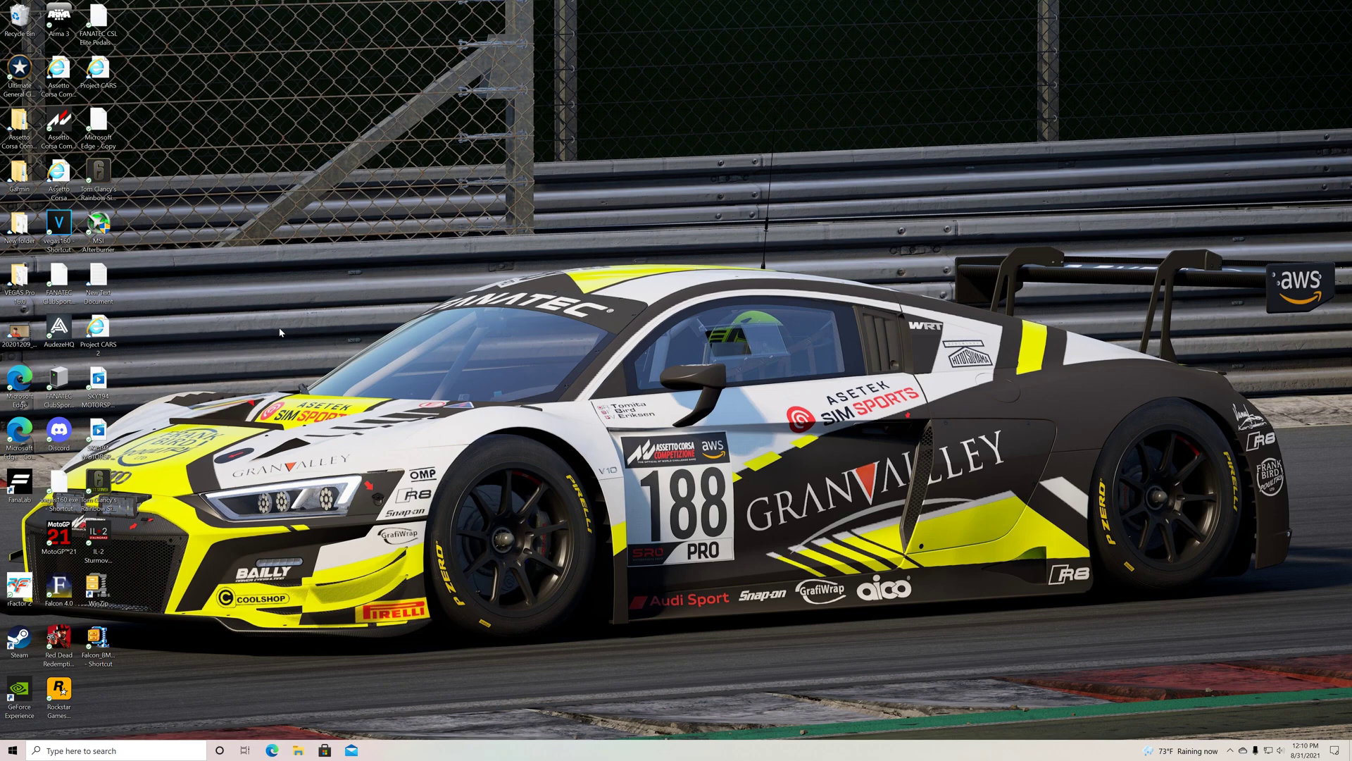
{"action": "mouse_move", "coordinate": [333, 315]}
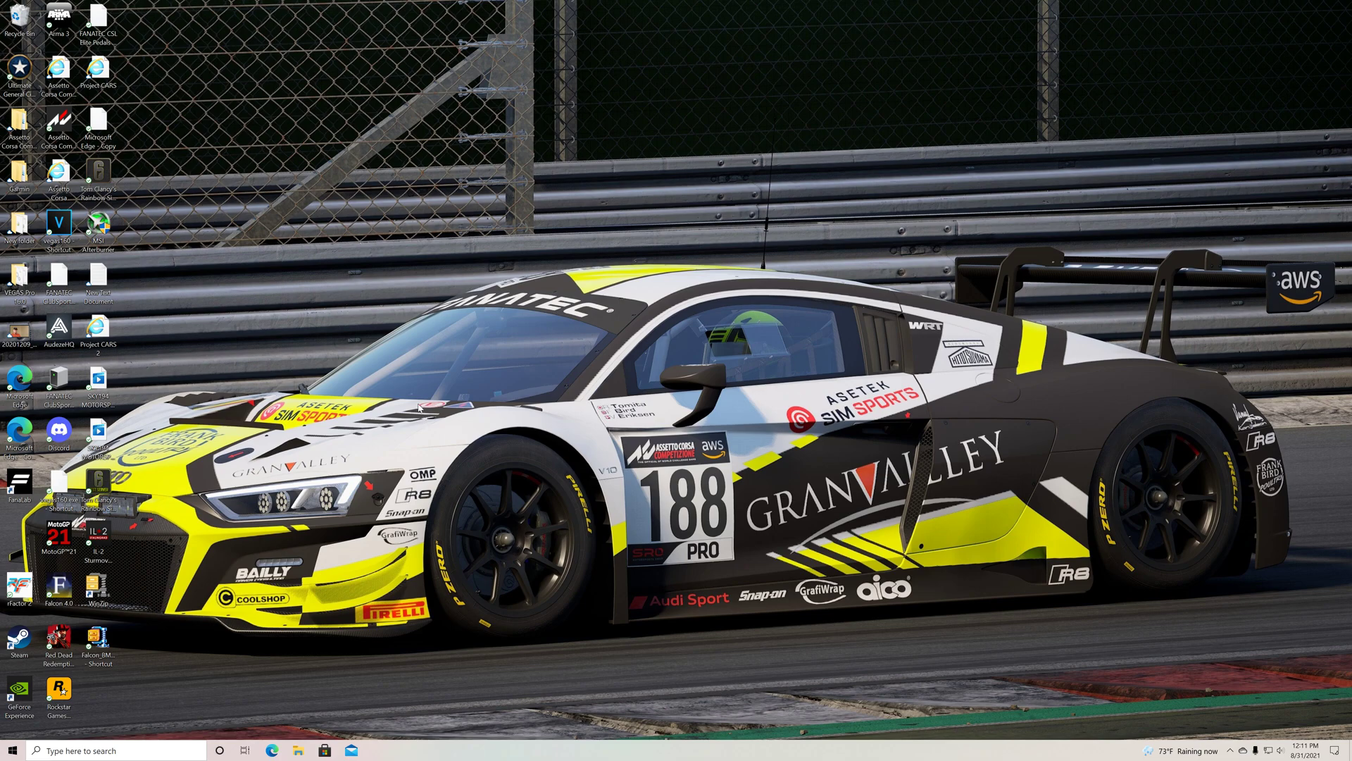
{"action": "mouse_move", "coordinate": [427, 459]}
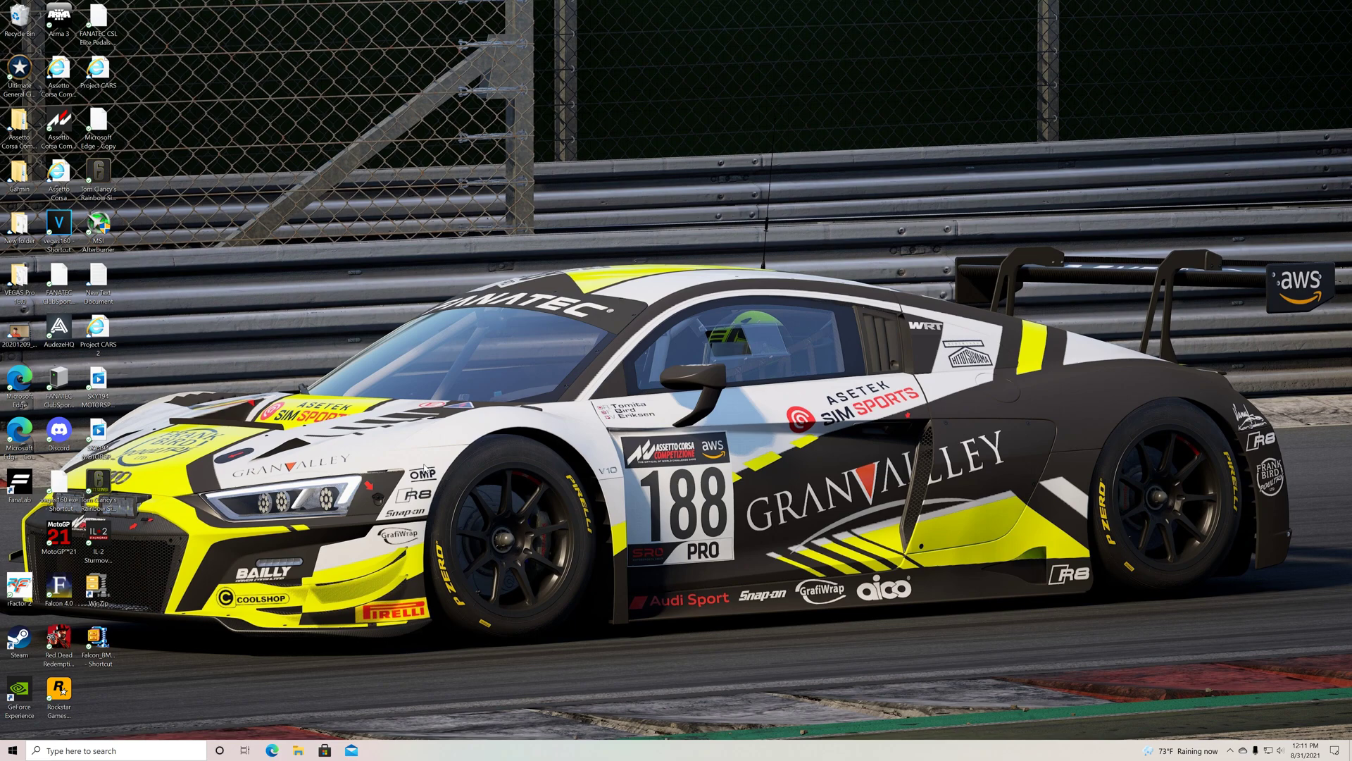
{"action": "mouse_move", "coordinate": [479, 576]}
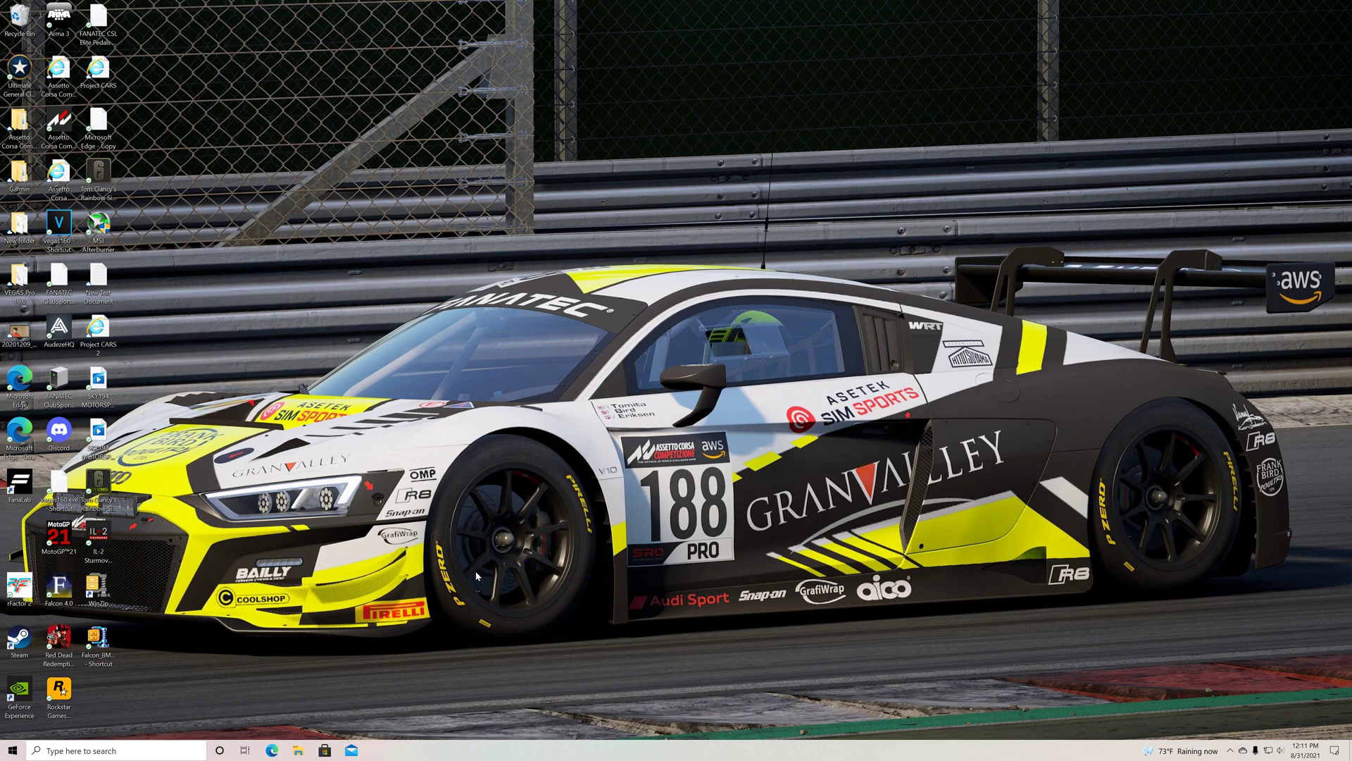
{"action": "mouse_move", "coordinate": [473, 585]}
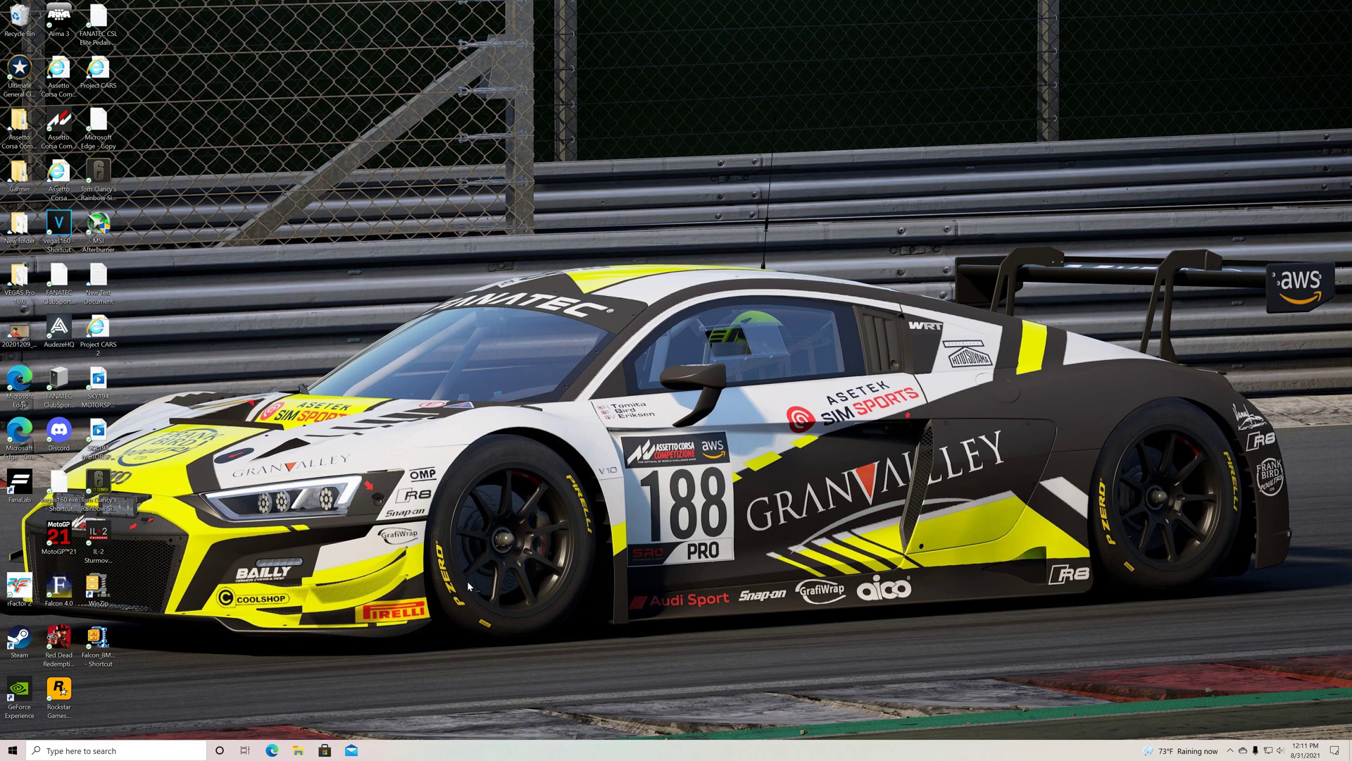
{"action": "mouse_move", "coordinate": [467, 430]}
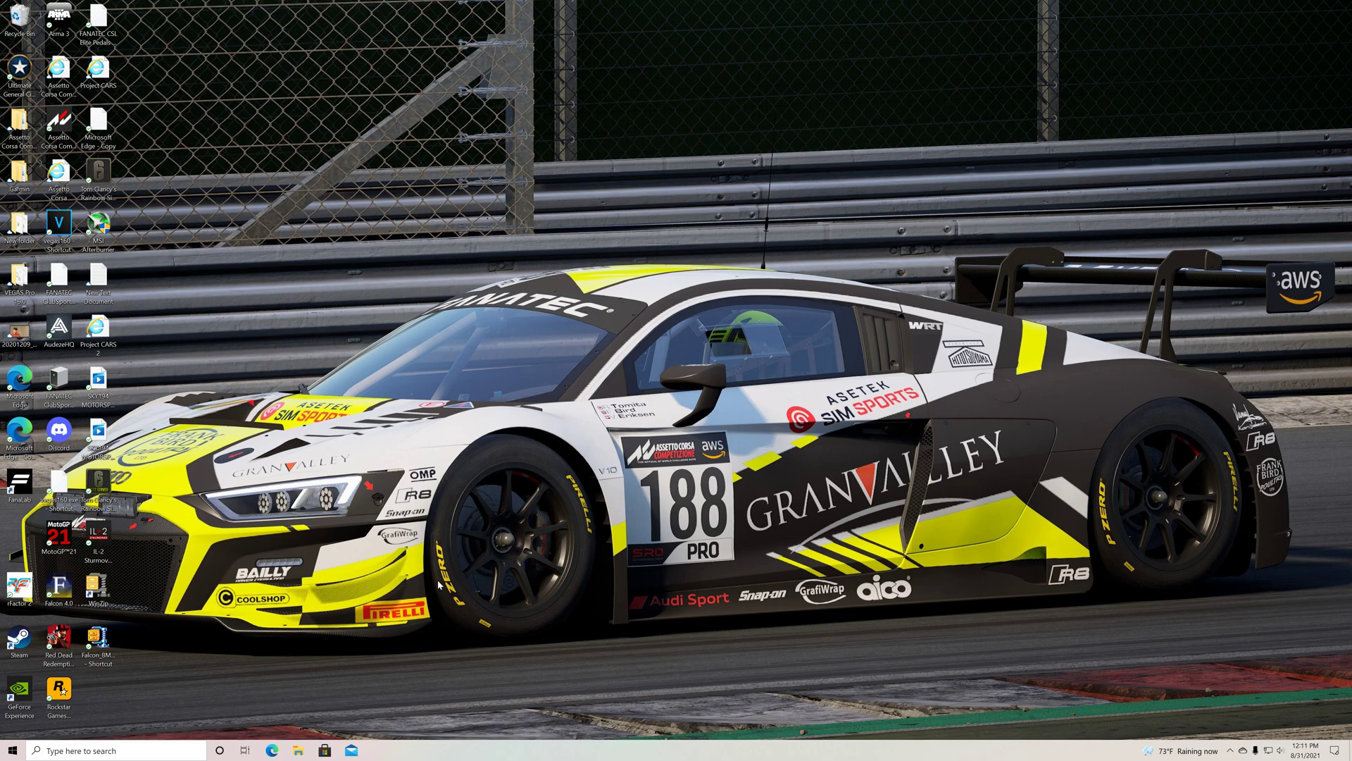
{"action": "mouse_move", "coordinate": [428, 614]}
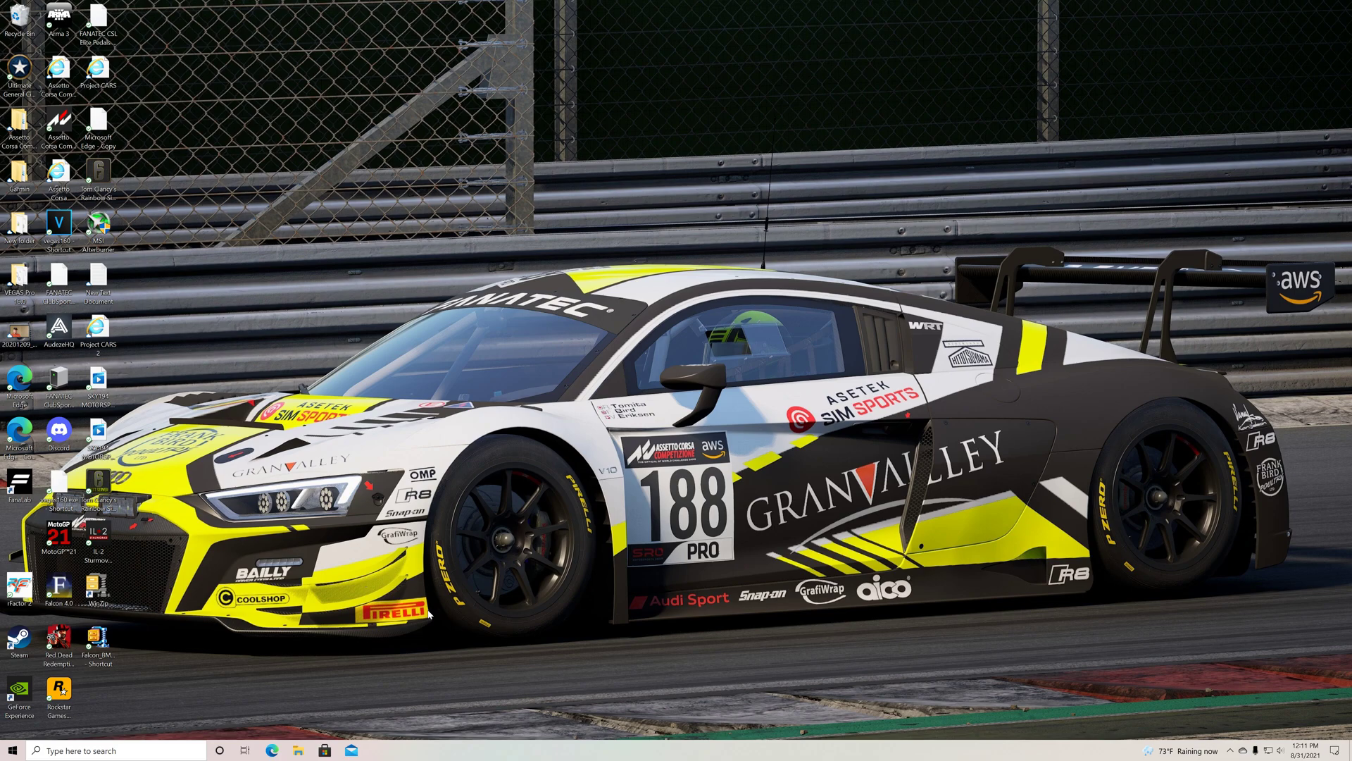